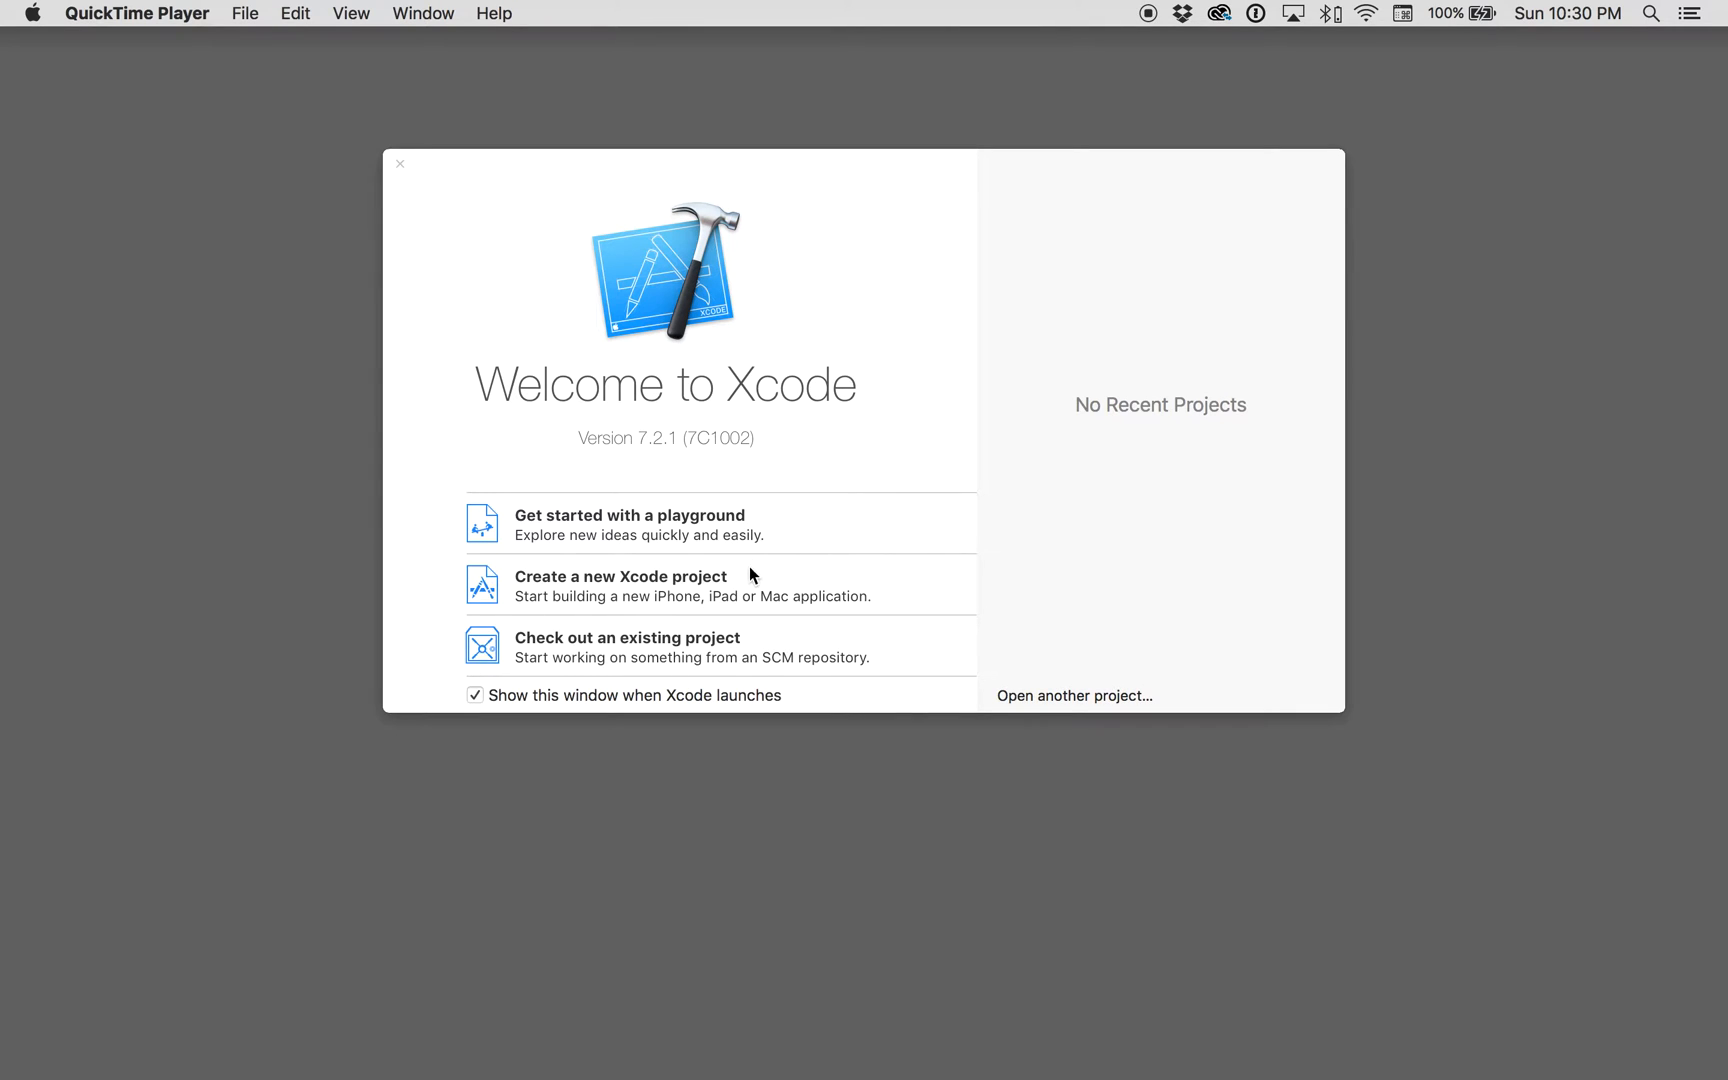
Step: Create a Single View Application project named ButtonDemo, saved in the Xcode folder
{"action": "left_click", "coordinate": [622, 576]}
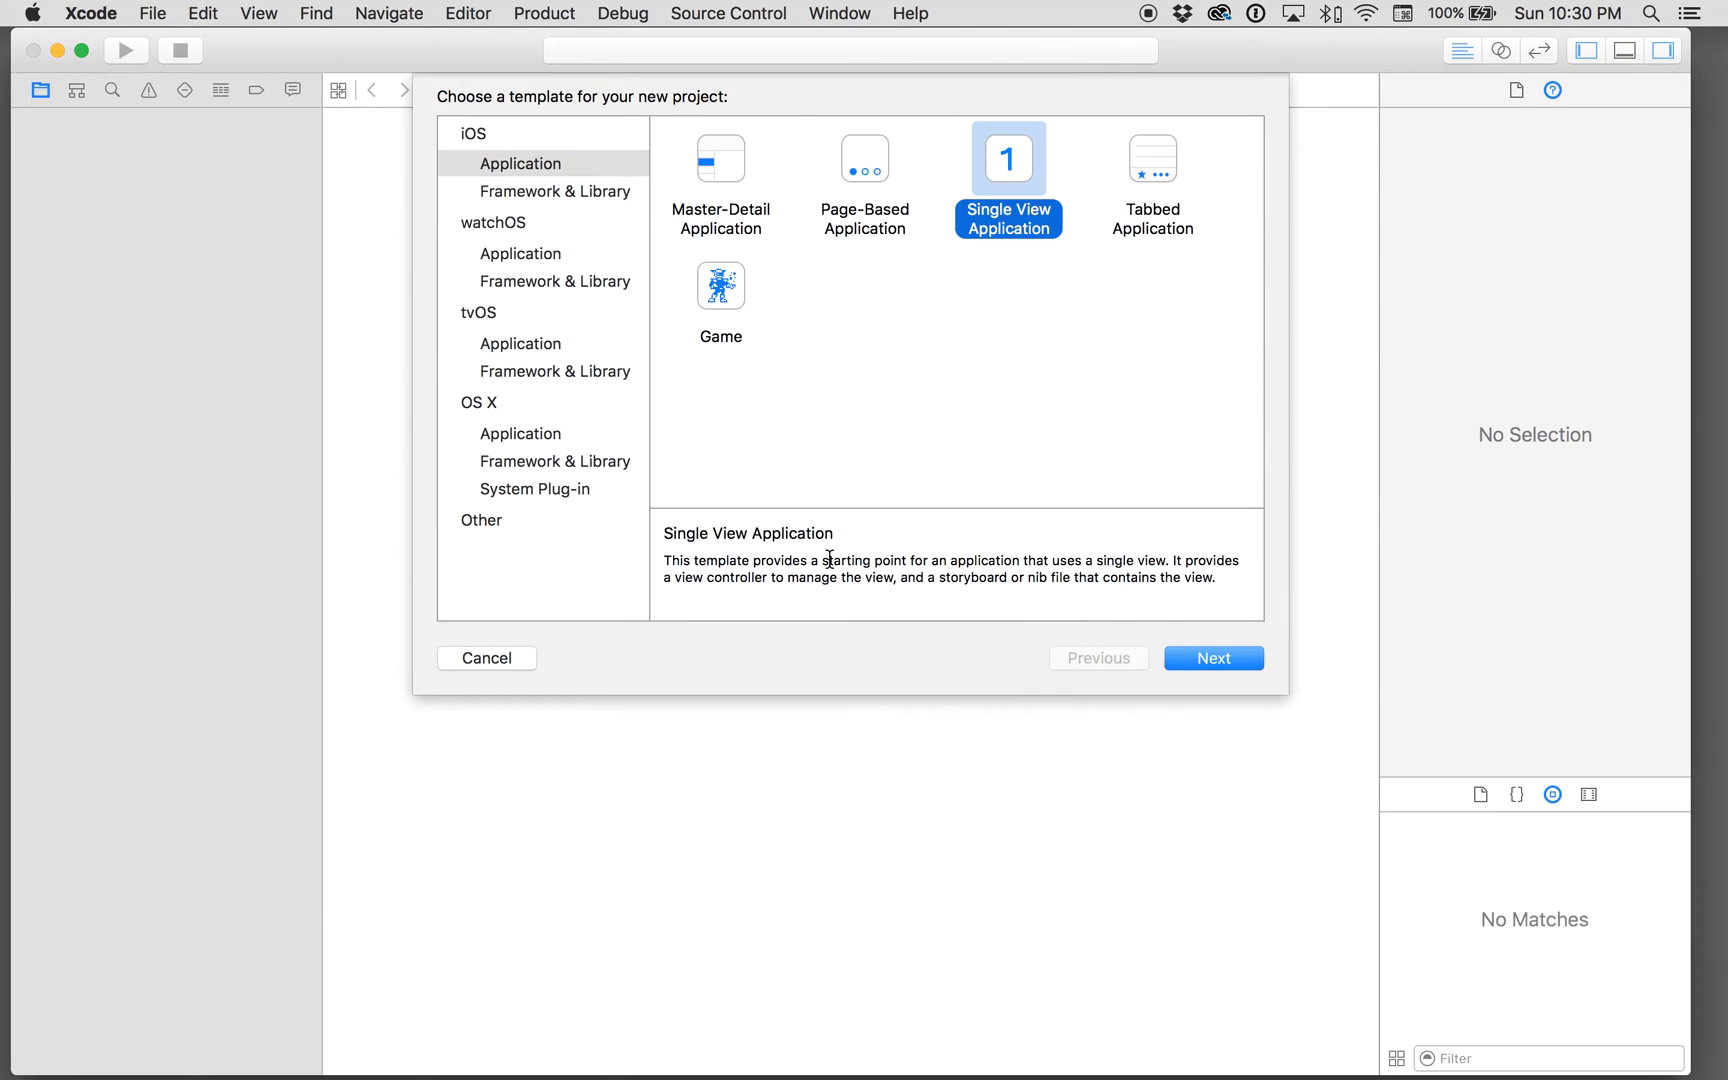
{"action": "left_click", "coordinate": [1212, 658]}
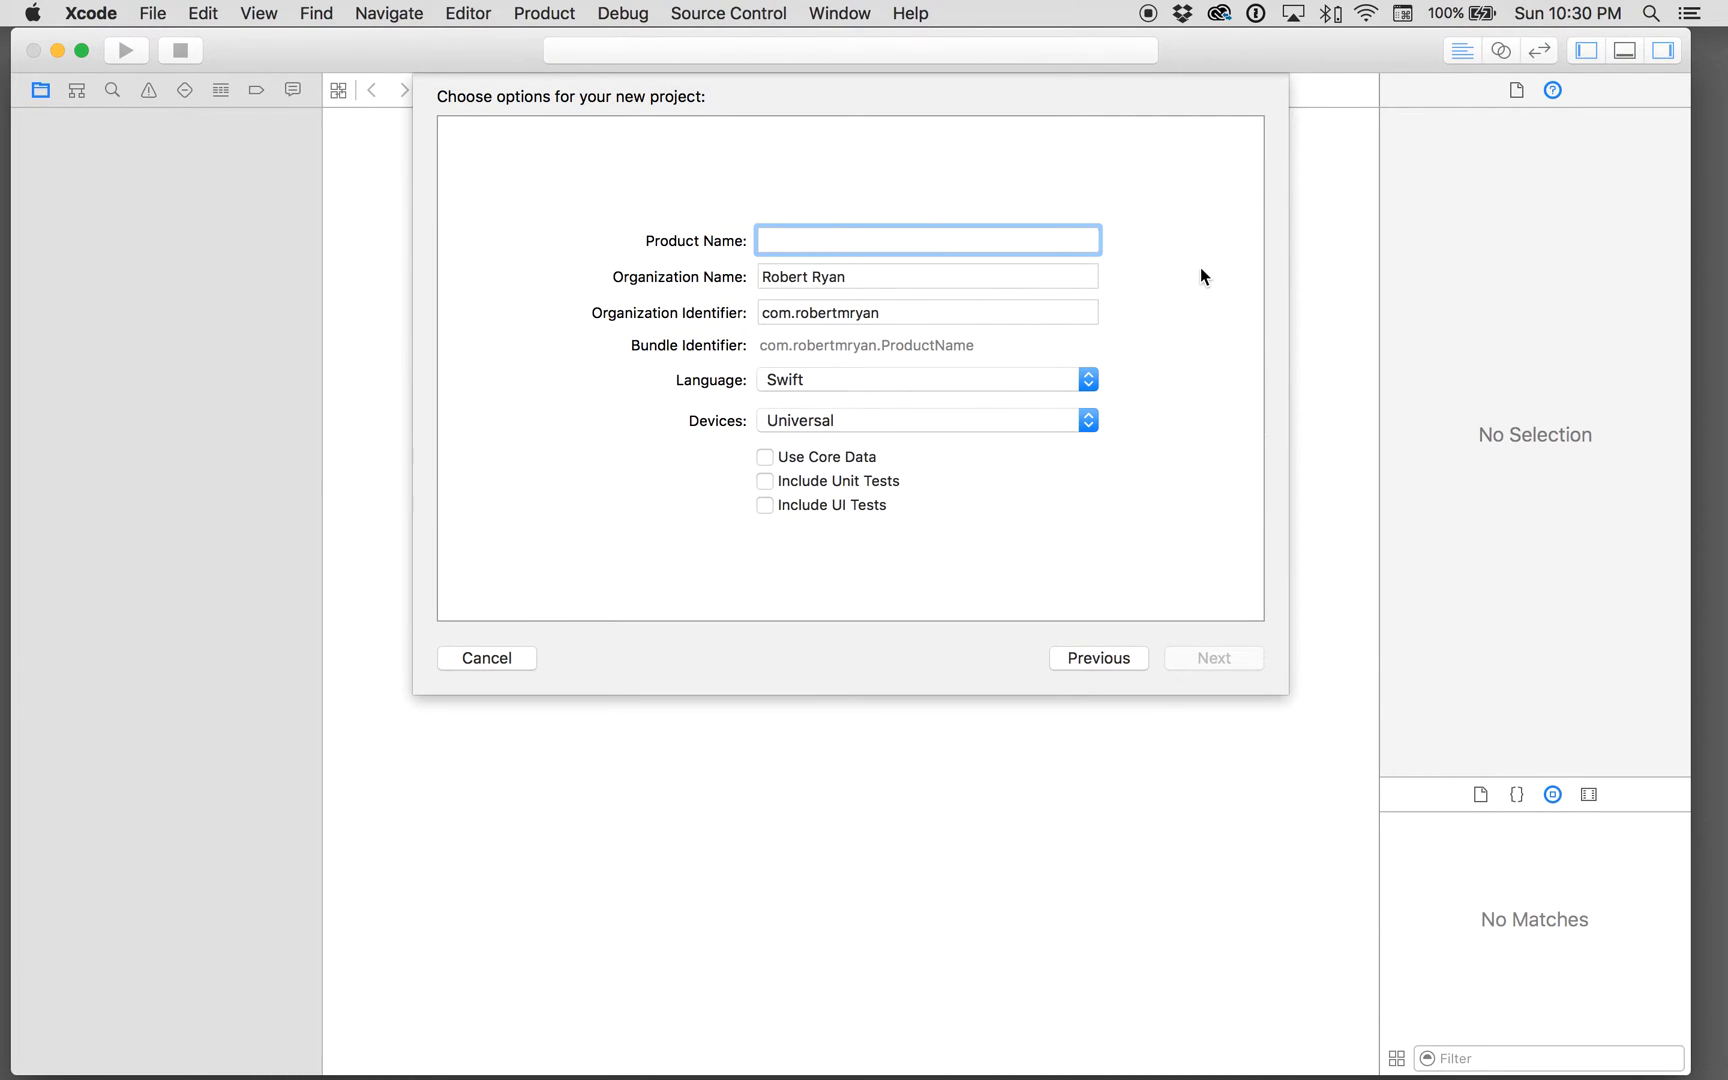
{"action": "type", "text": "Button"}
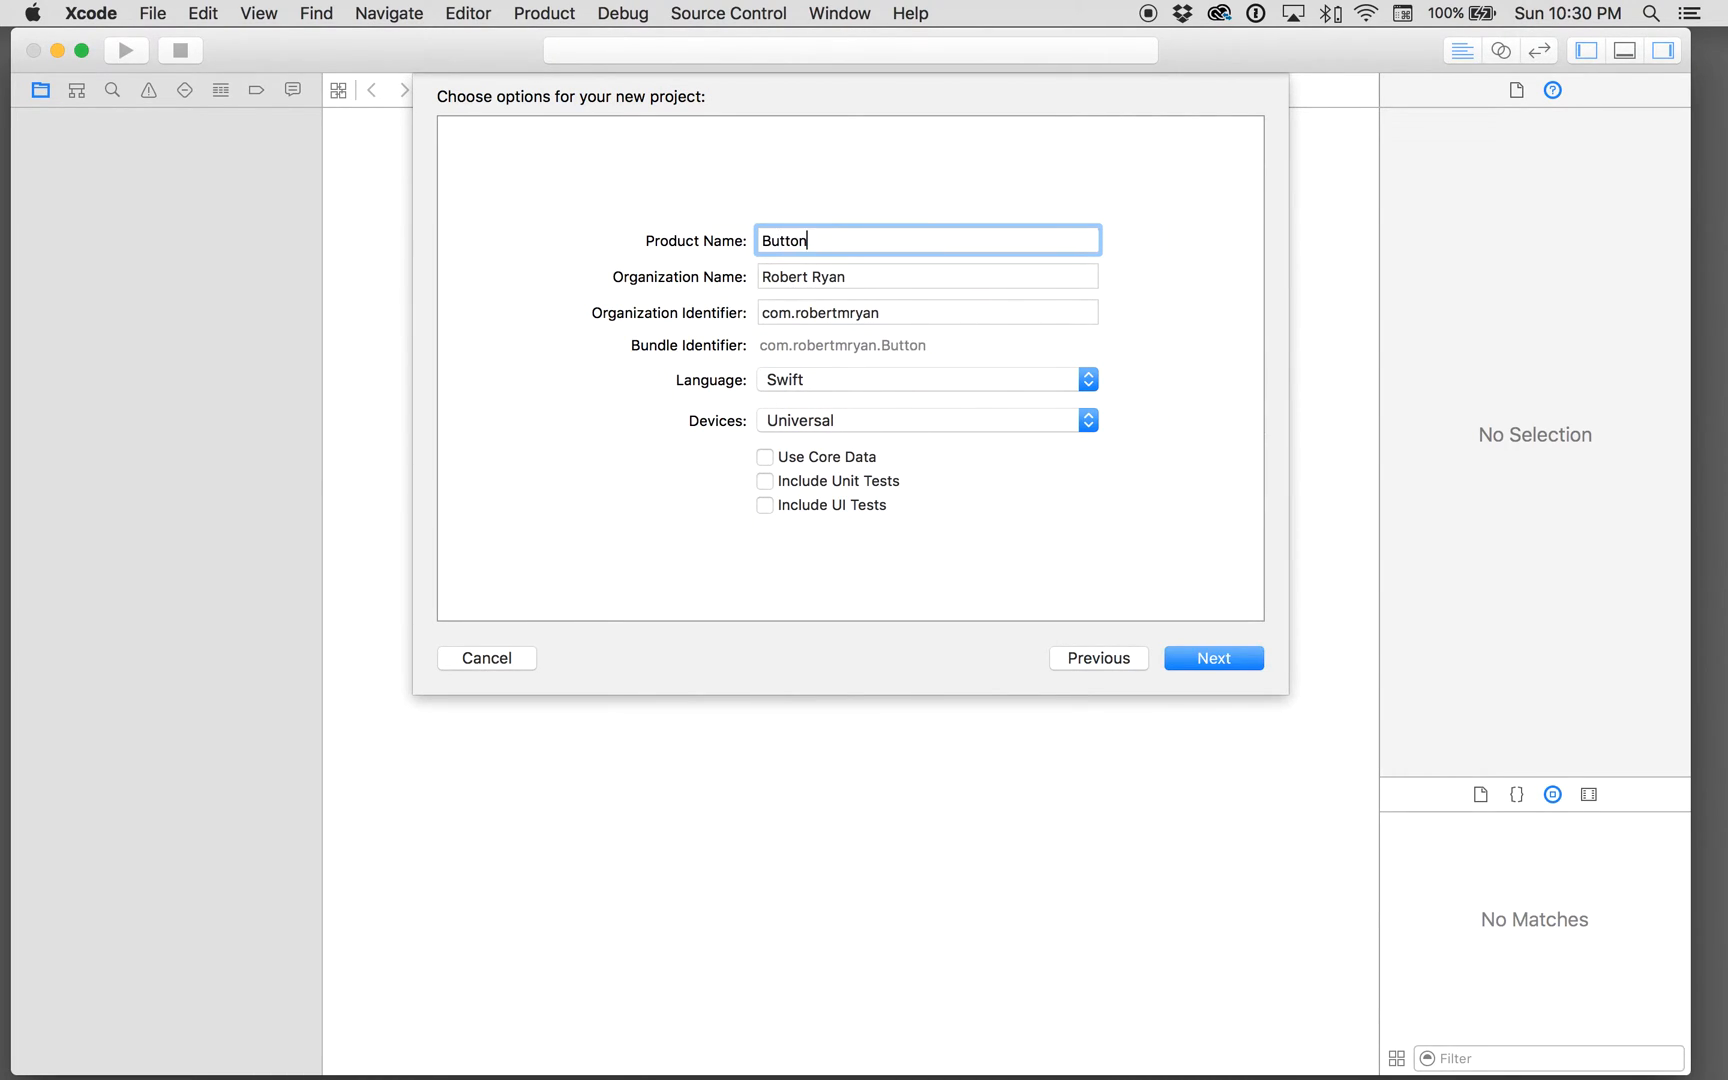
{"action": "type", "text": "Demo"}
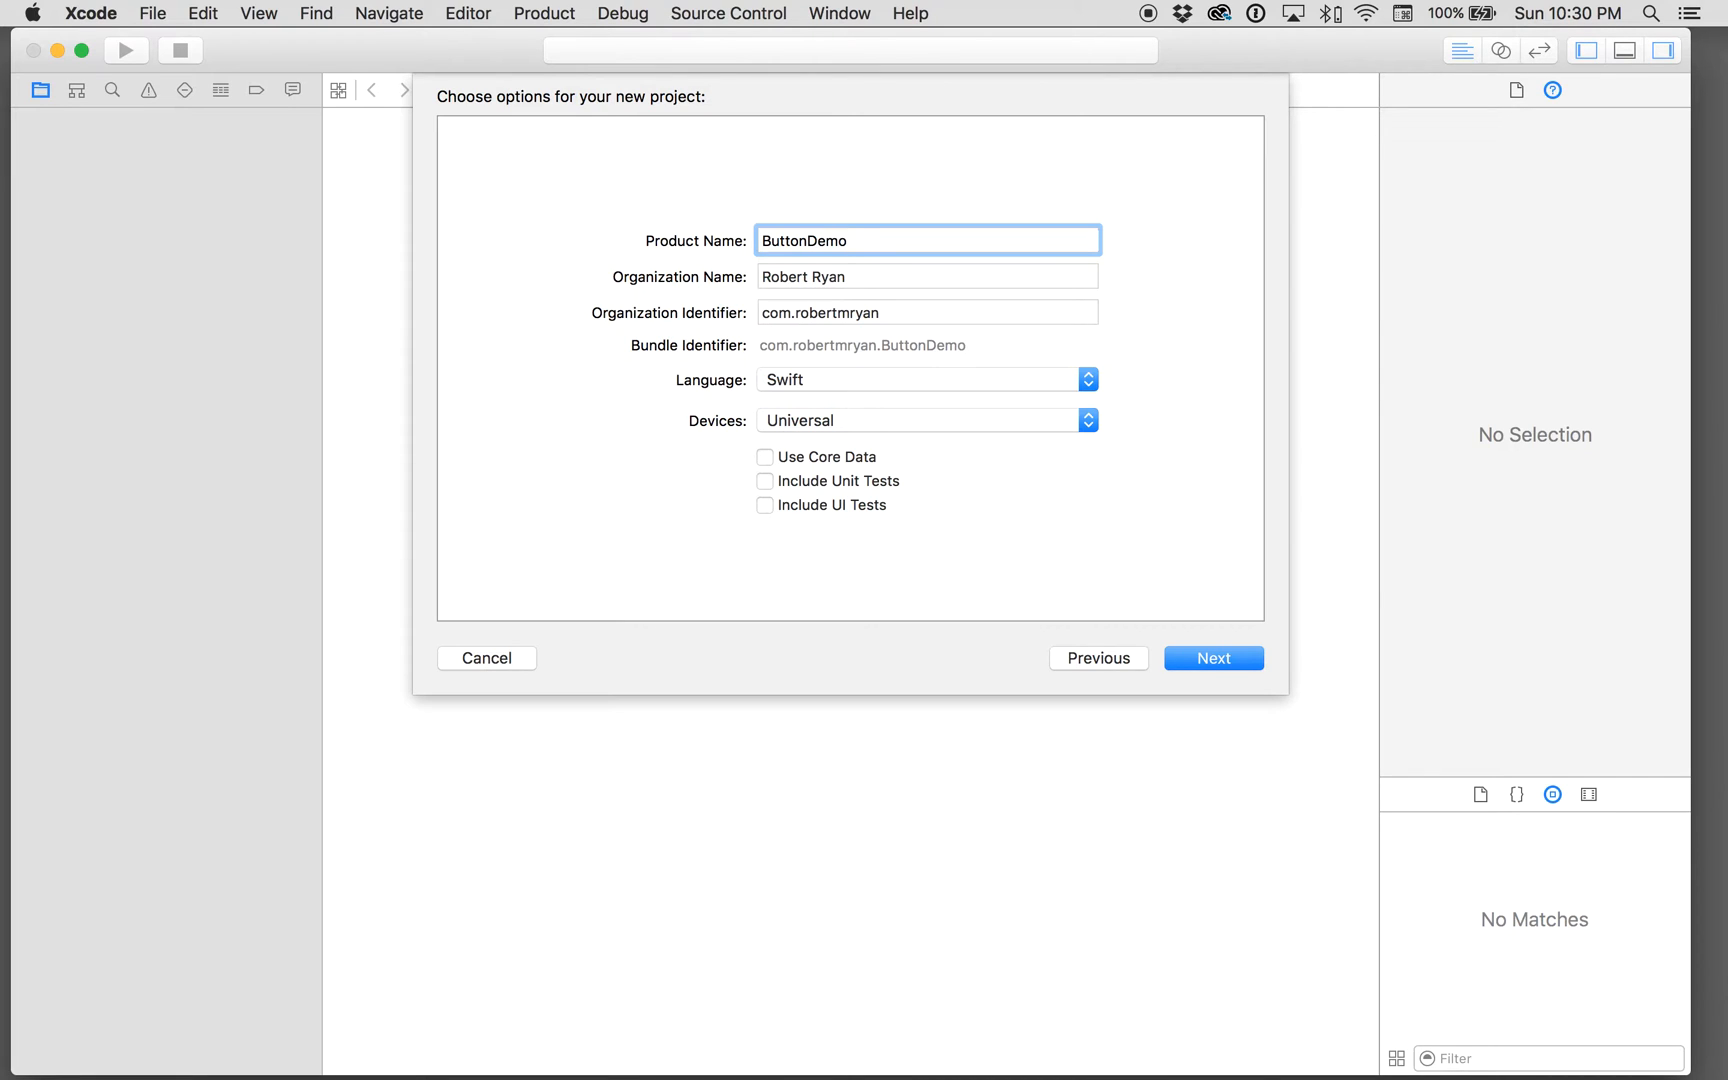
{"action": "left_click", "coordinate": [1212, 658]}
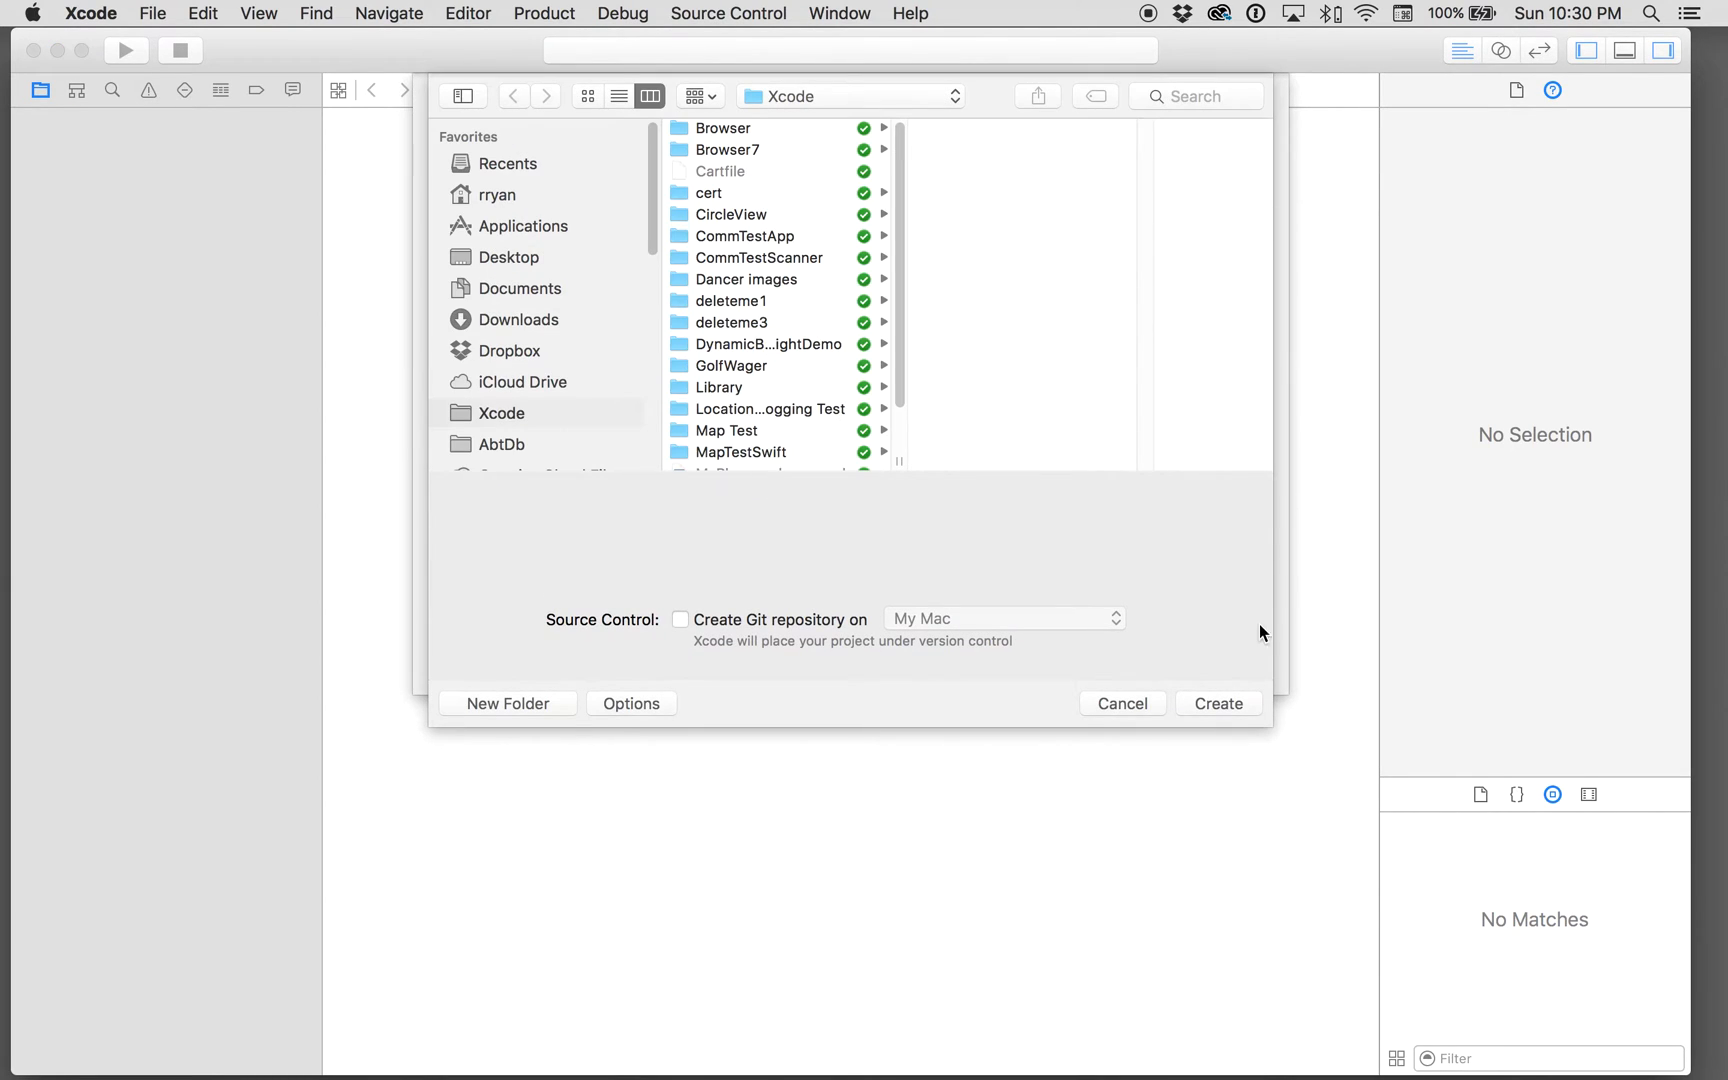
{"action": "left_click", "coordinate": [1218, 704]}
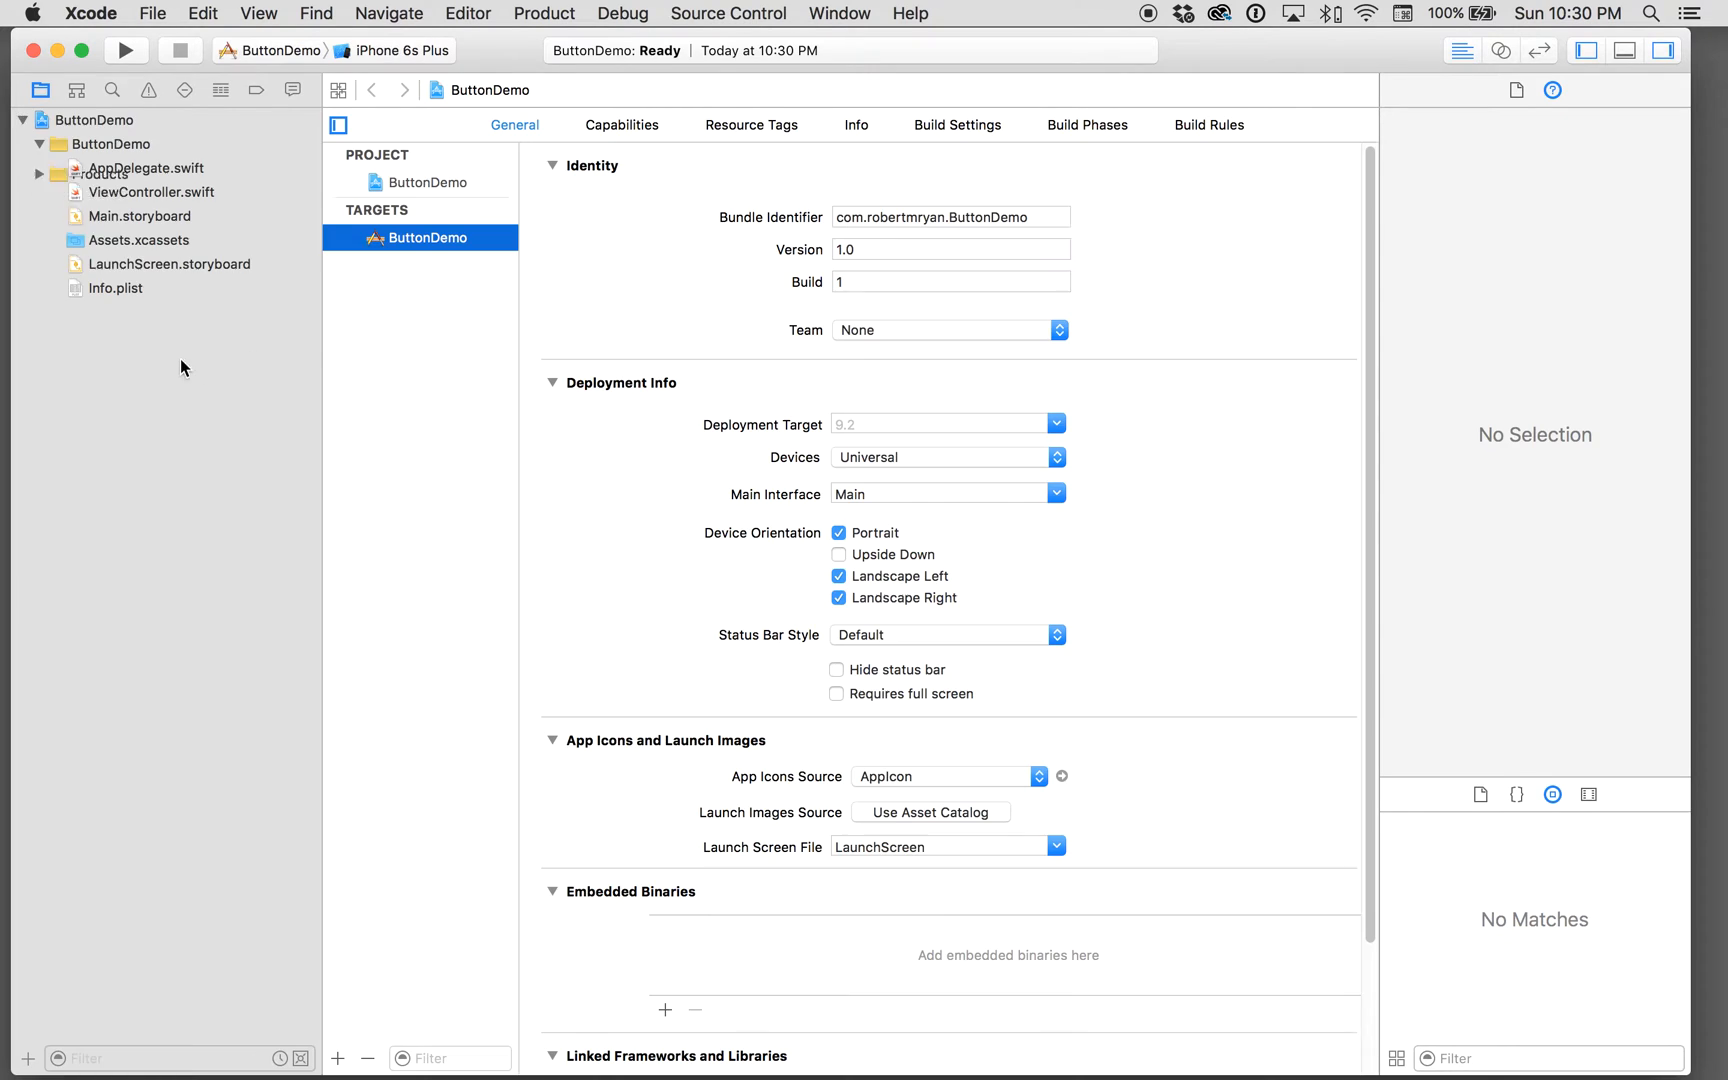
Step: In Main.storyboard, drop a Label at the top-left and stretch it 560 points wide
{"action": "left_click", "coordinate": [140, 216]}
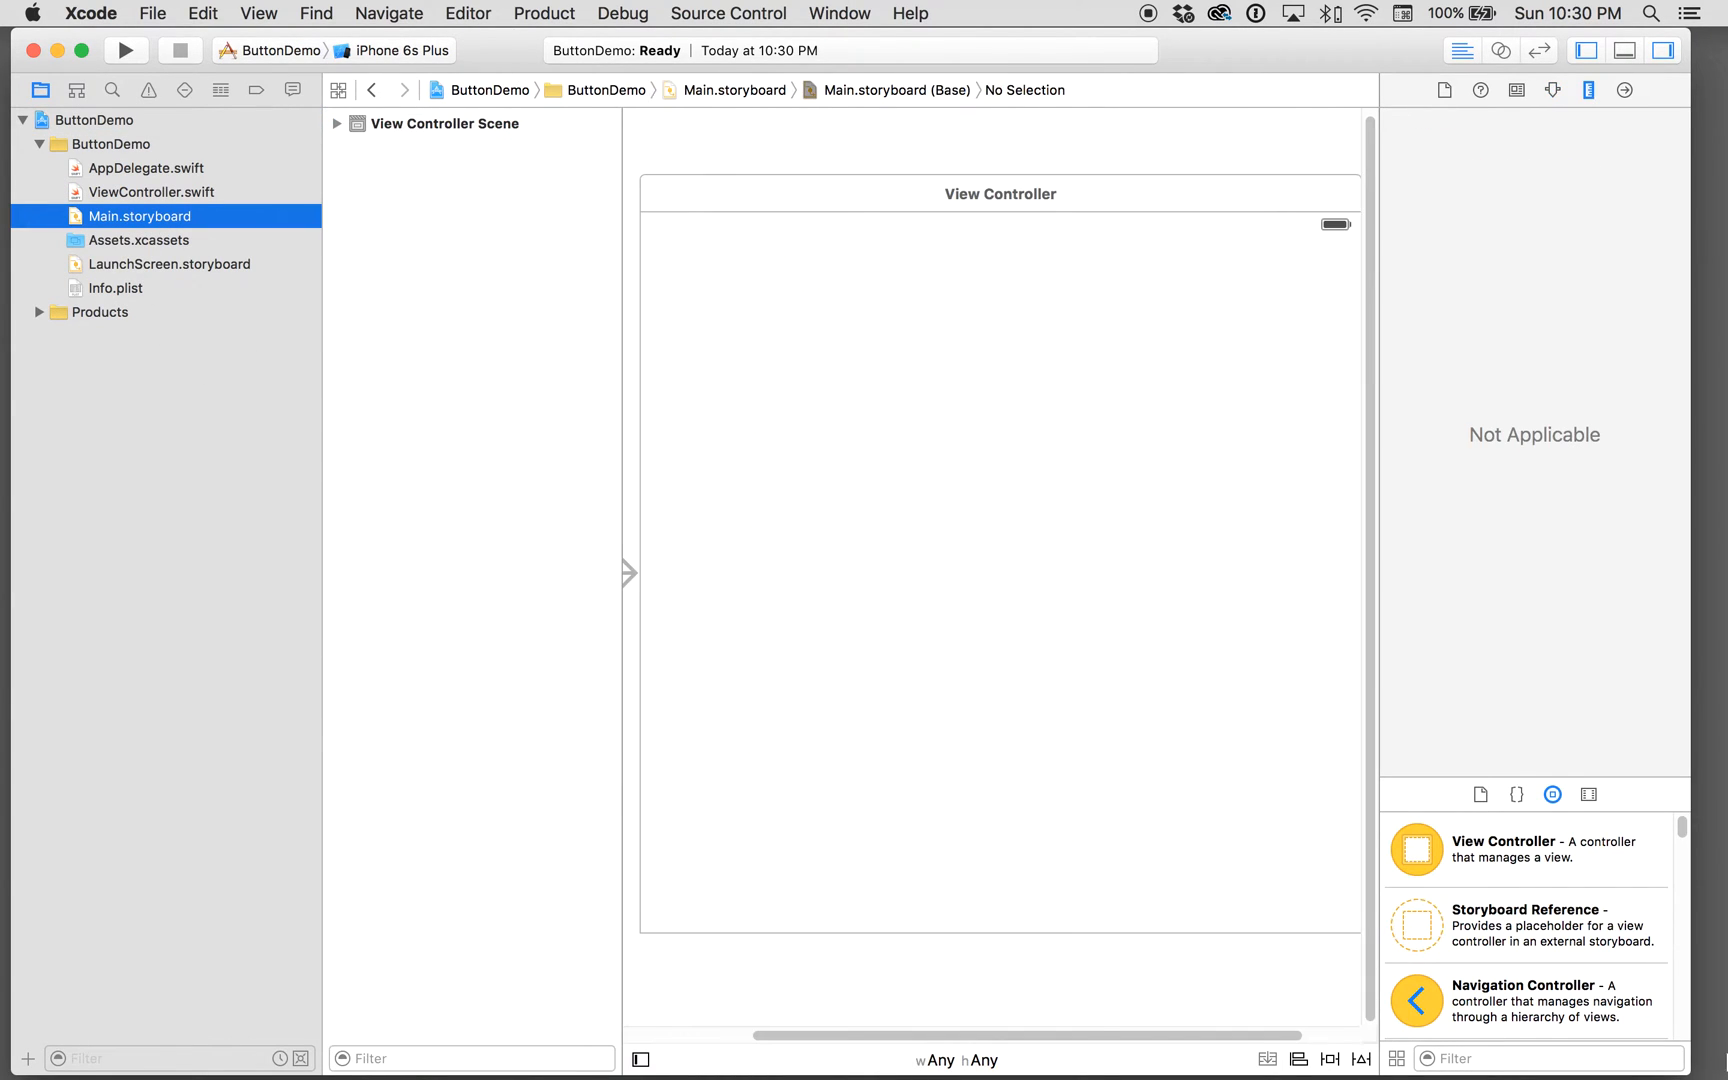
{"action": "type", "text": "label"}
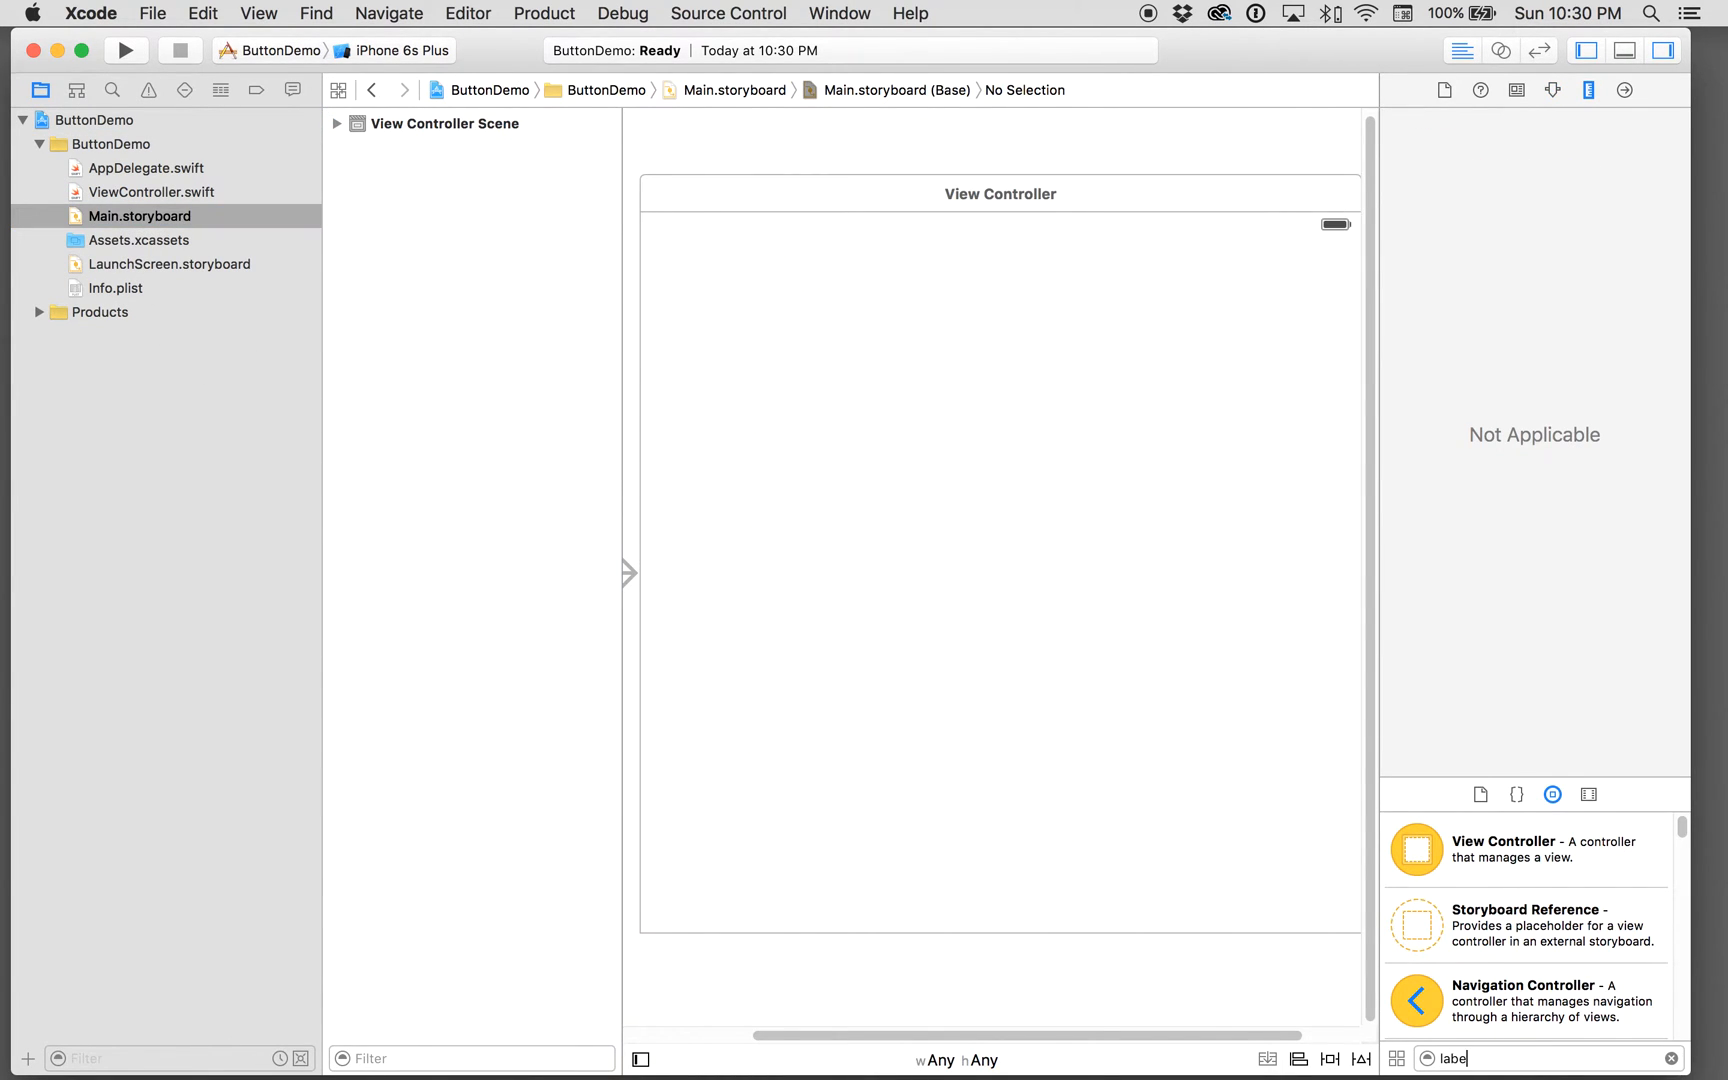
{"action": "left_click_drag", "start_coordinate": [1414, 848], "coordinate": [738, 258]}
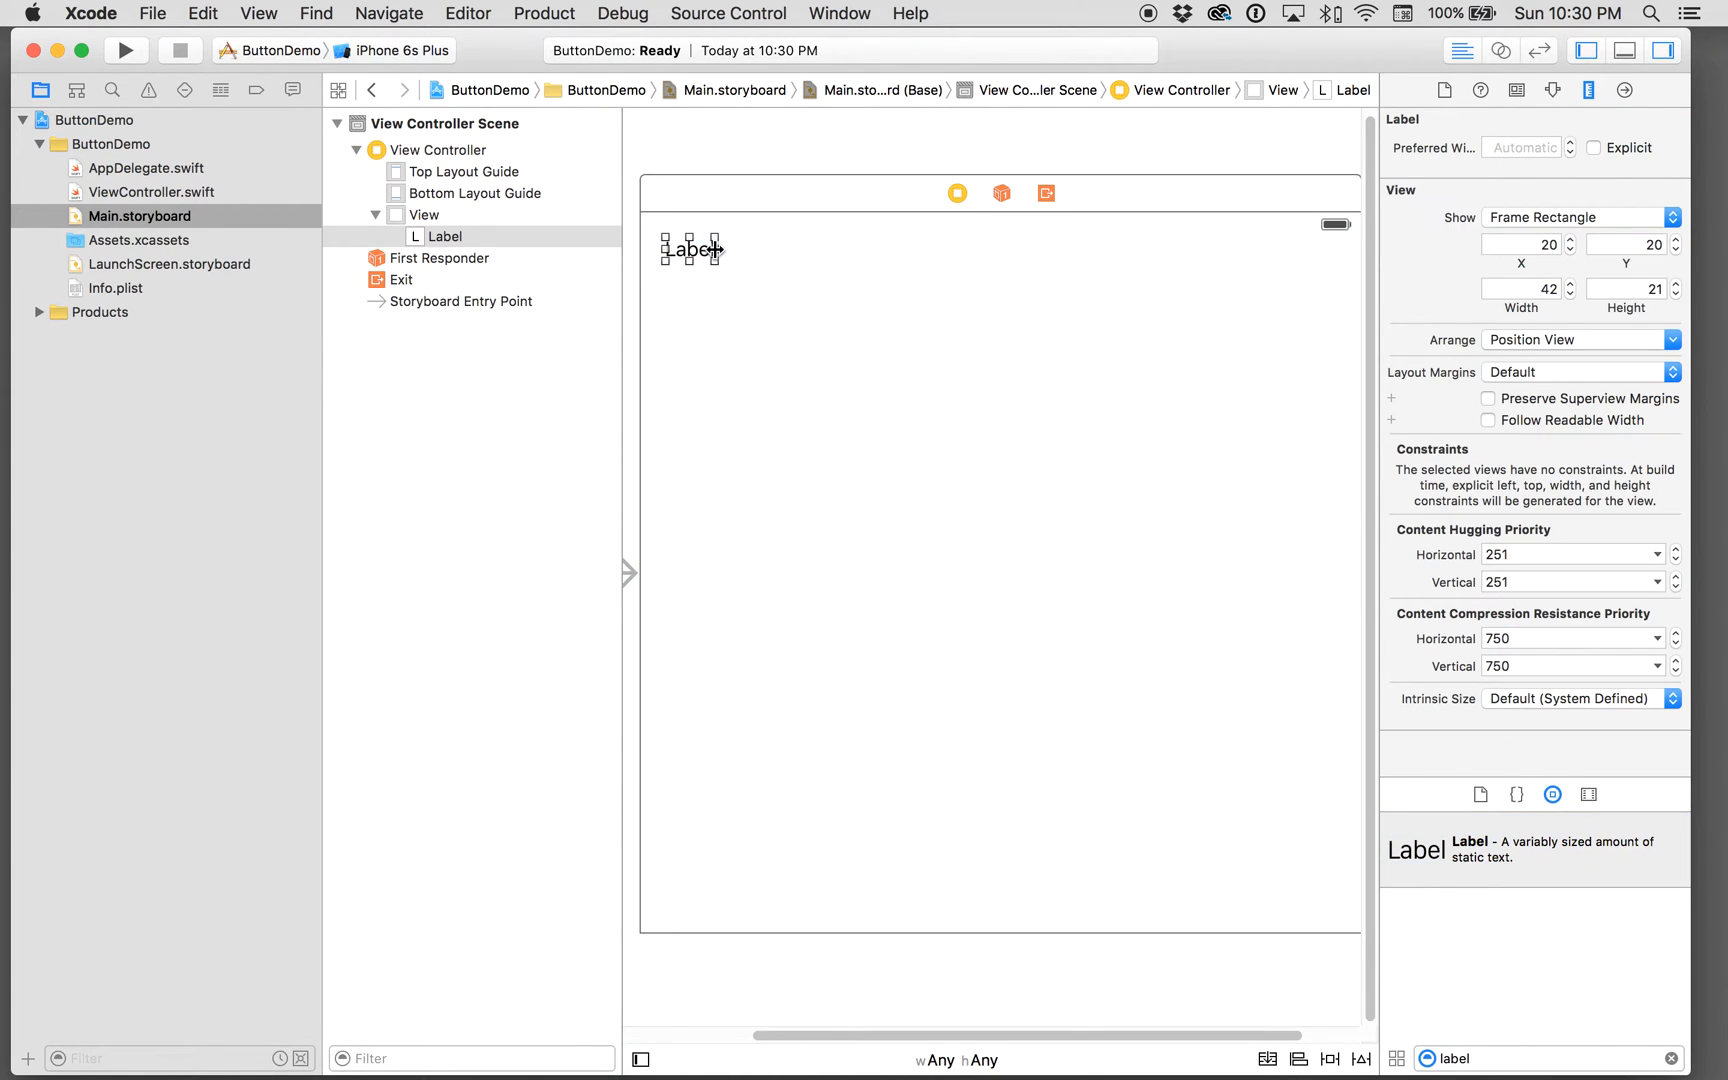
{"action": "left_click_drag", "start_coordinate": [724, 250], "coordinate": [1336, 250]}
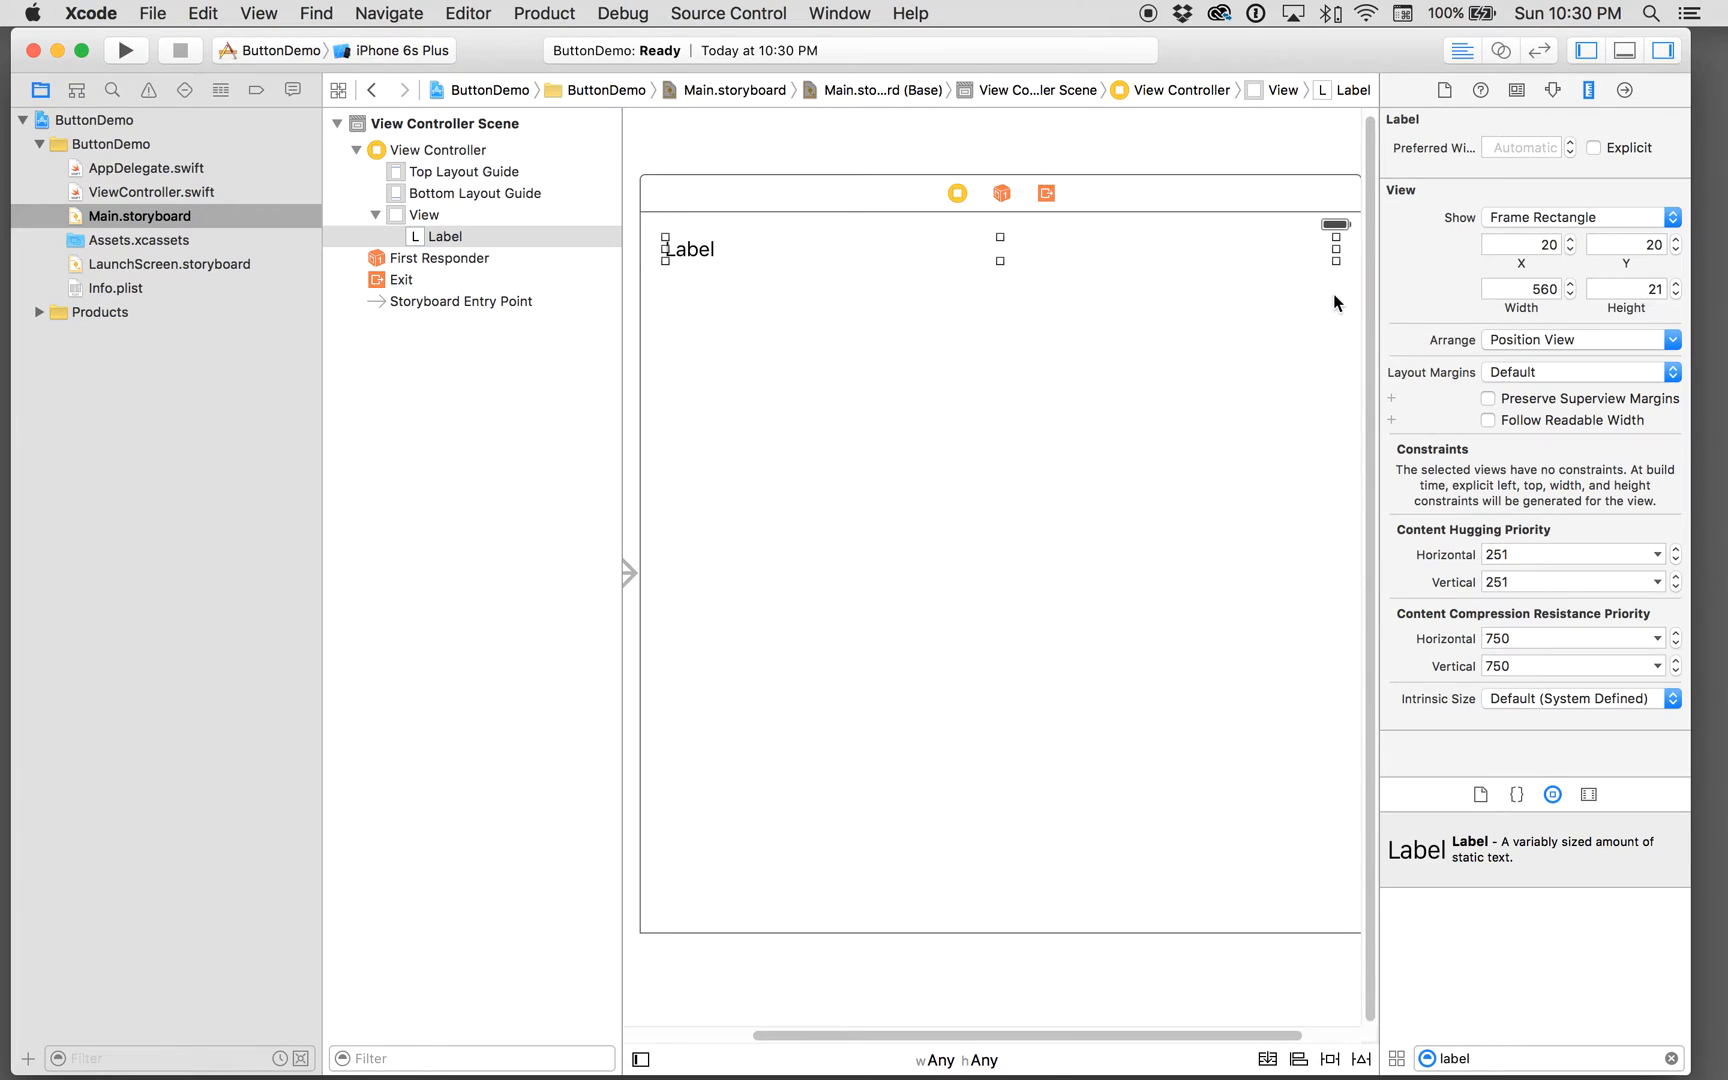
{"action": "mouse_move", "coordinate": [1316, 1044]}
{"action": "type", "text": "button"}
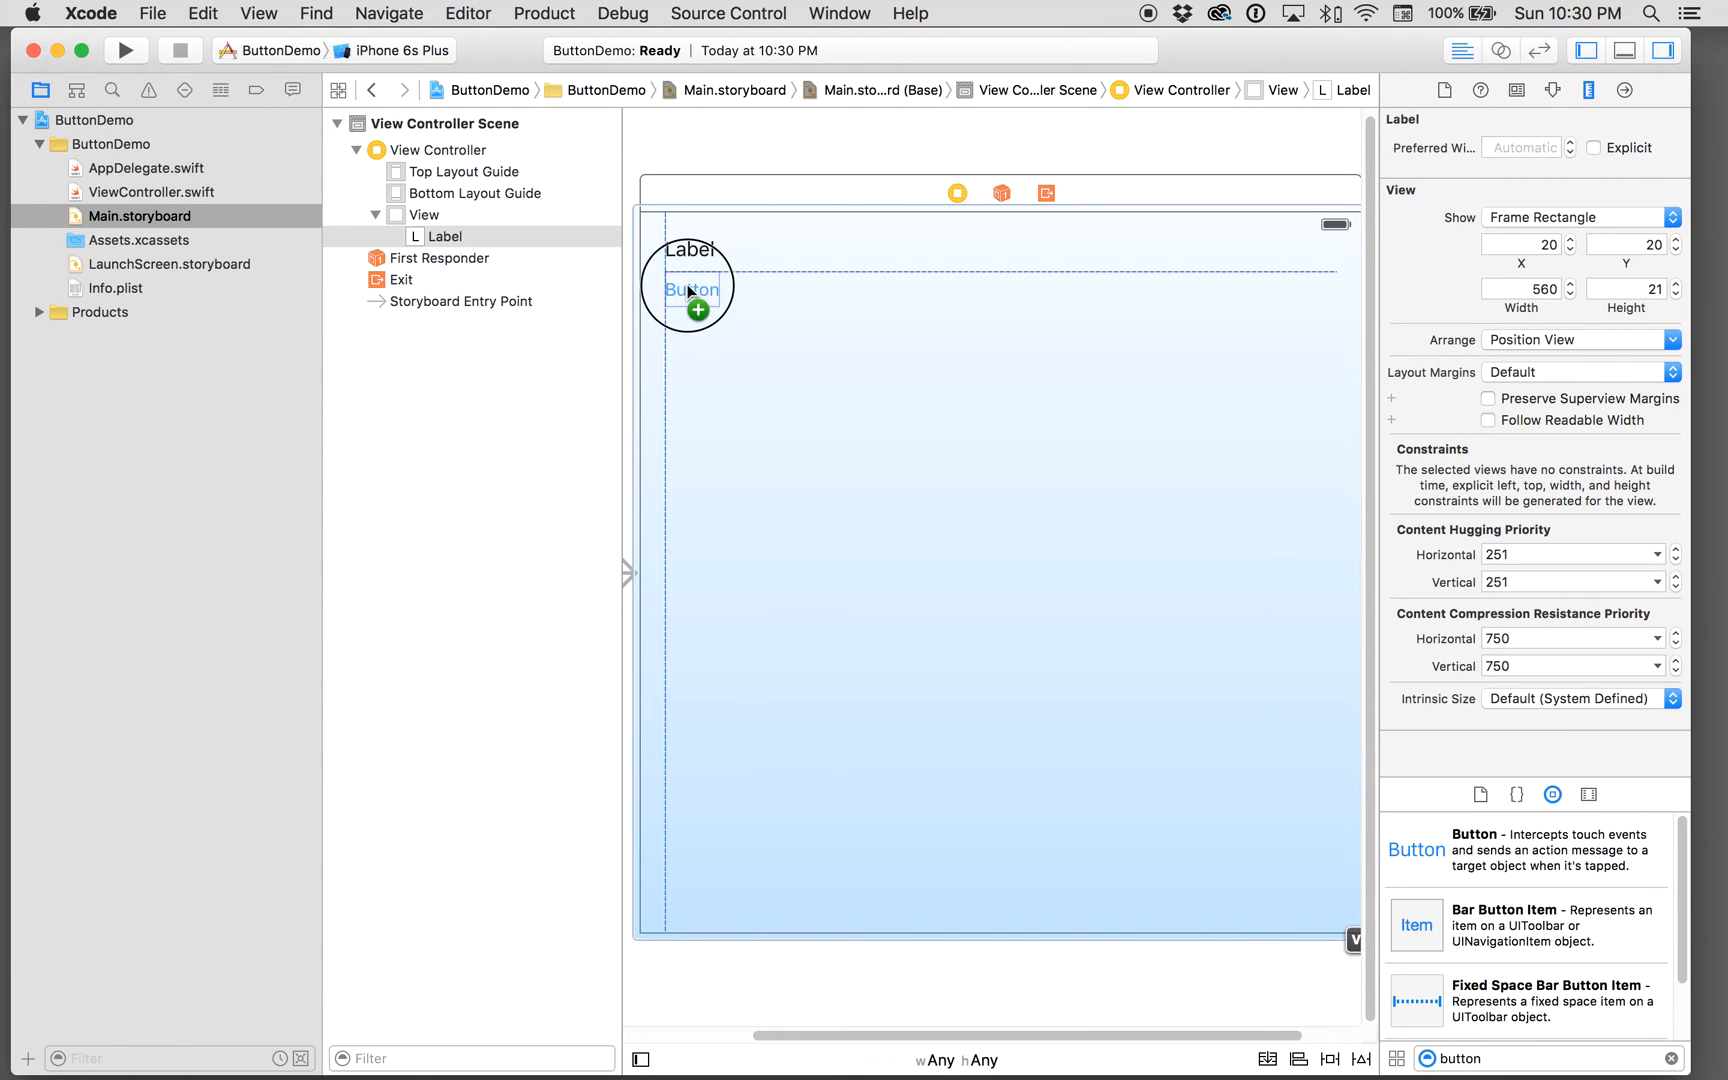
Step: Place buttons below the label, matching its width, and select the stacked views
{"action": "left_click_drag", "start_coordinate": [690, 288], "coordinate": [998, 288]}
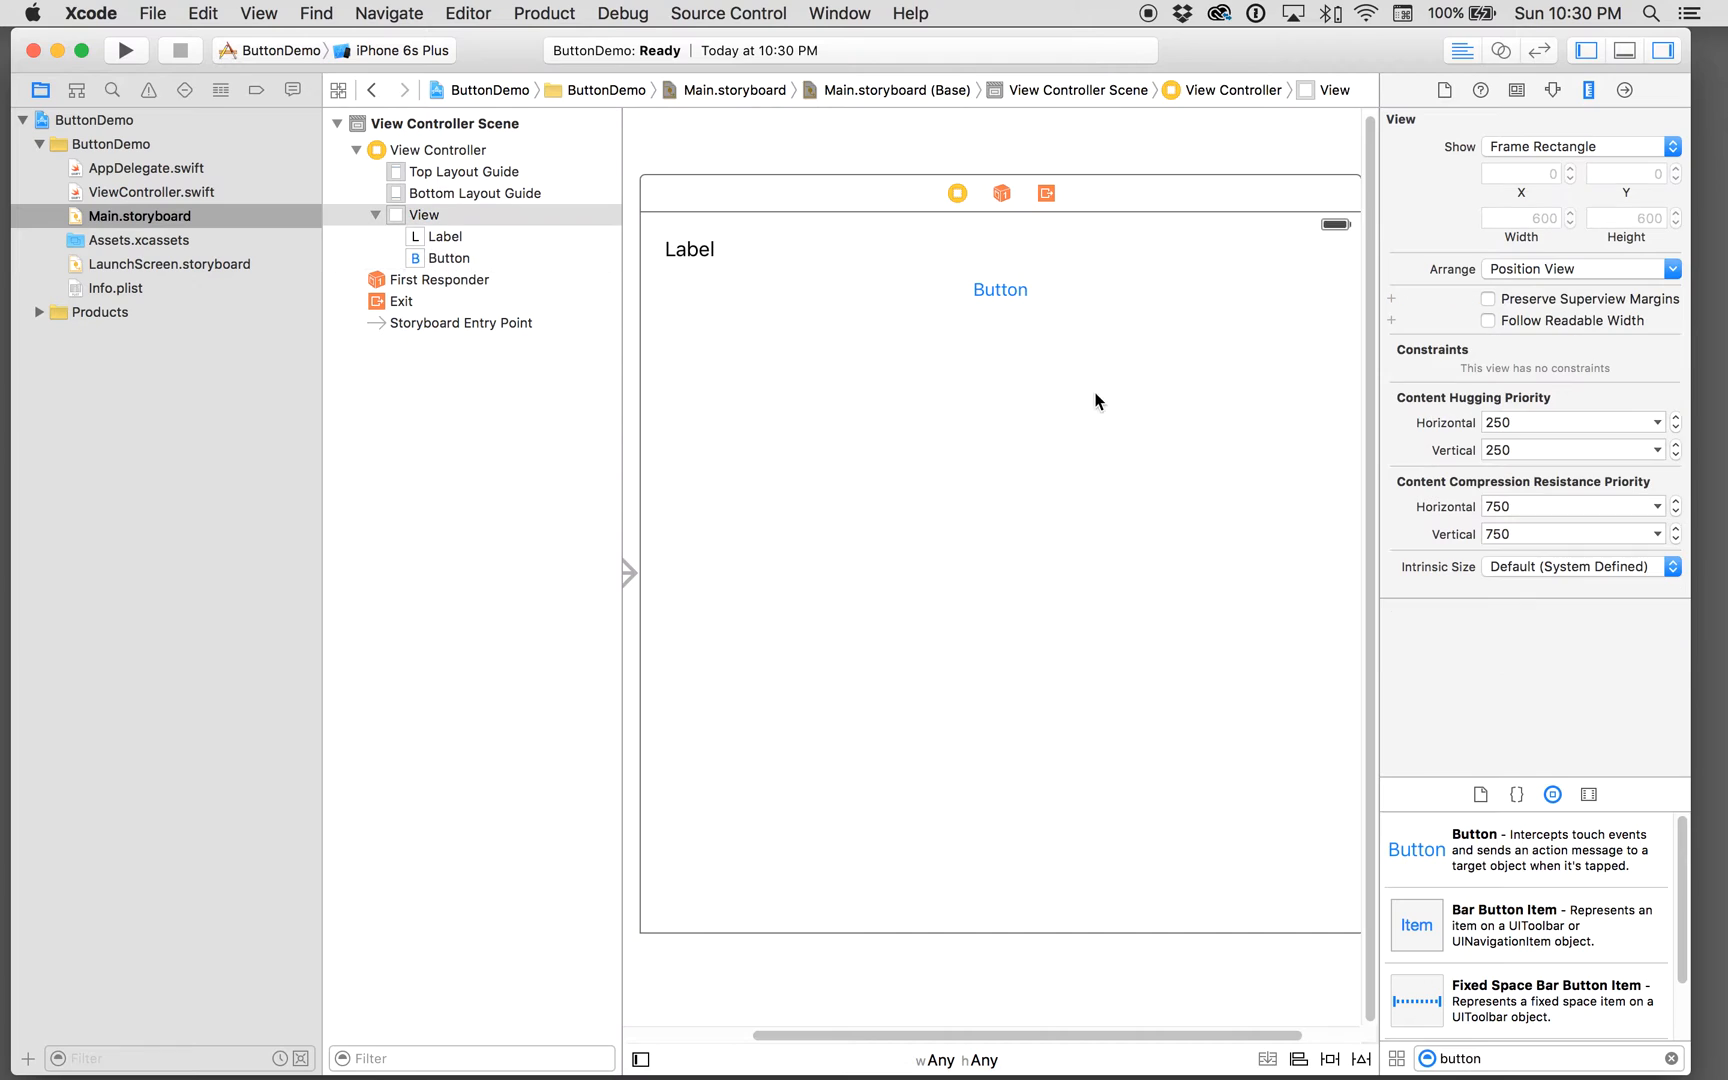
{"action": "left_click", "coordinate": [1000, 288]}
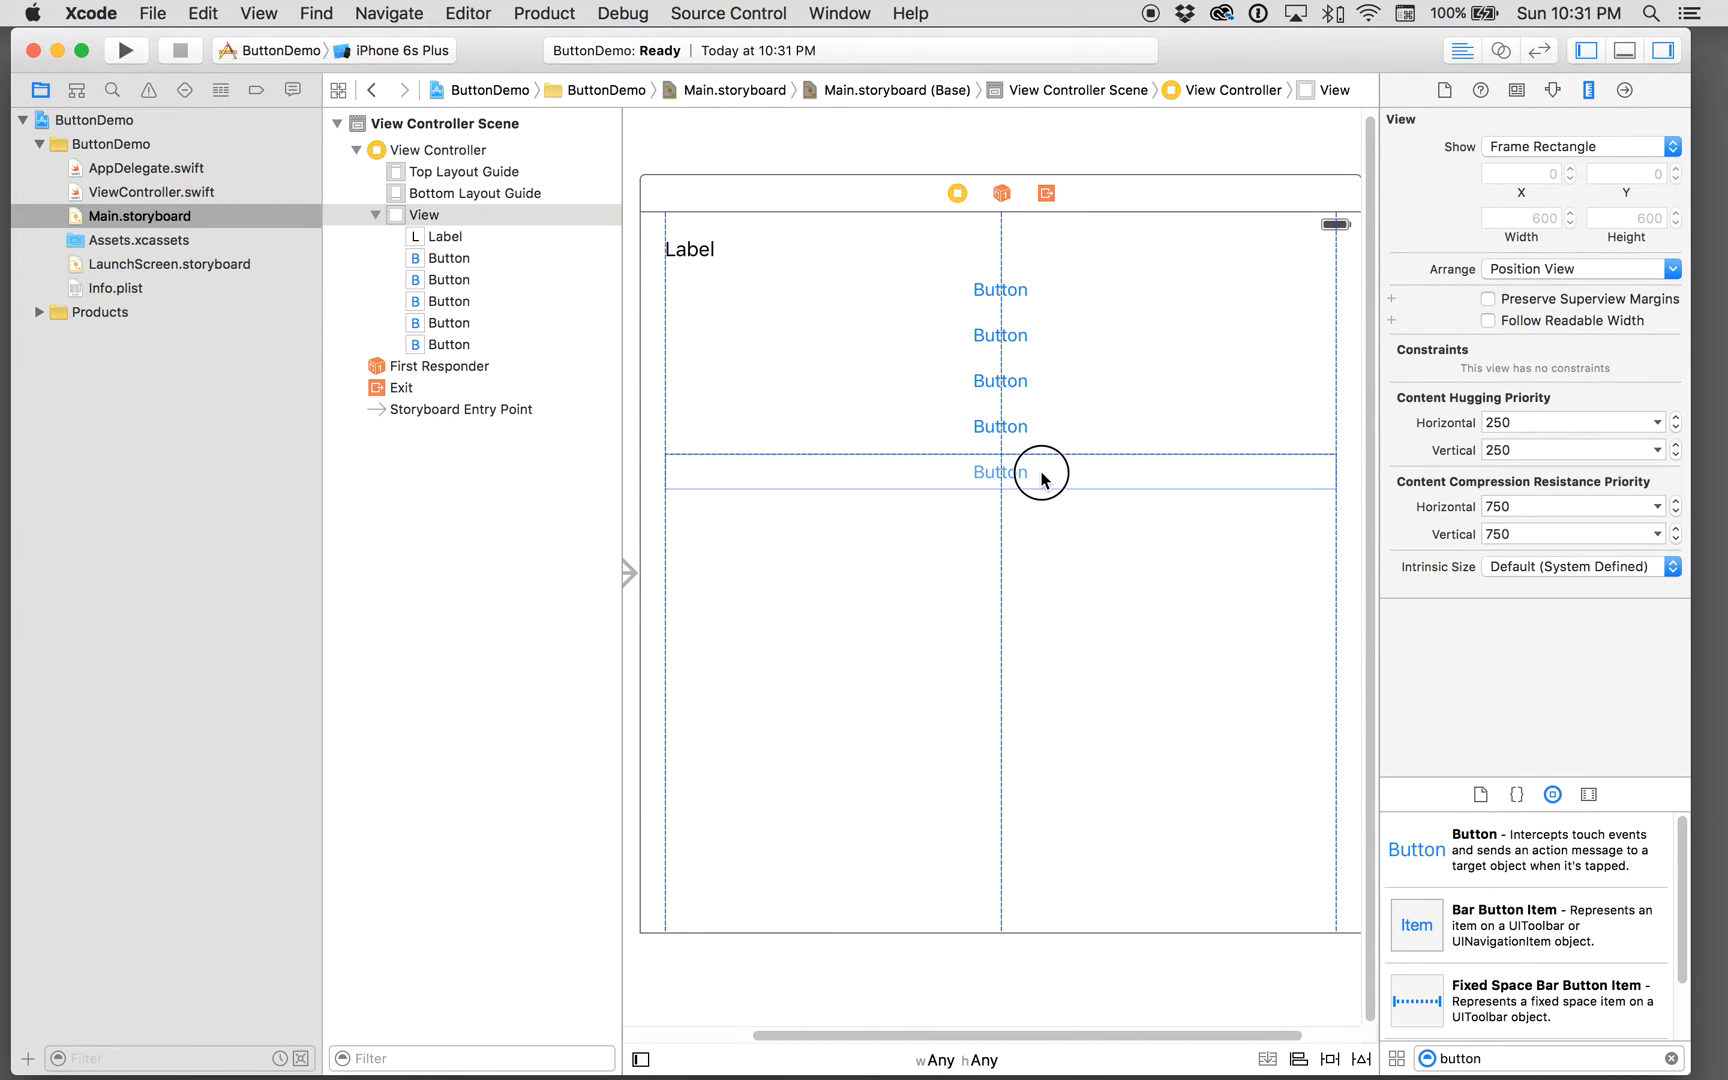
{"action": "left_click", "coordinate": [1000, 472]}
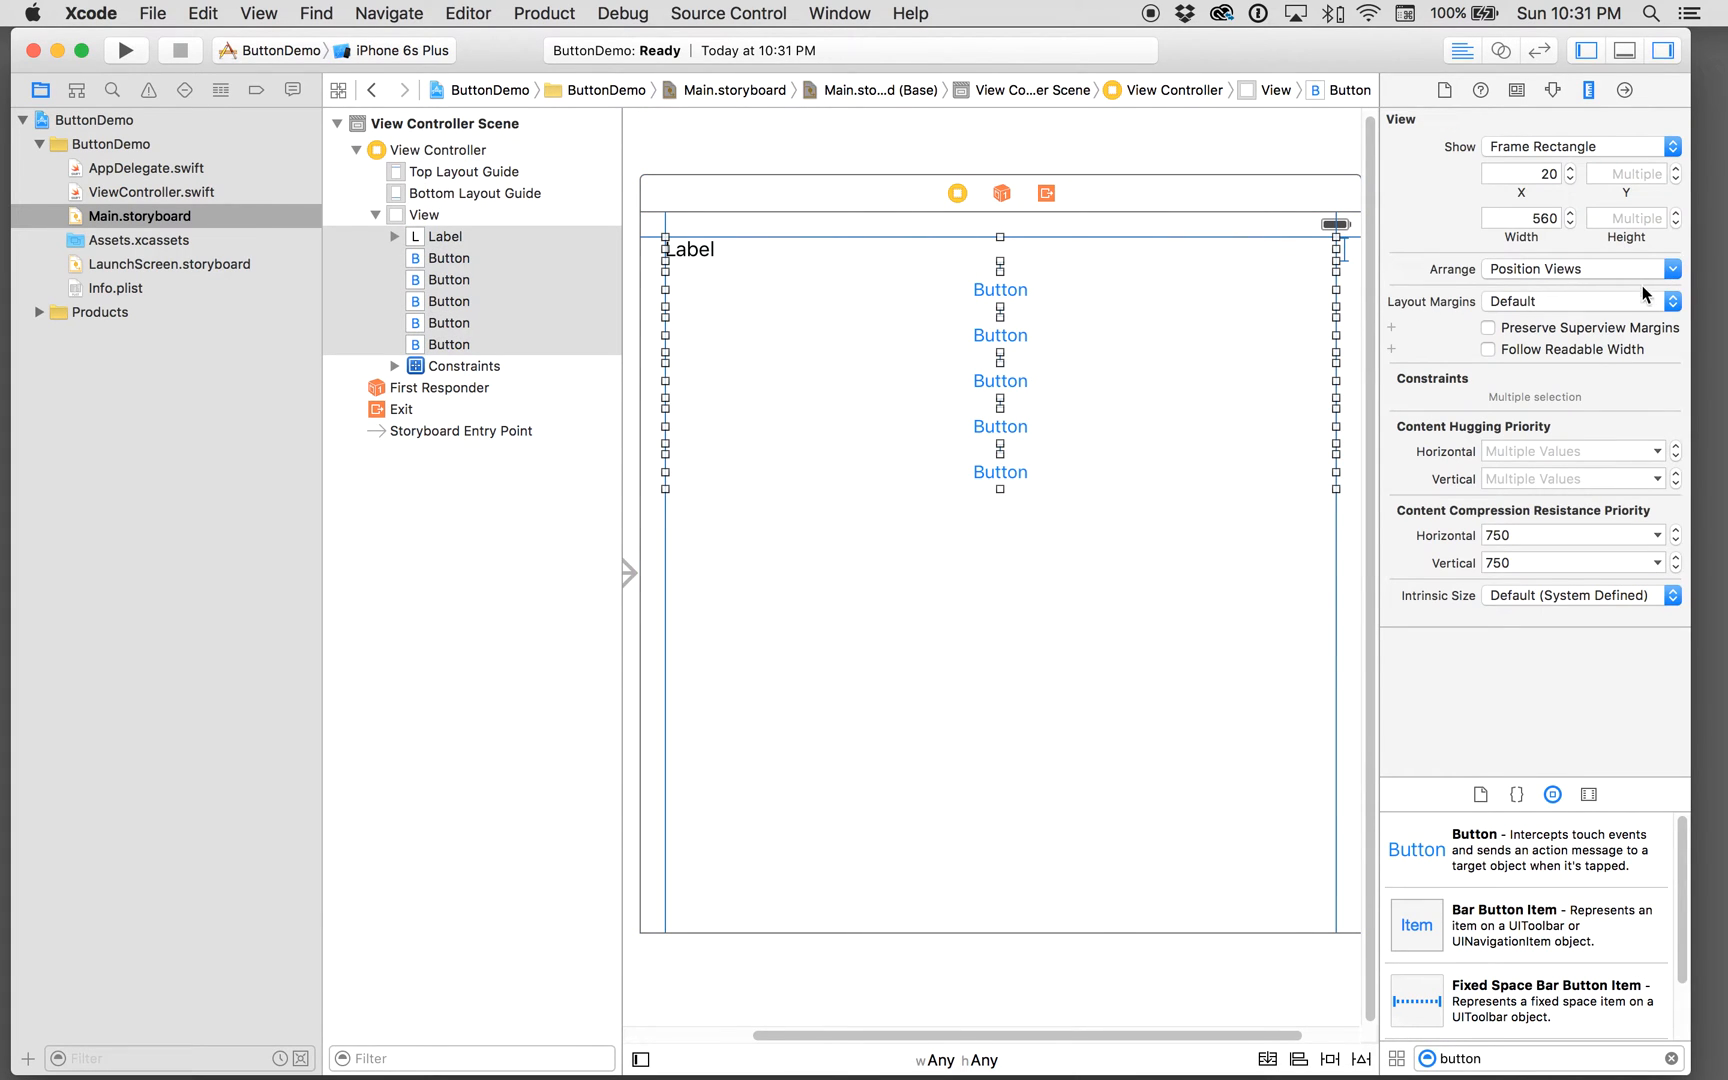
Step: Set the selected views' Background to Light Gray Color in the Attributes Inspector
{"action": "left_click", "coordinate": [1552, 92]}
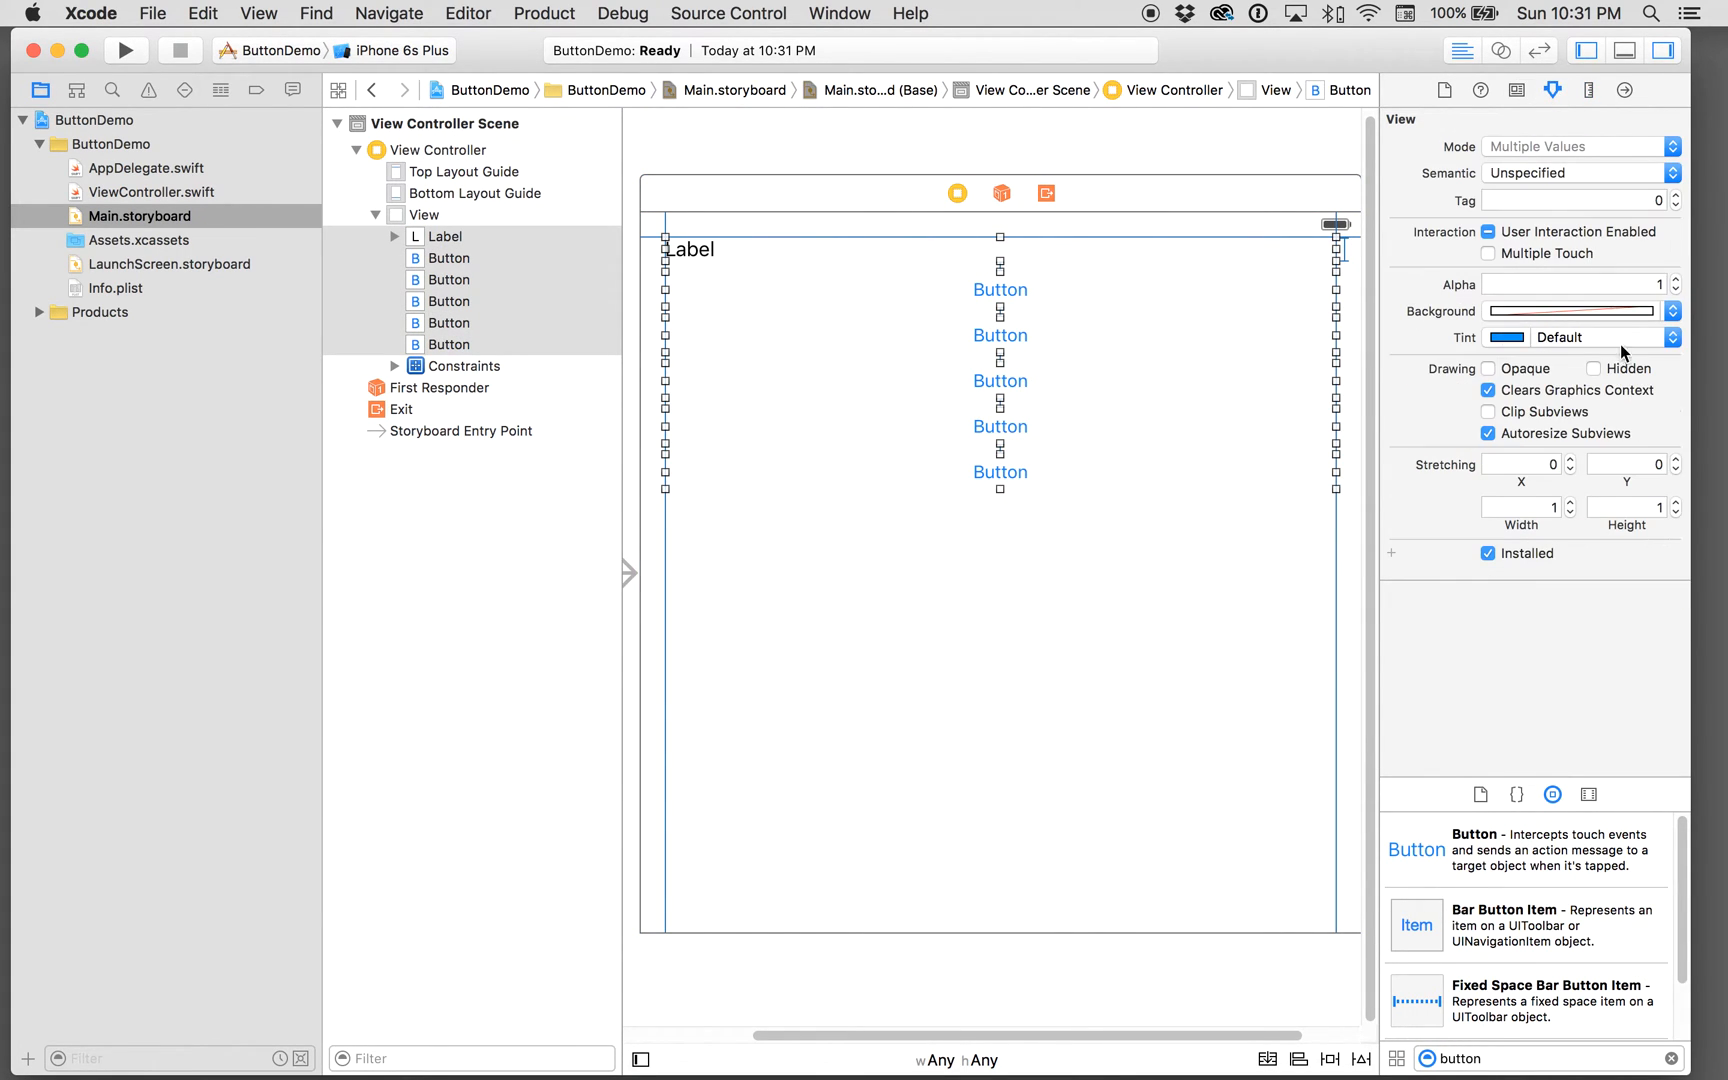
{"action": "left_click", "coordinate": [1672, 336]}
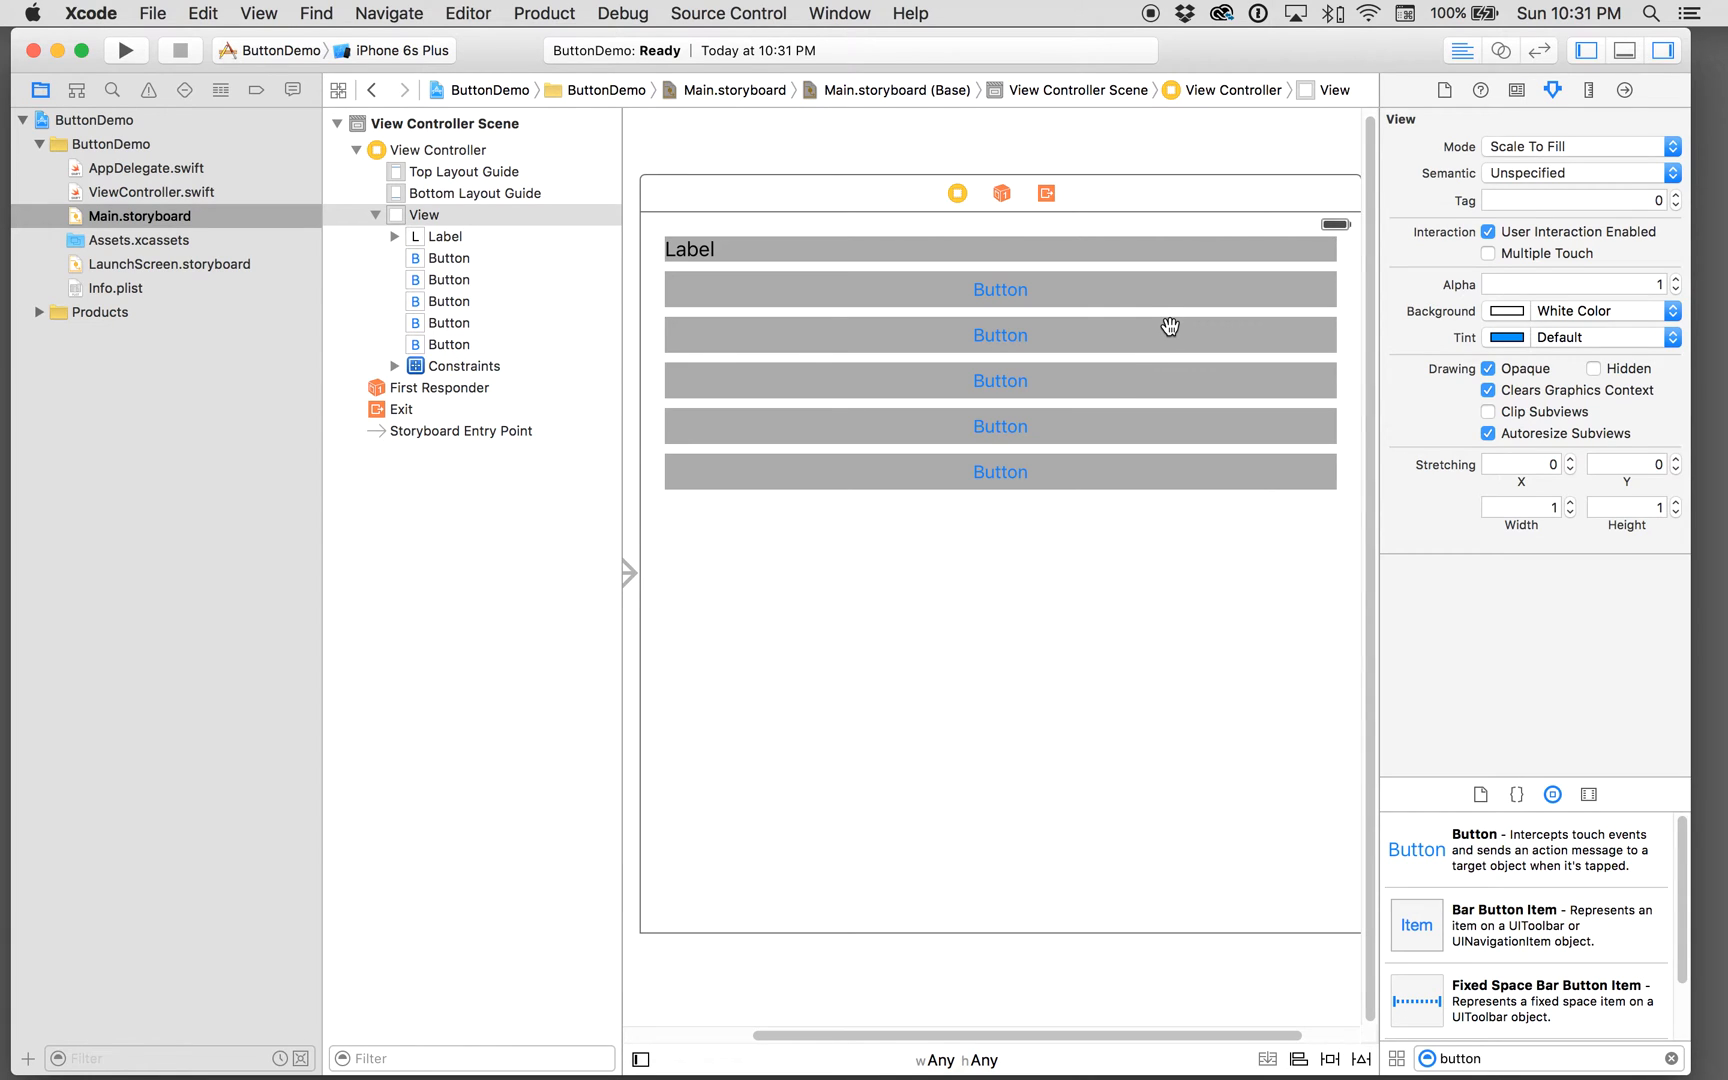
{"action": "left_click", "coordinate": [1000, 472]}
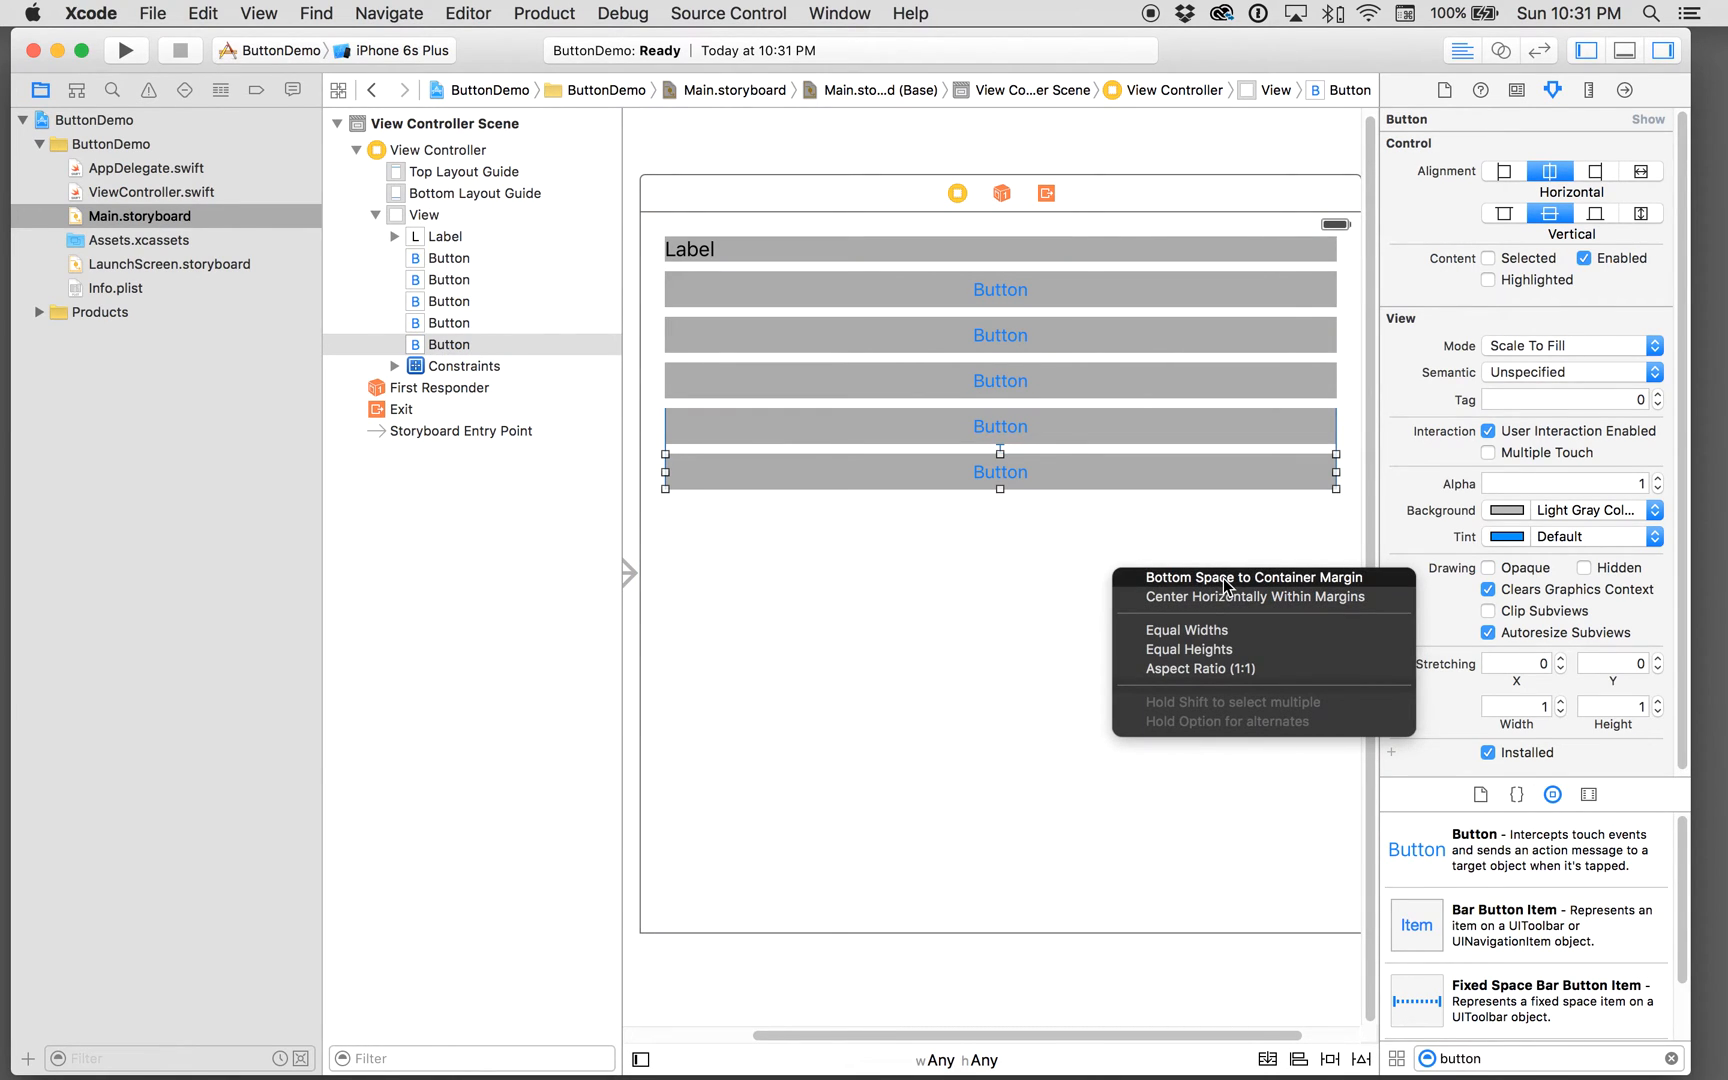
Step: Pin the bottom button 20 points above the view's bottom margin
{"action": "left_click", "coordinate": [1256, 596]}
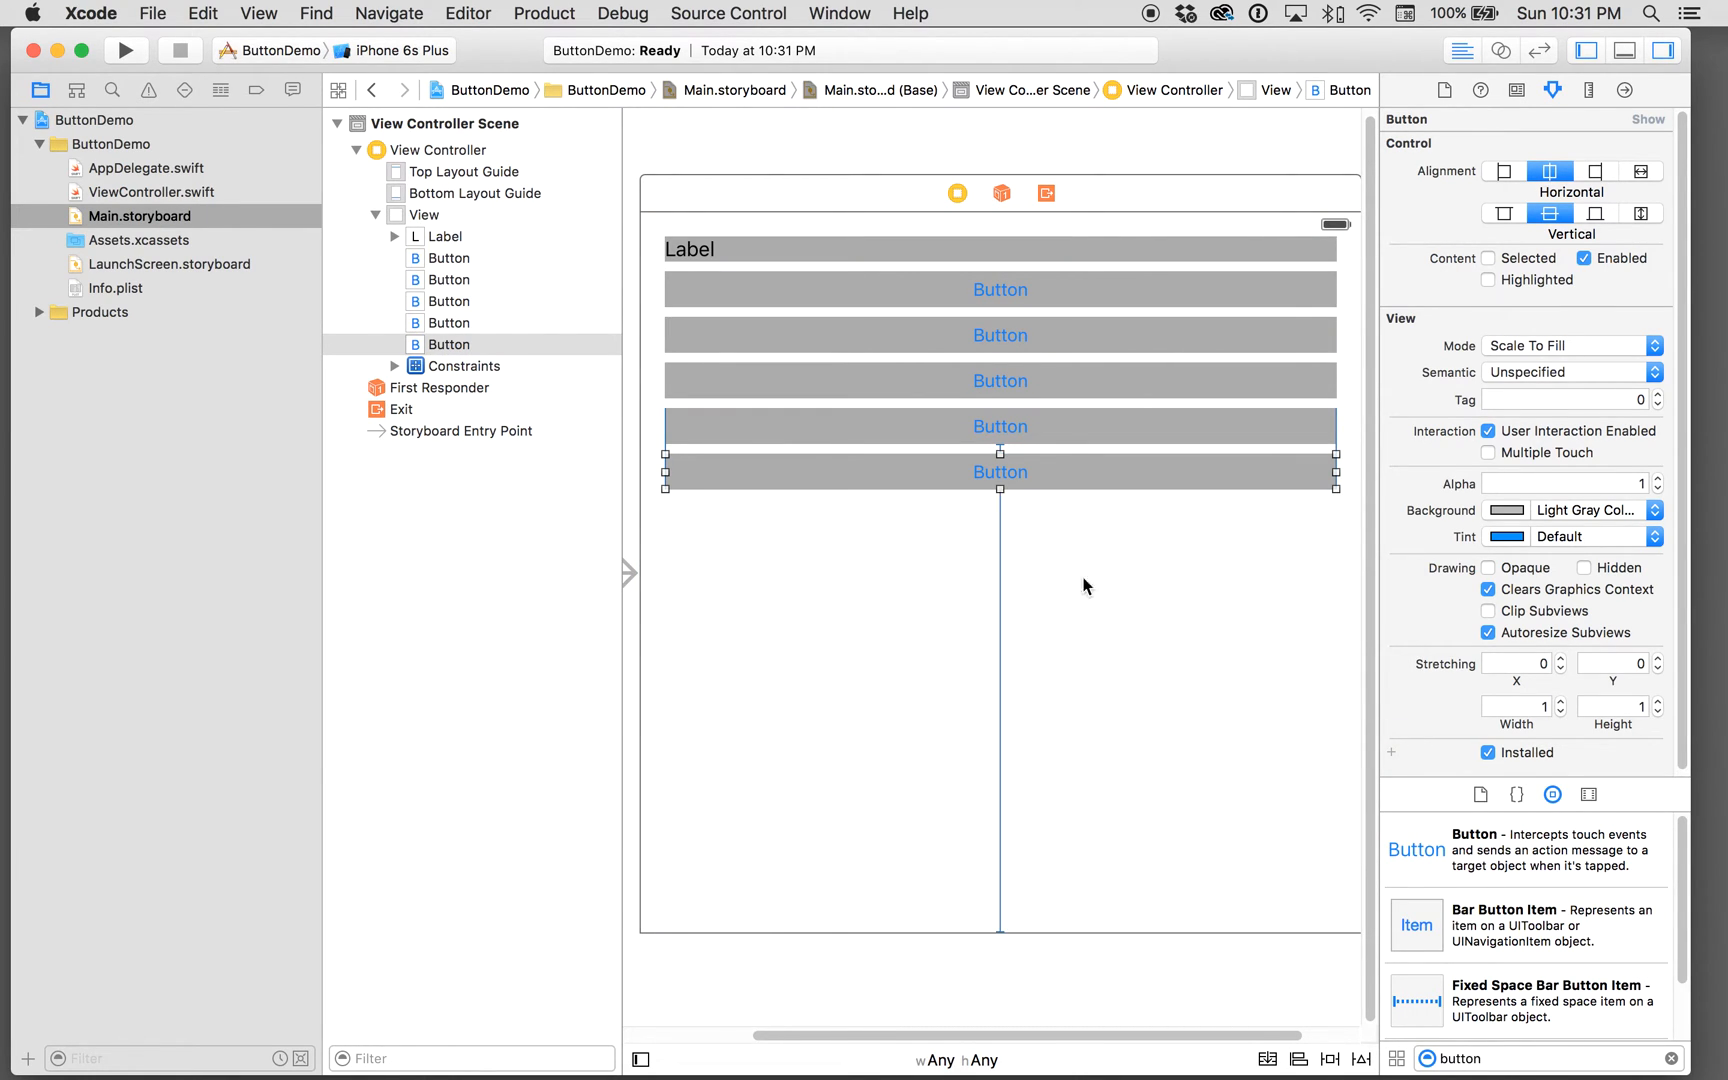
{"action": "left_click", "coordinate": [514, 756]}
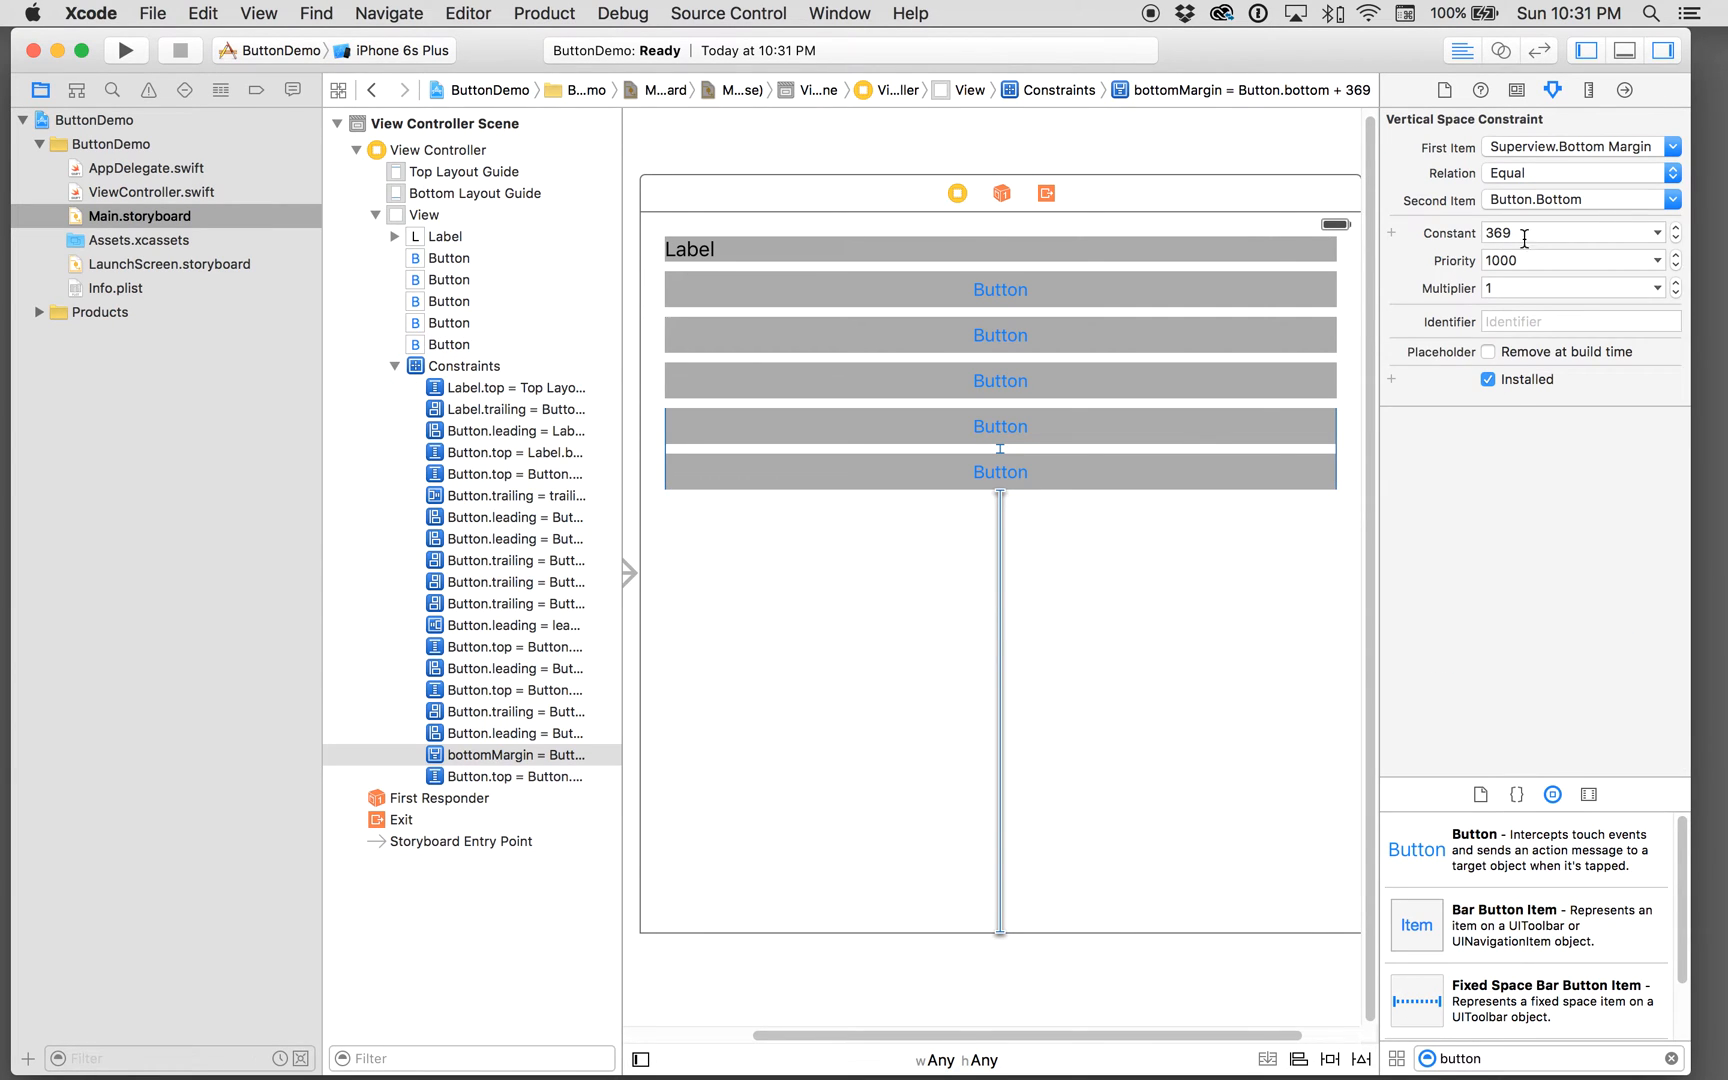
{"action": "type", "text": "20"}
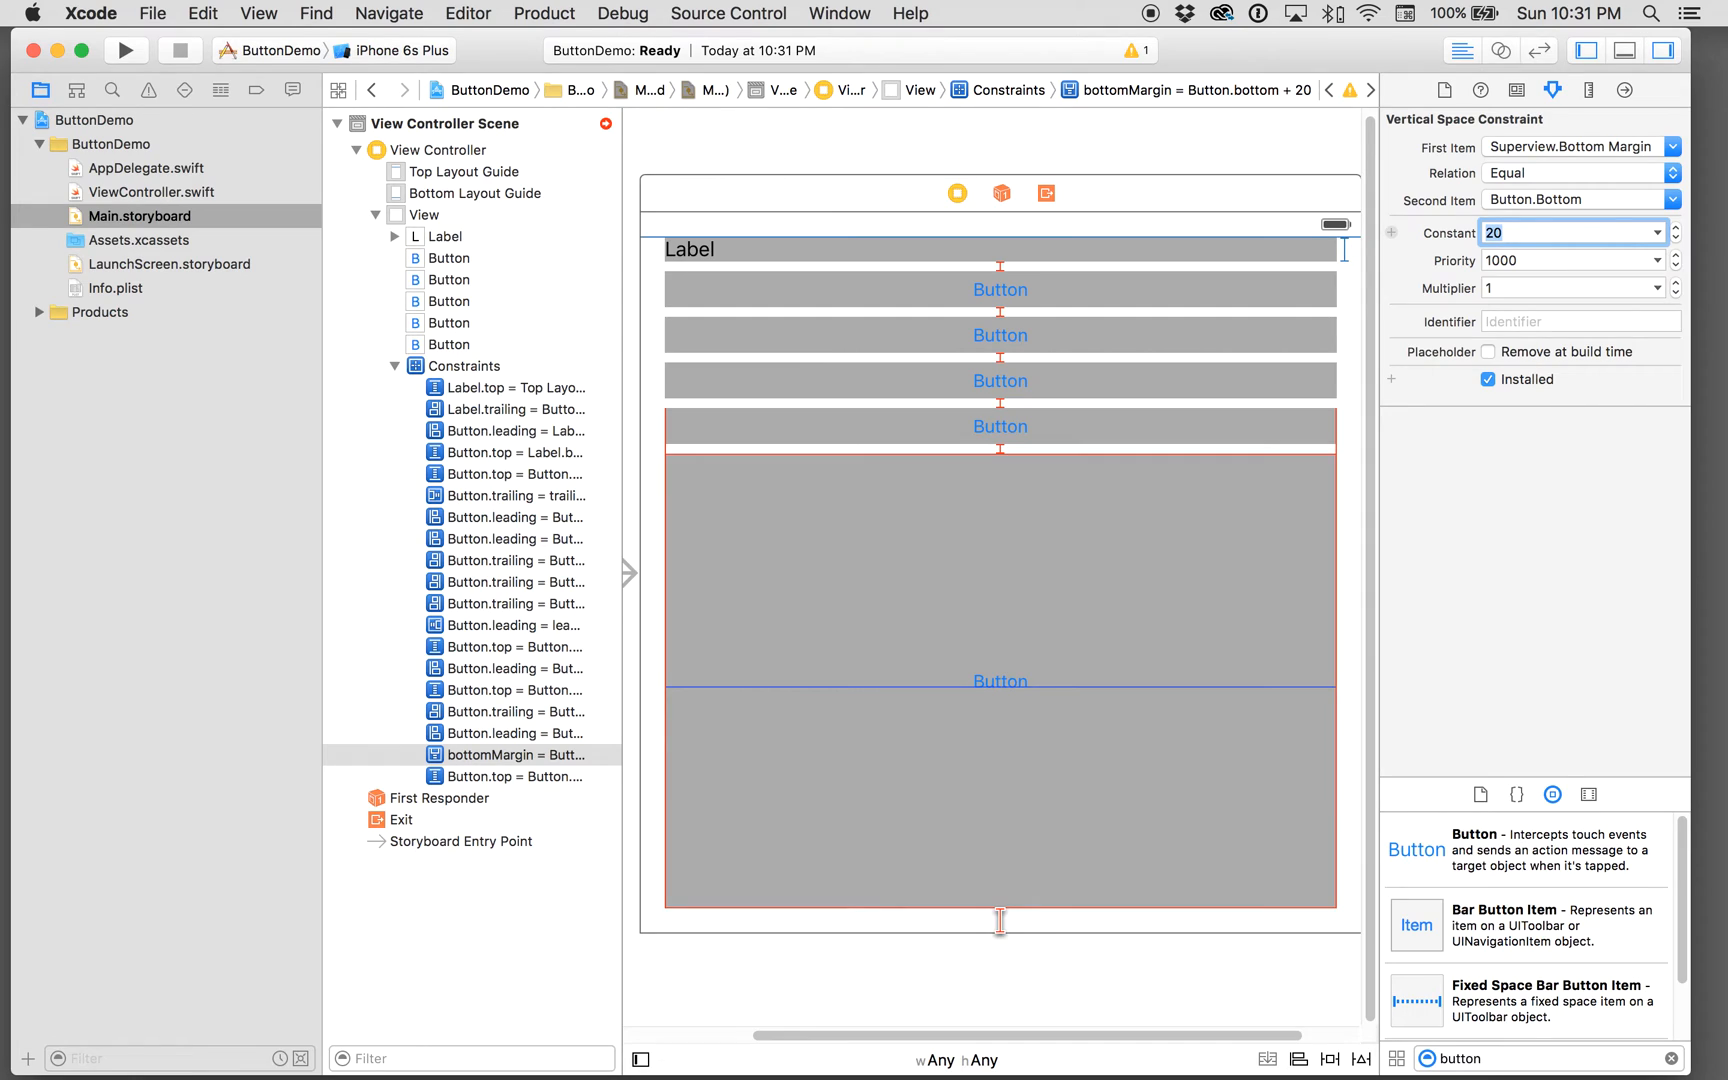
{"action": "mouse_move", "coordinate": [1202, 286]}
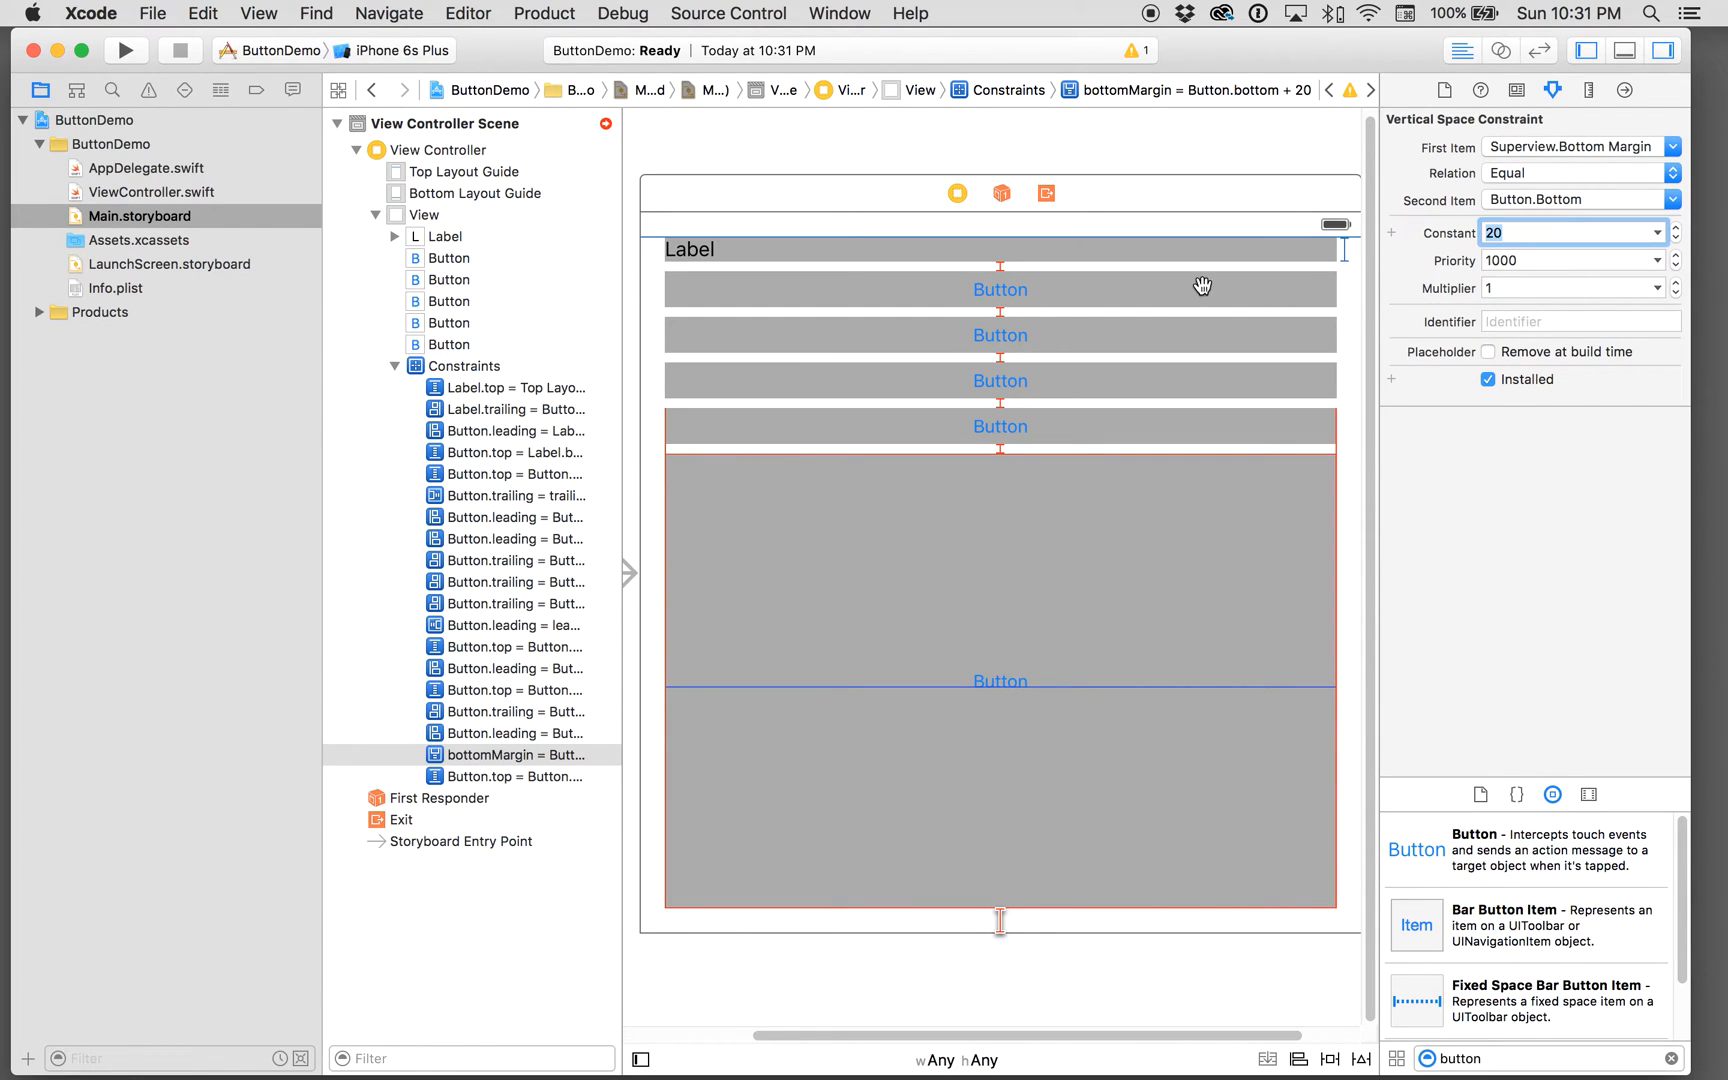
{"action": "mouse_move", "coordinate": [828, 296]}
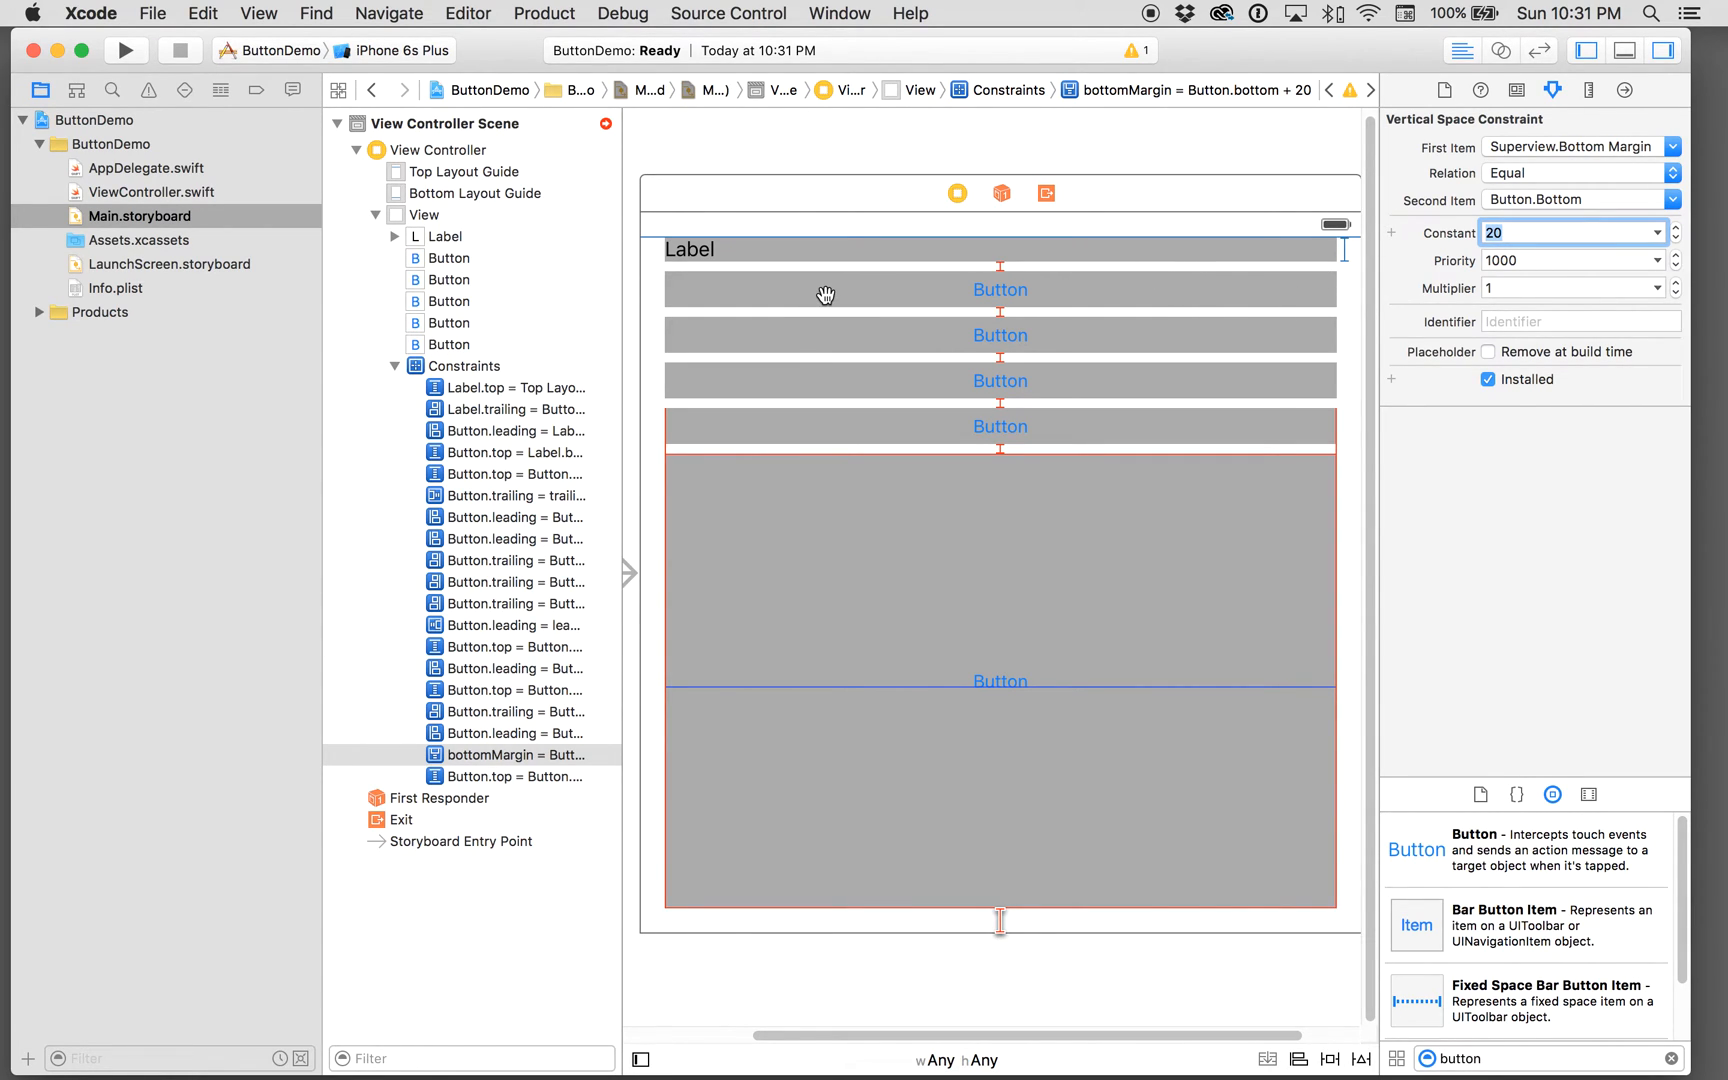
{"action": "left_click", "coordinate": [828, 280]}
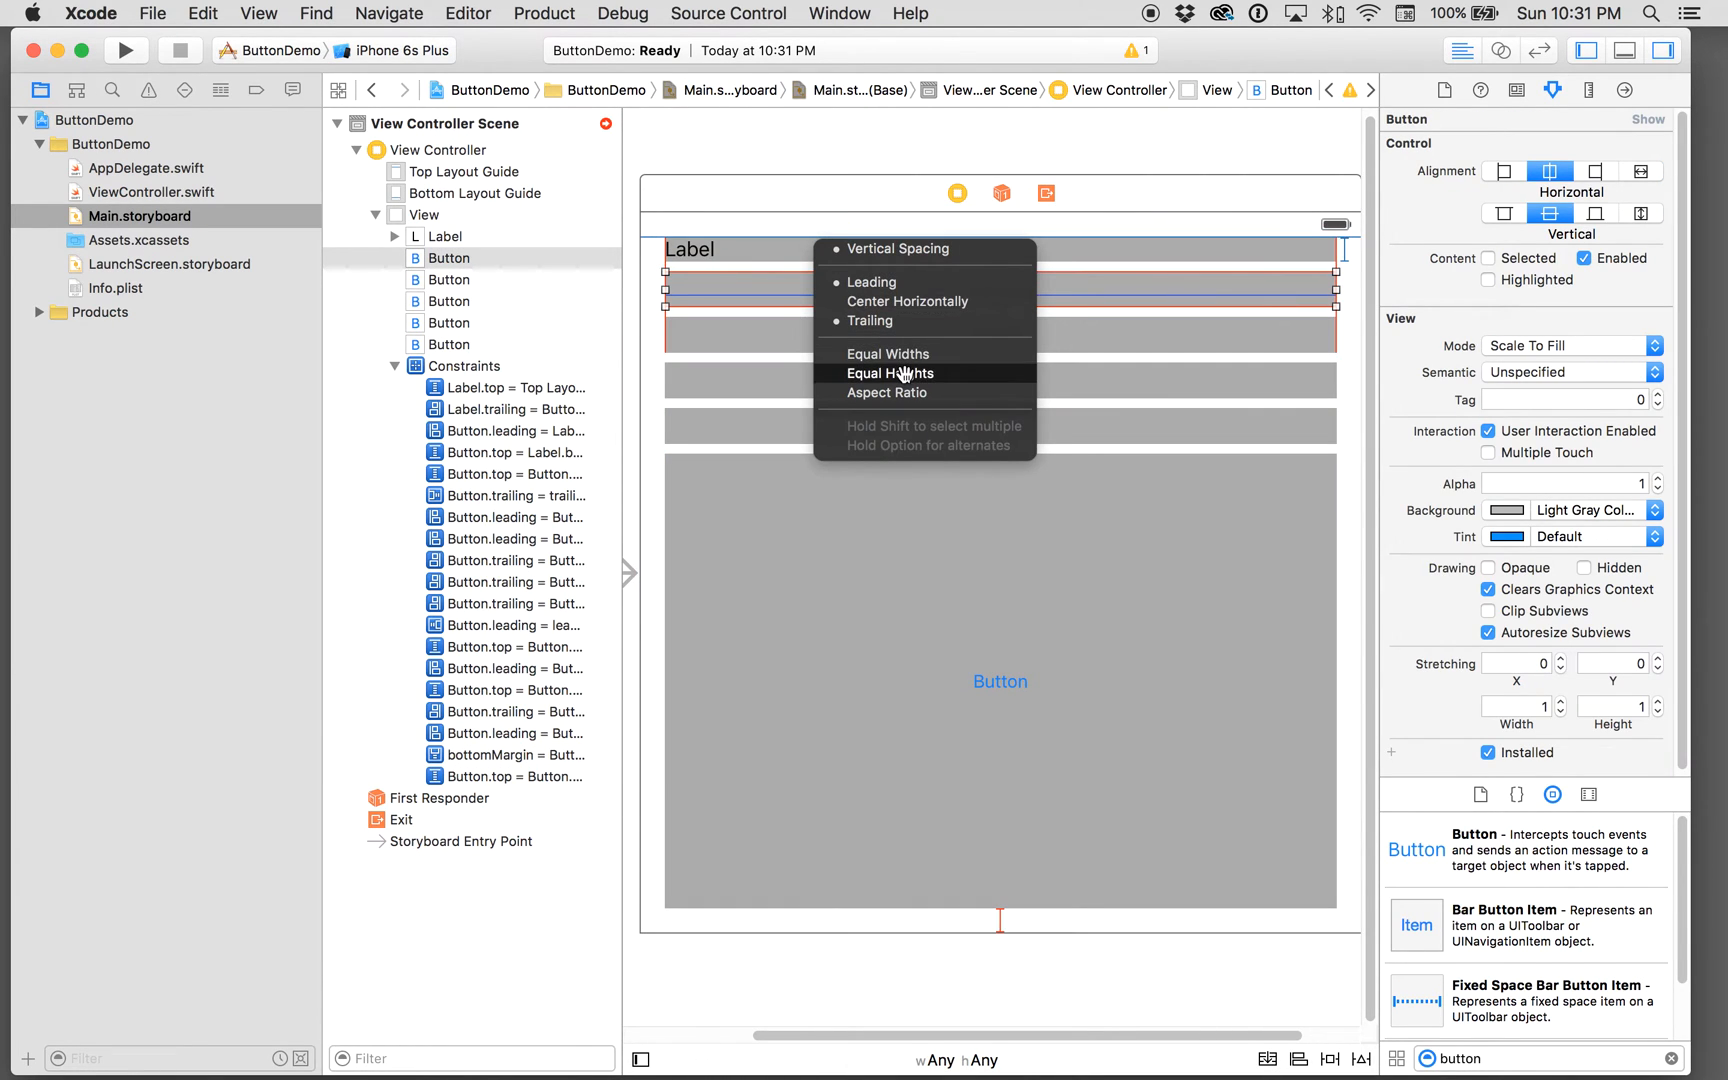
Step: Give buttons one to four Equal Heights constraints to the label, then relate the last button
{"action": "left_click", "coordinate": [890, 372]}
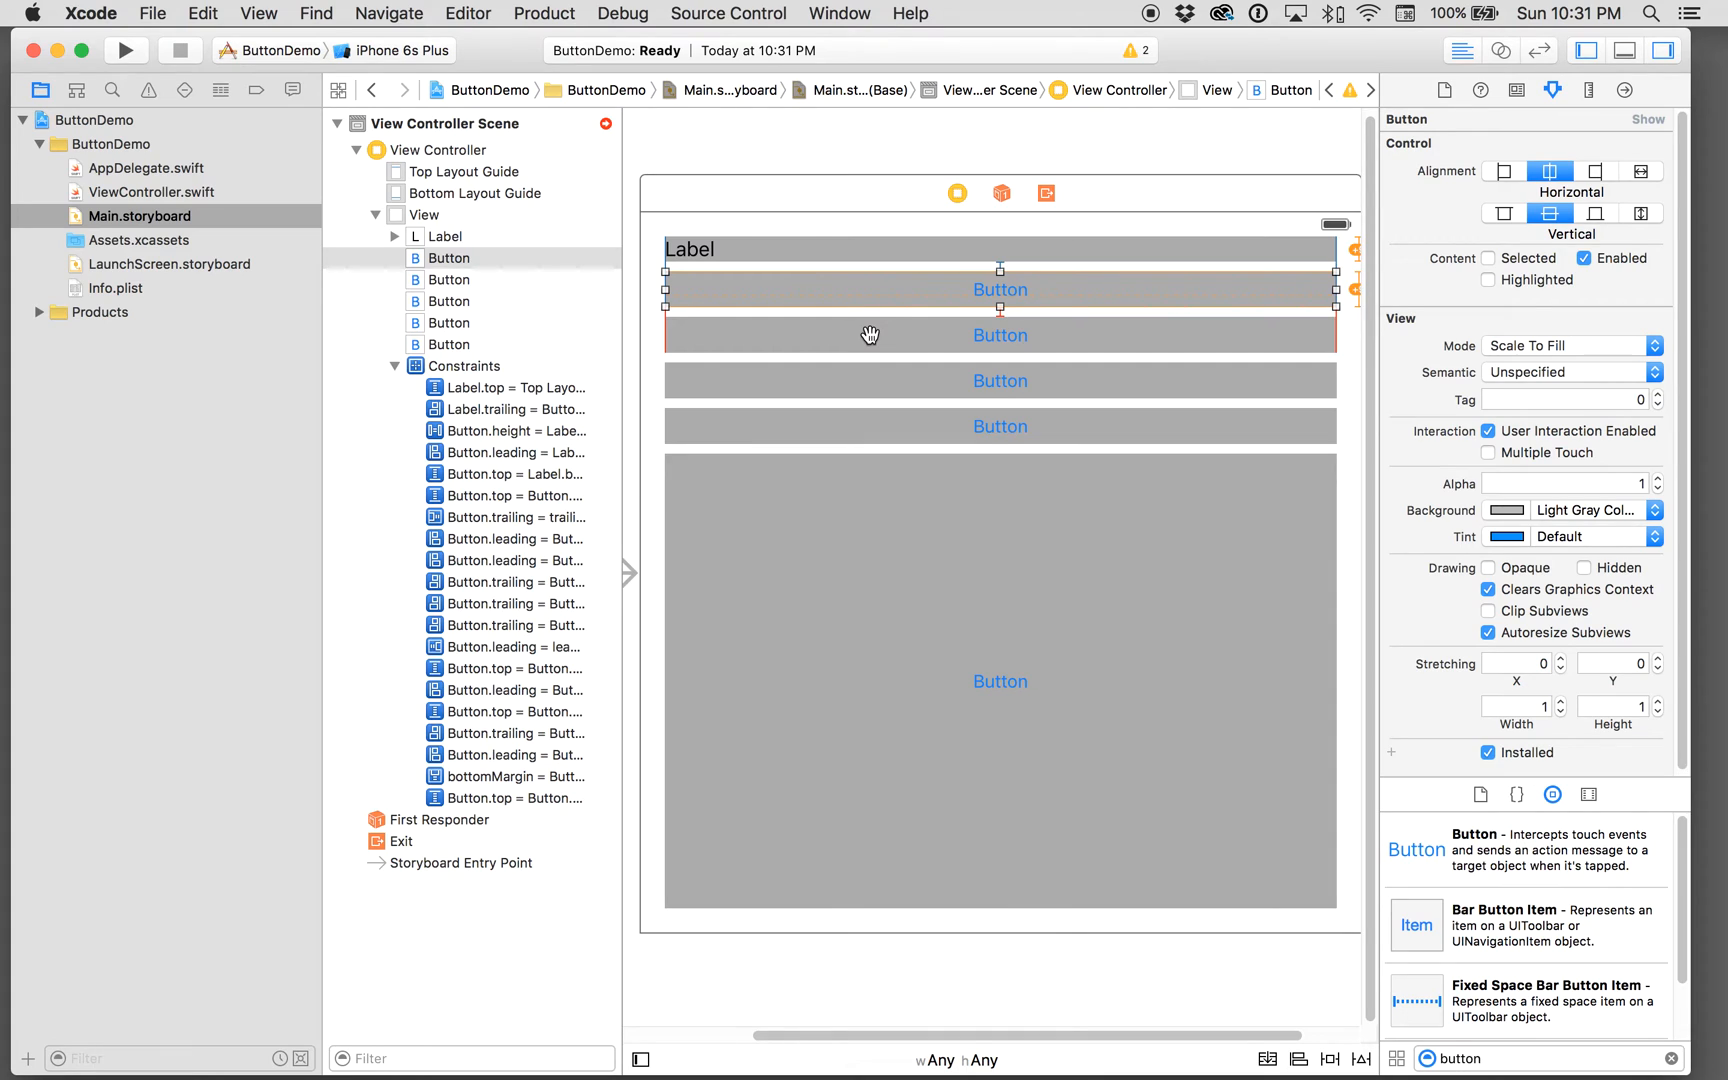
{"action": "left_click", "coordinate": [870, 334]}
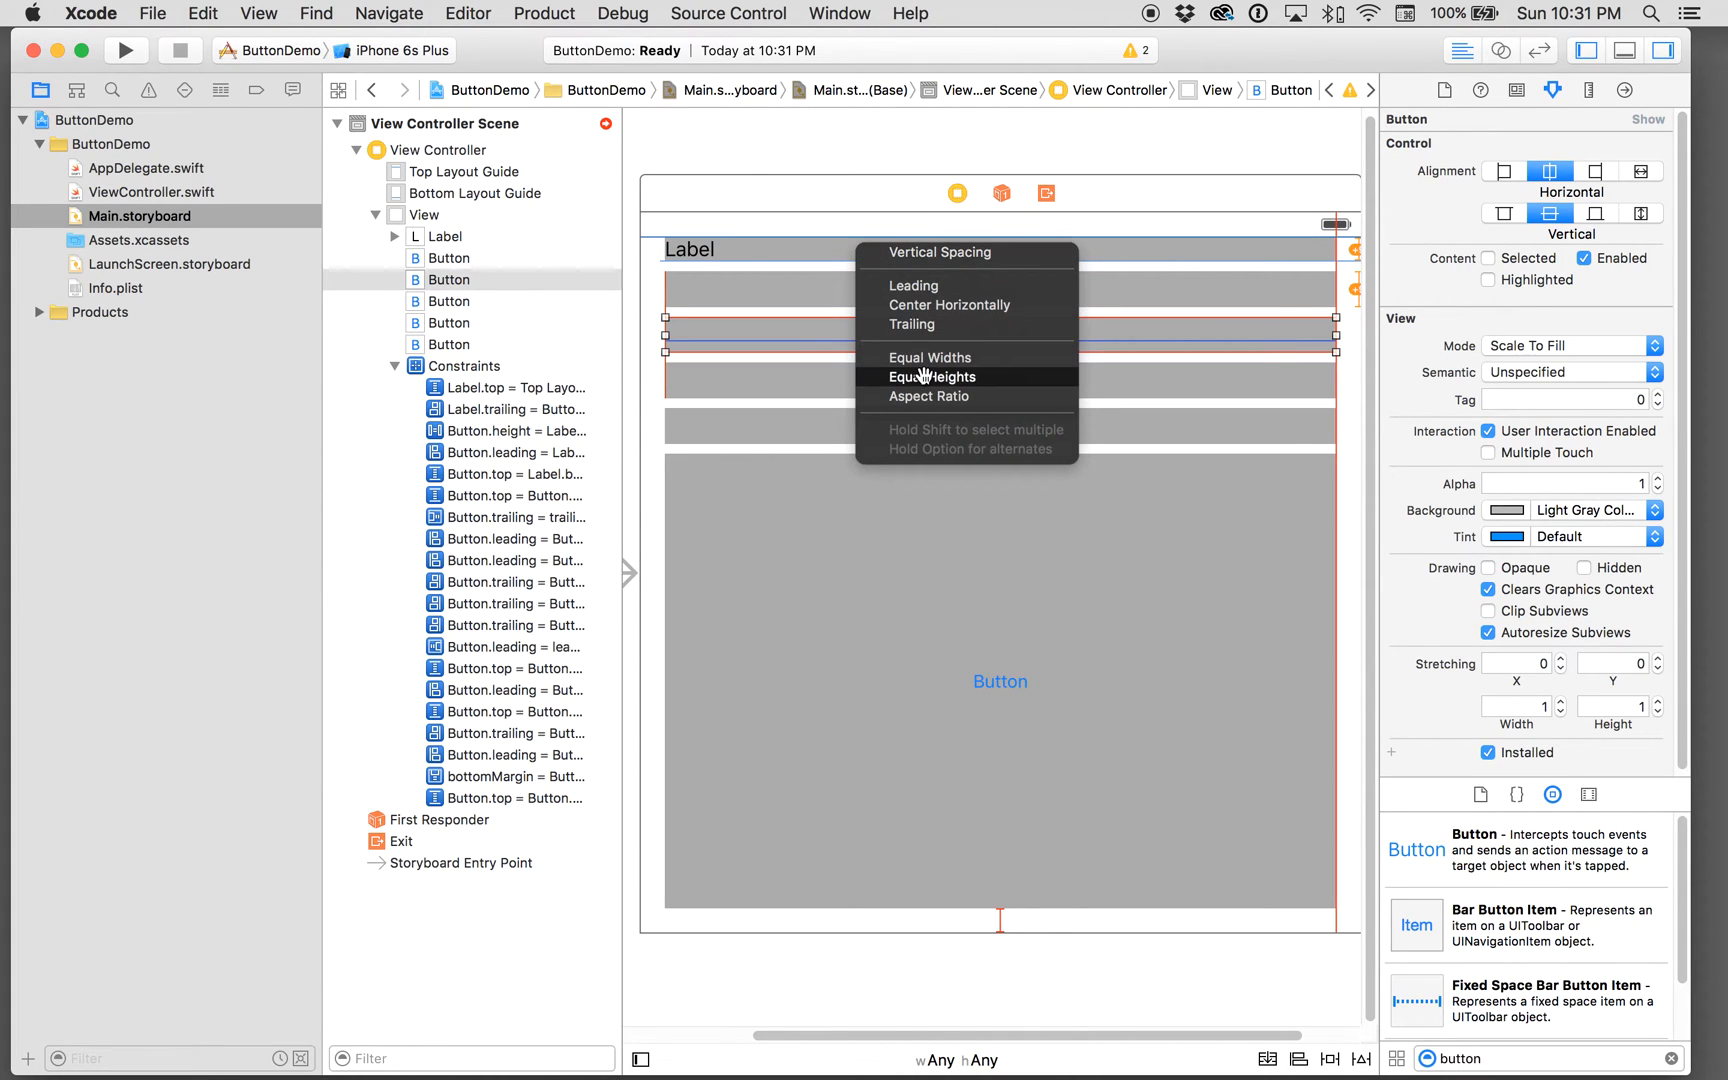
{"action": "left_click", "coordinate": [932, 376]}
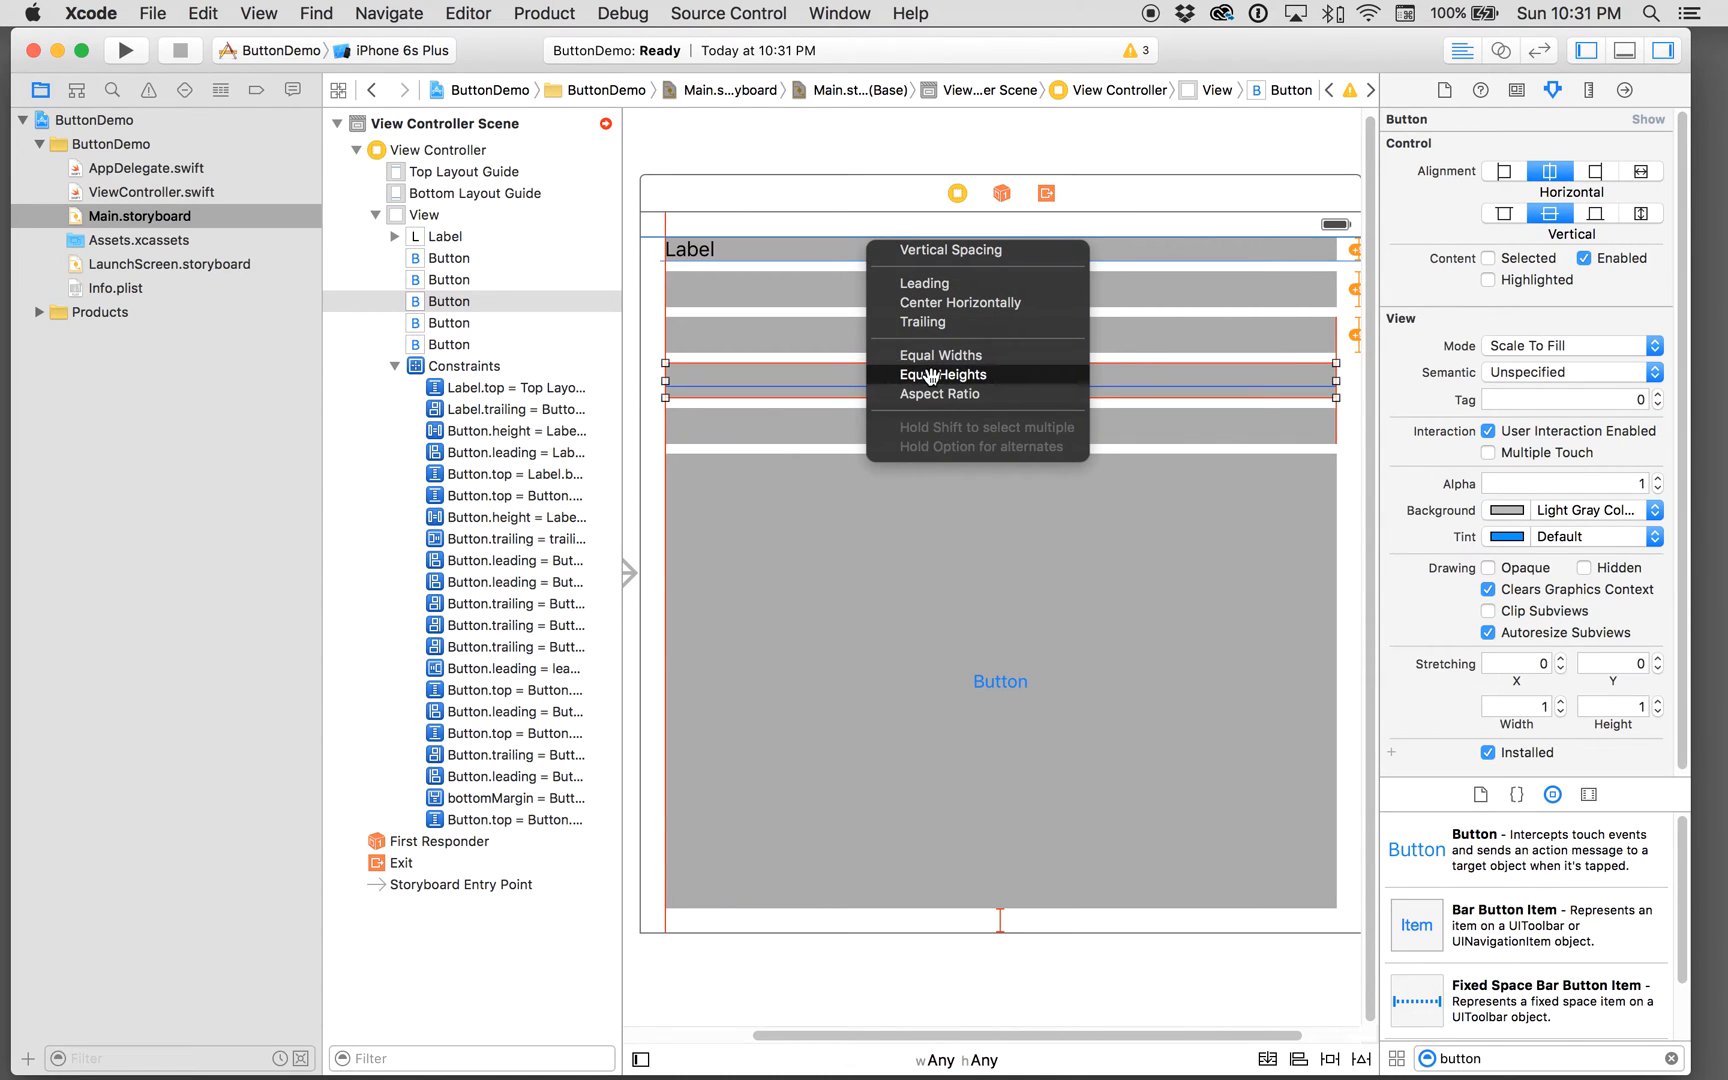
{"action": "left_click", "coordinate": [944, 374]}
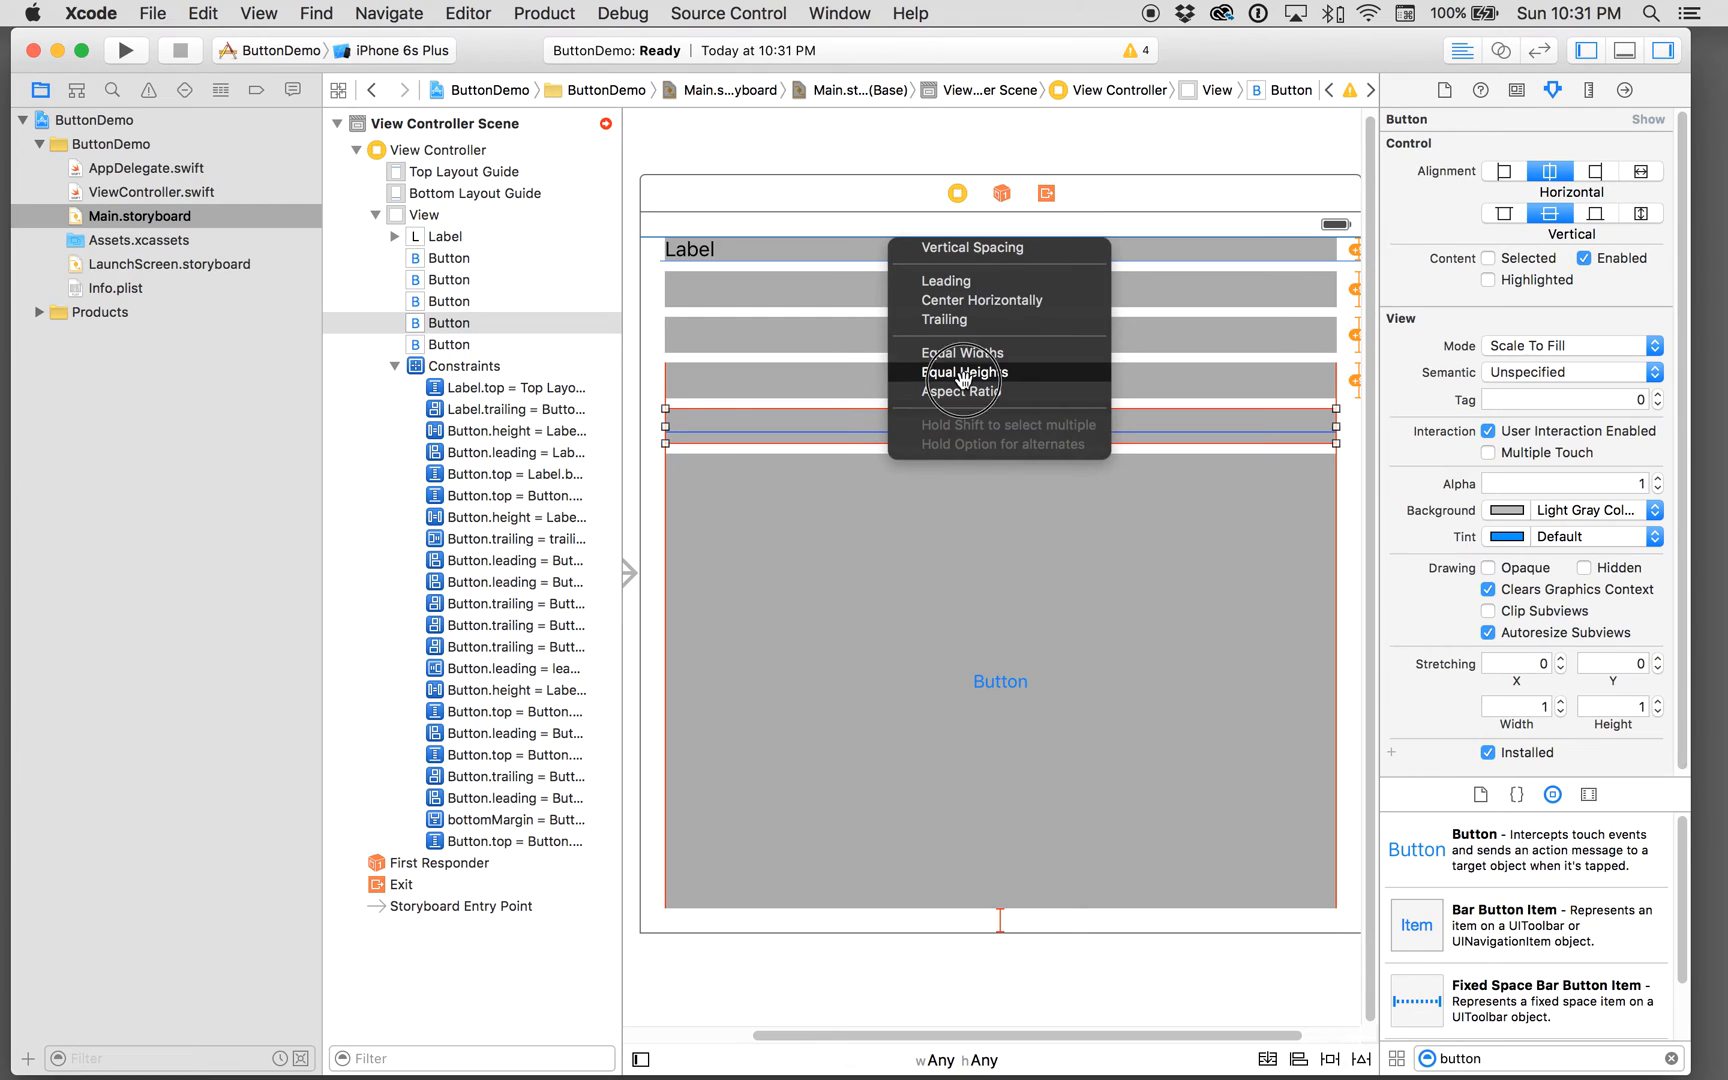
{"action": "left_click", "coordinate": [964, 372]}
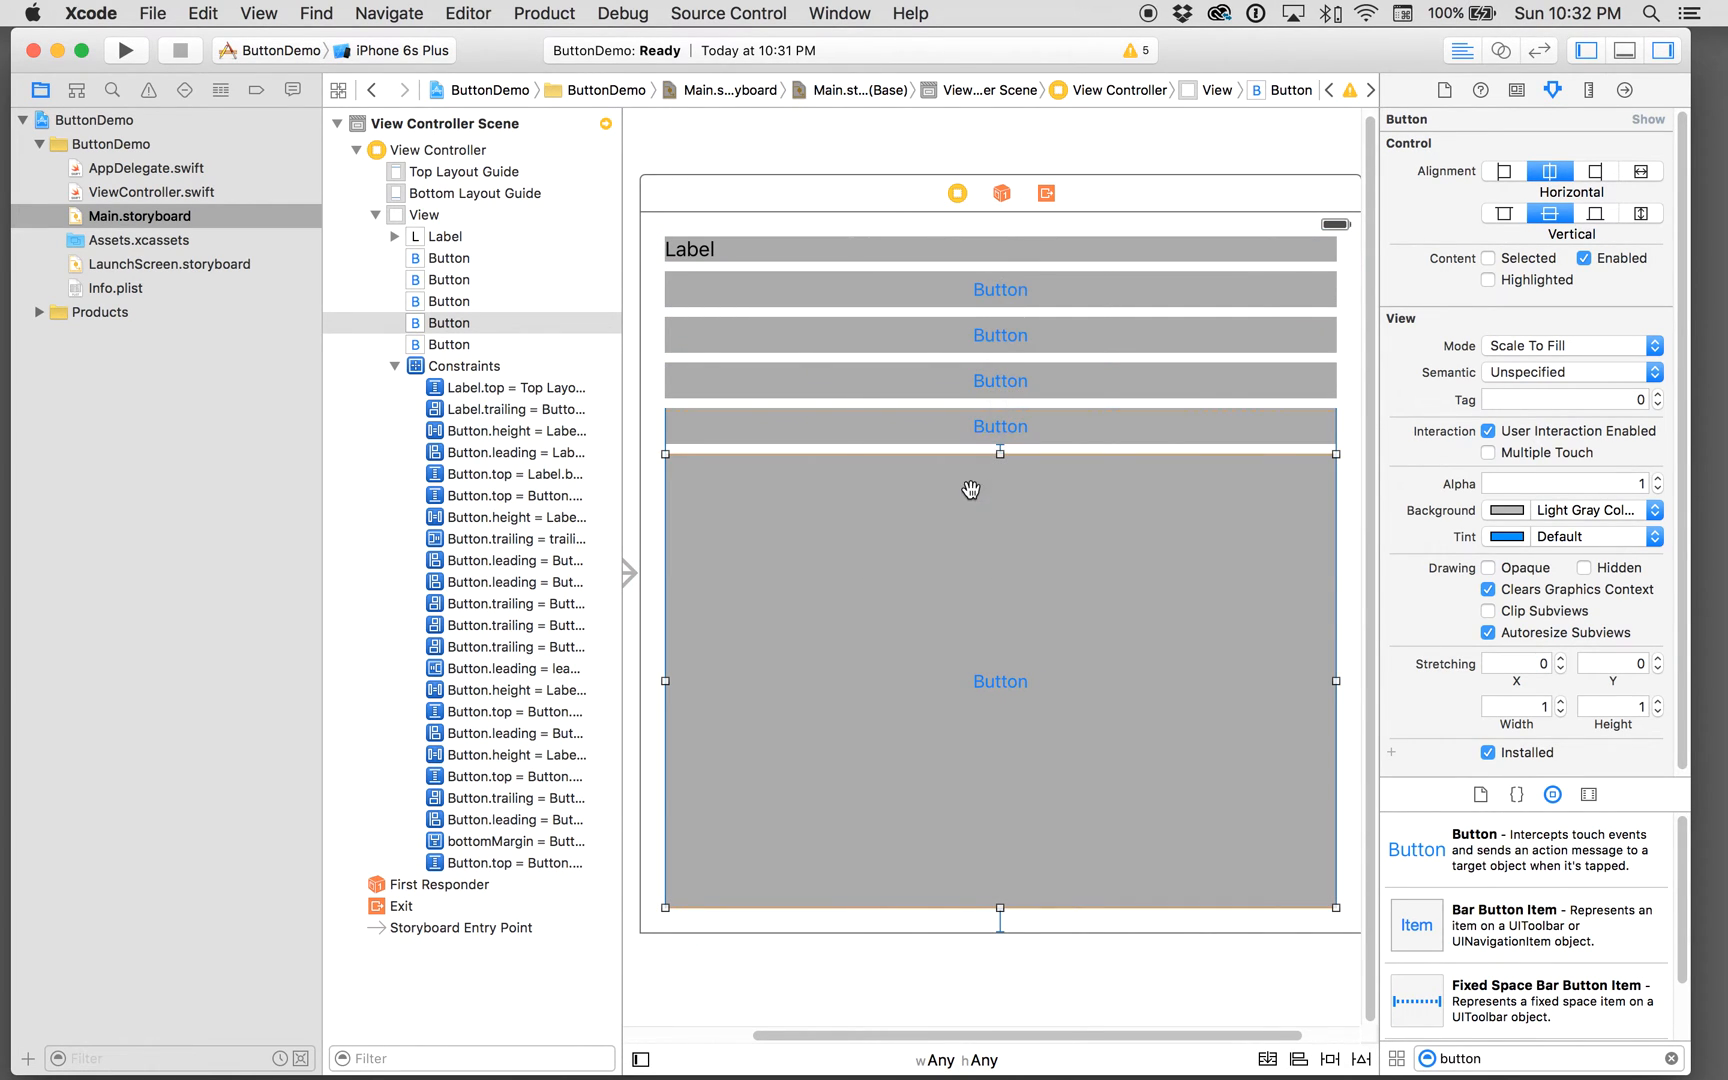
{"action": "left_click", "coordinate": [1362, 1060]}
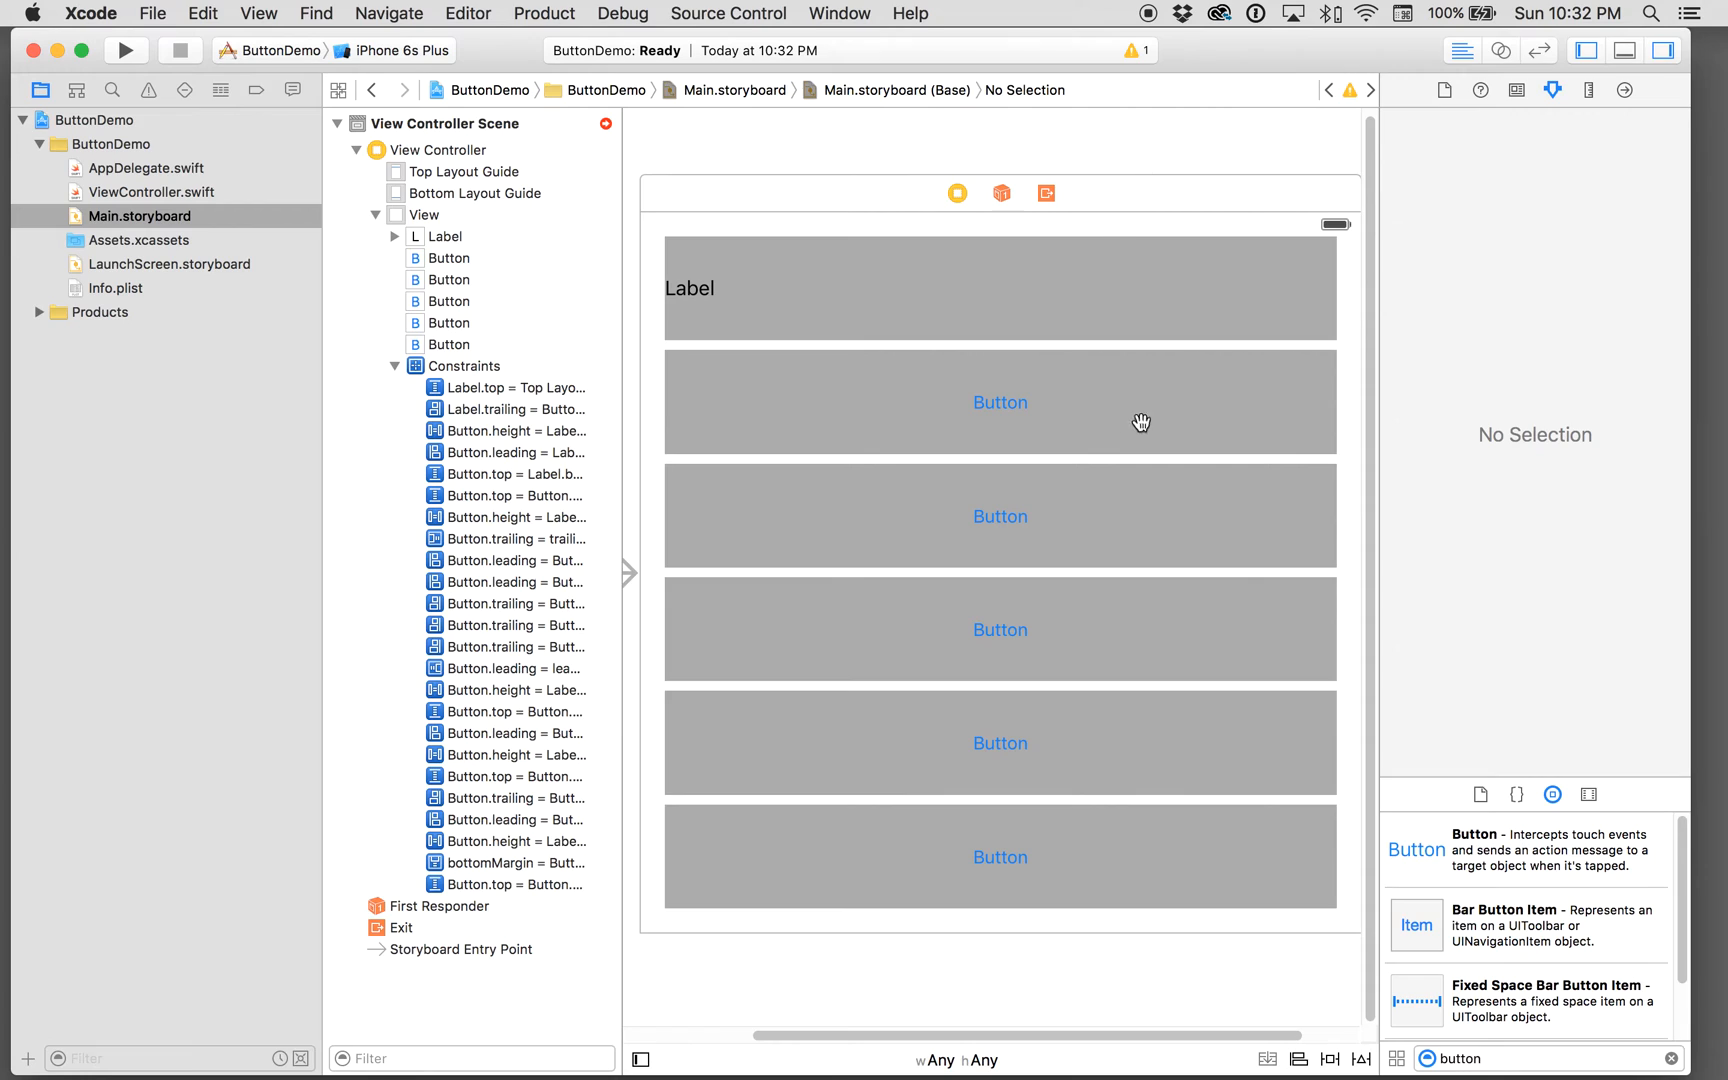
{"action": "mouse_move", "coordinate": [1208, 638]}
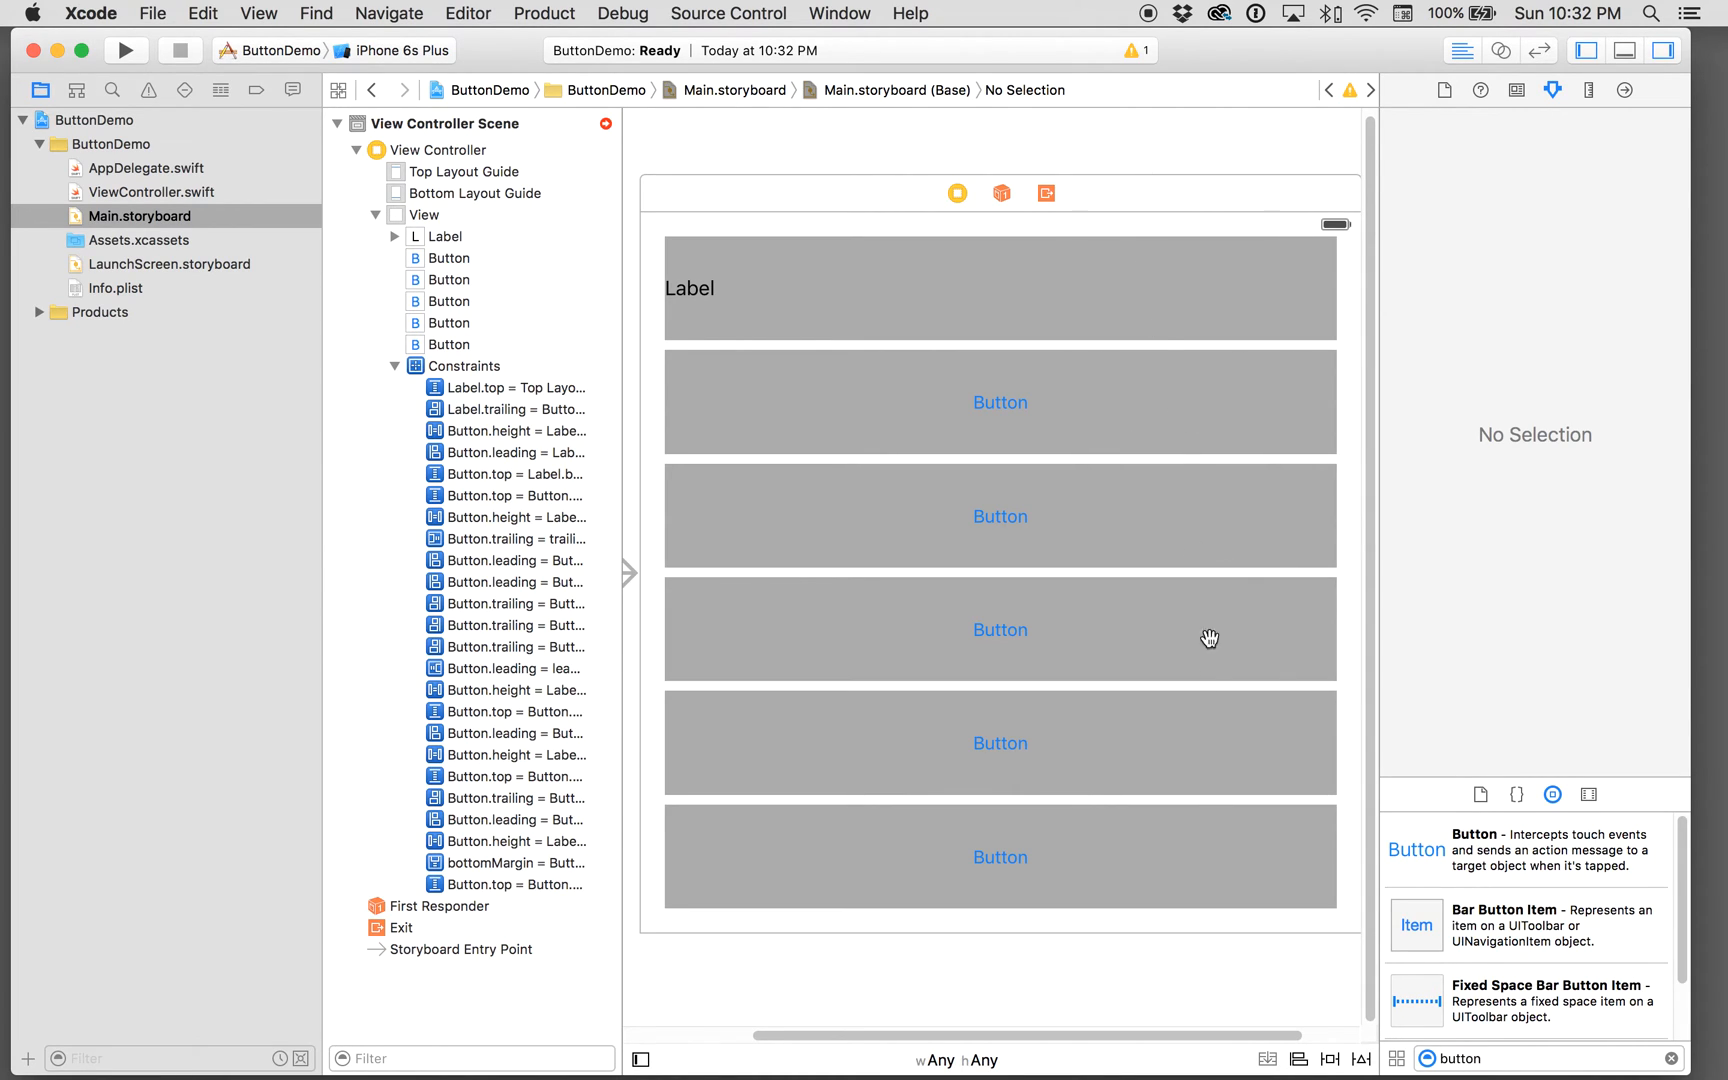
{"action": "mouse_move", "coordinate": [1148, 398]}
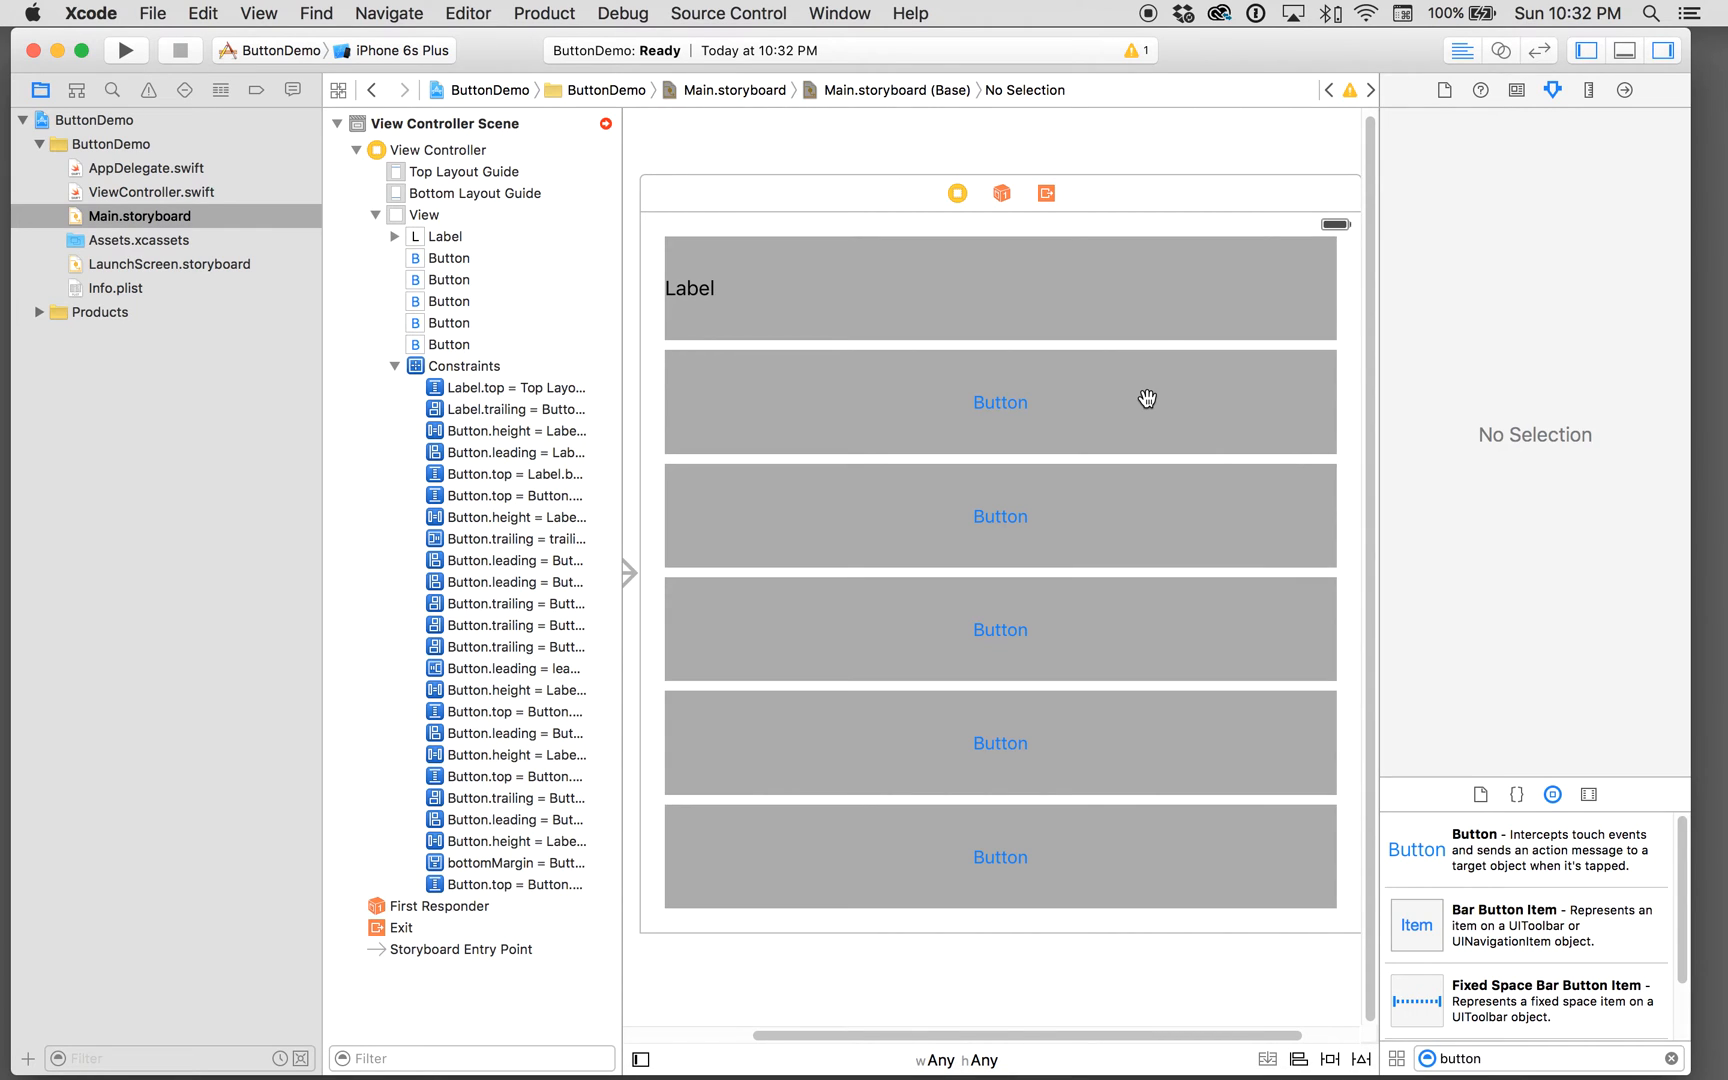
Step: Select the first button below the label for editing
{"action": "left_click", "coordinate": [1000, 402]}
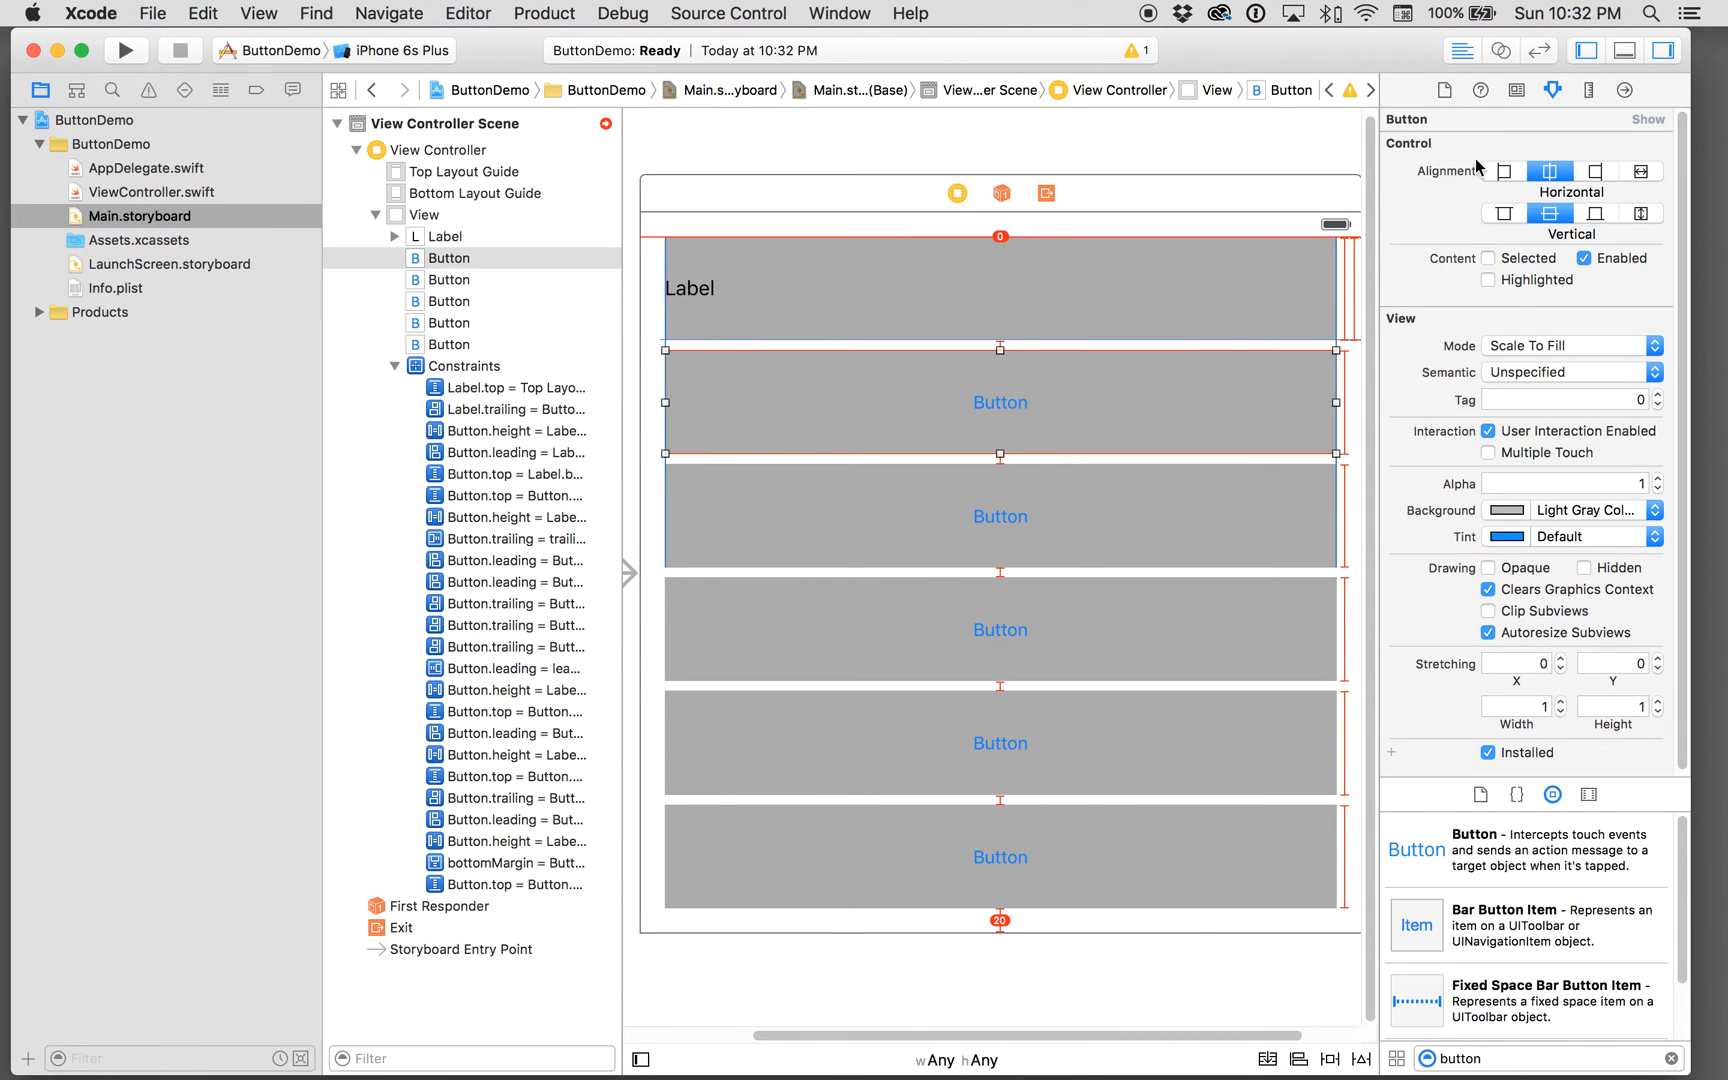
Step: In the Size inspector, set the first two buttons' height multipliers to 0.7 and 0.6
{"action": "left_click", "coordinate": [1582, 92]}
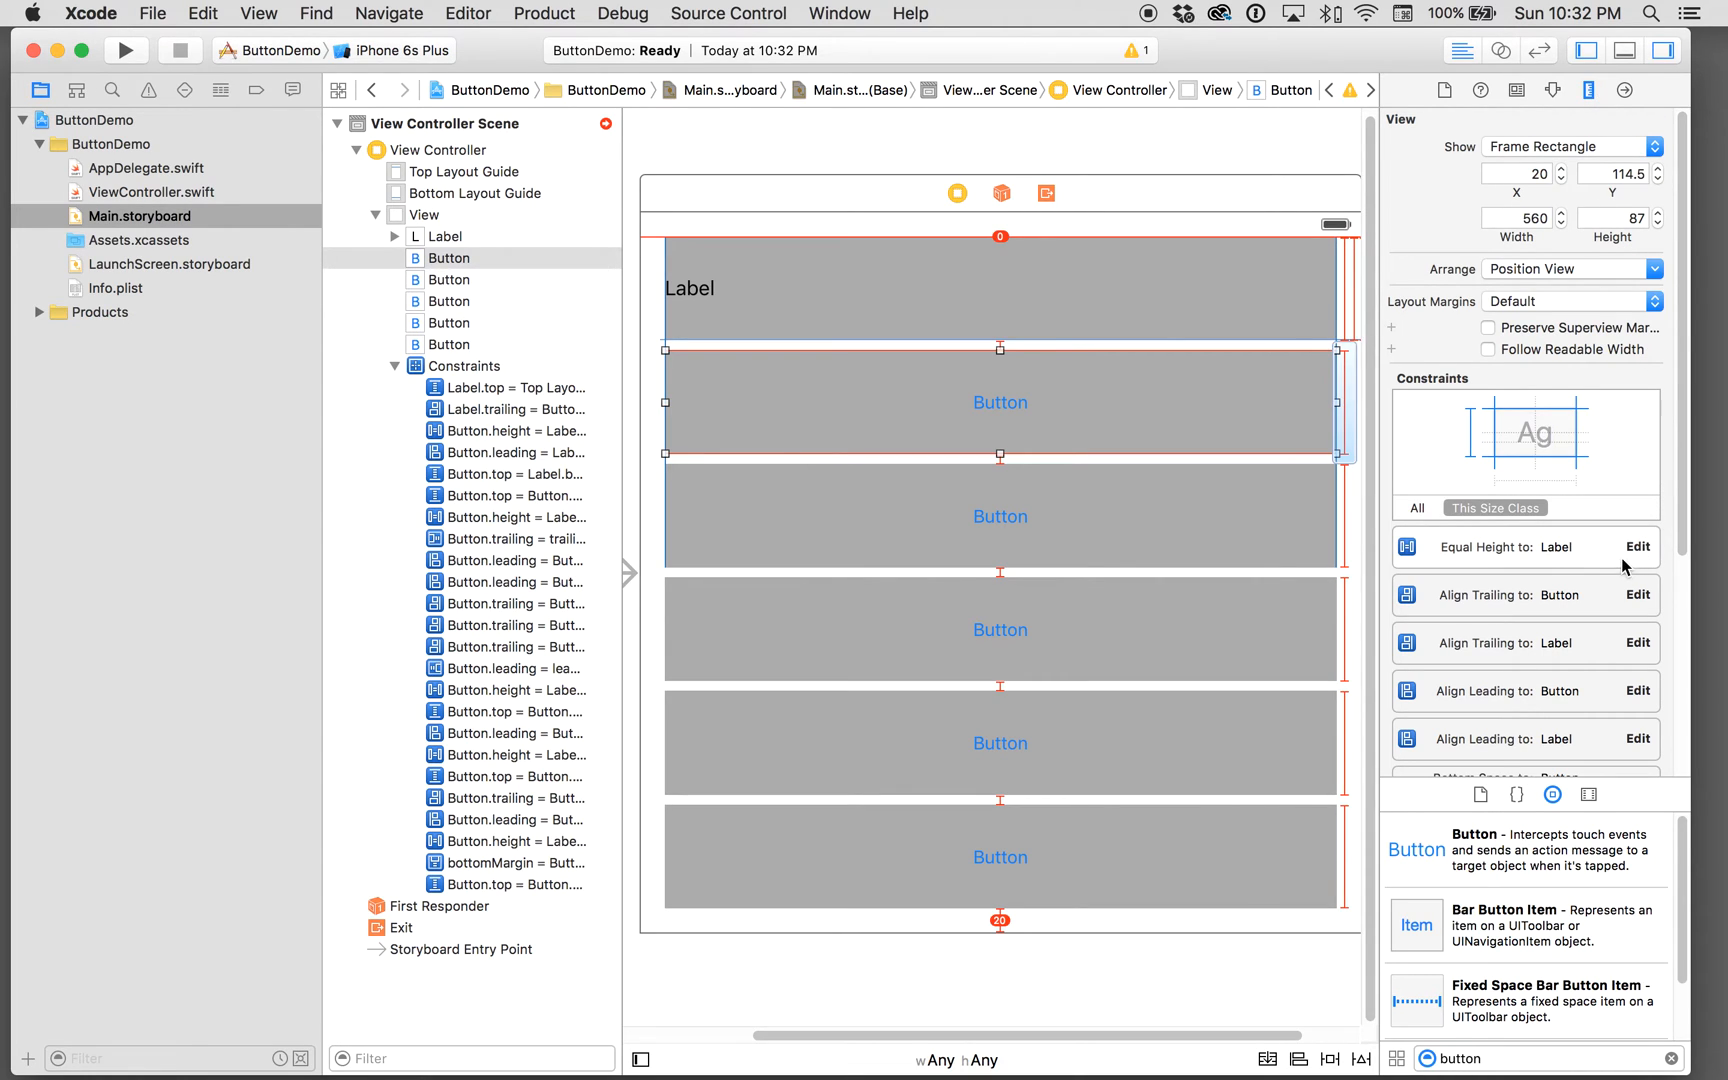
{"action": "left_click", "coordinate": [1636, 548]}
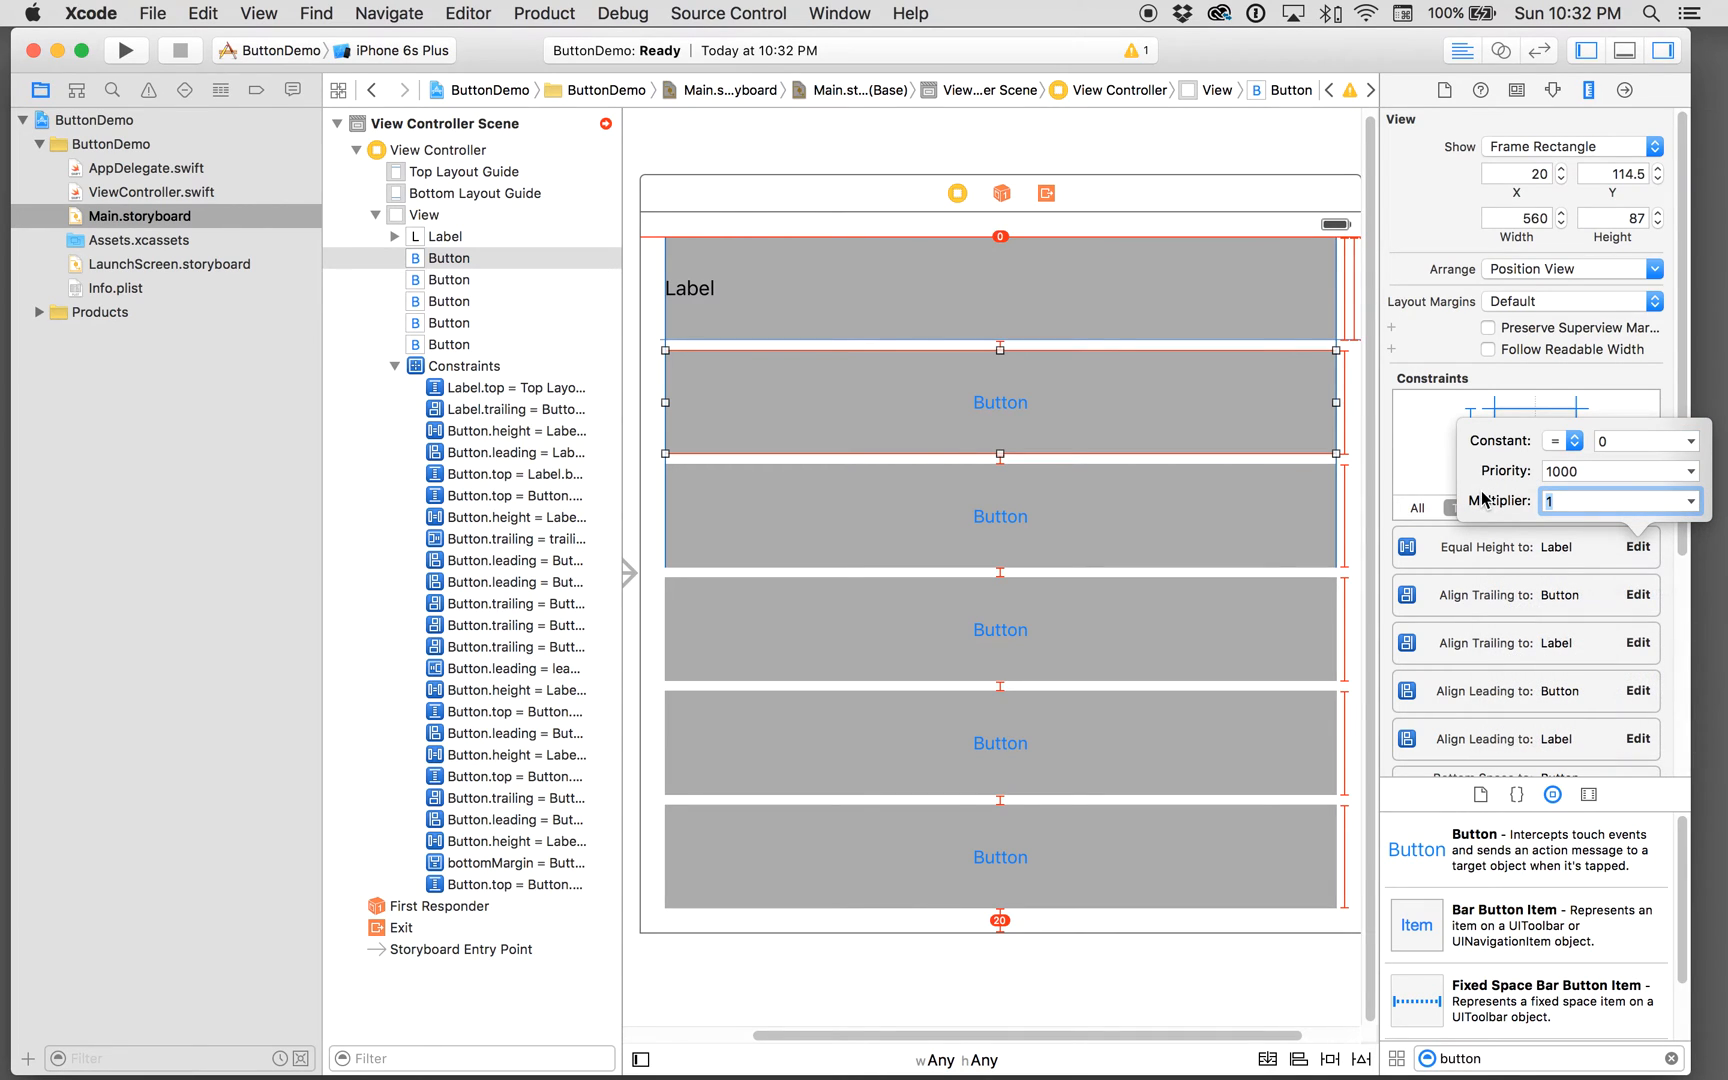
{"action": "type", "text": "0."}
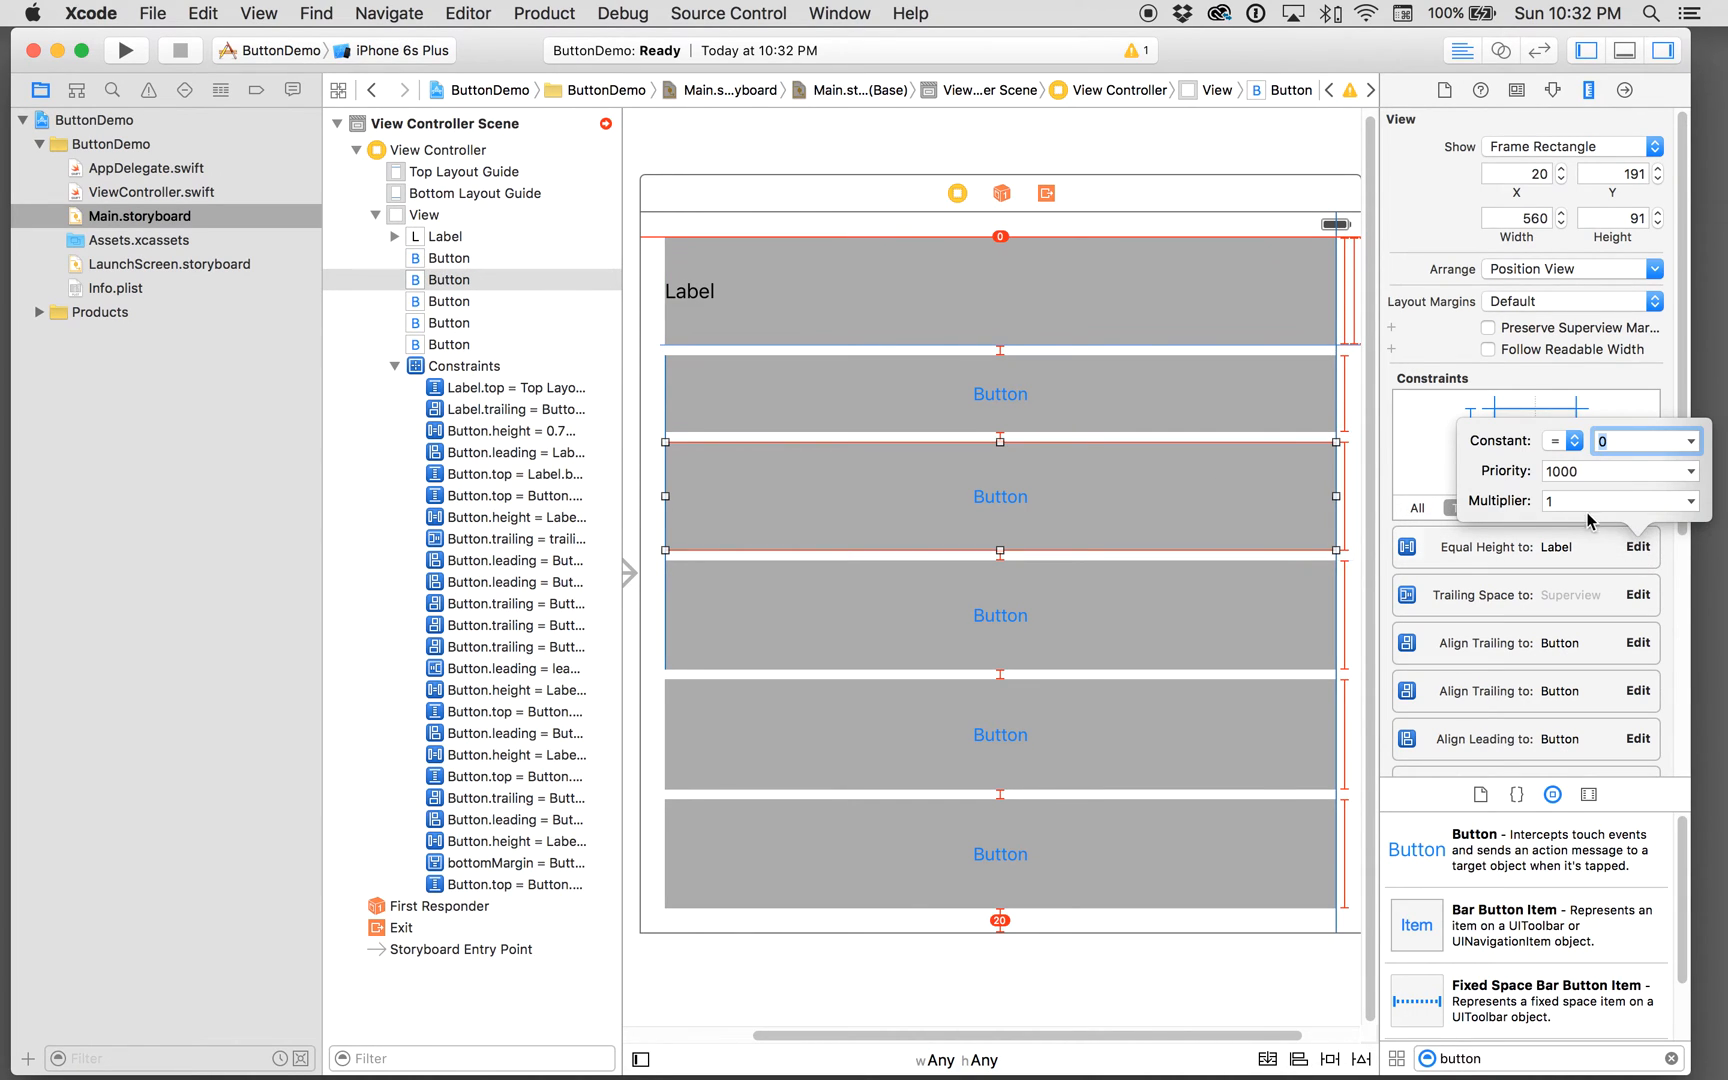
{"action": "type", "text": "0."}
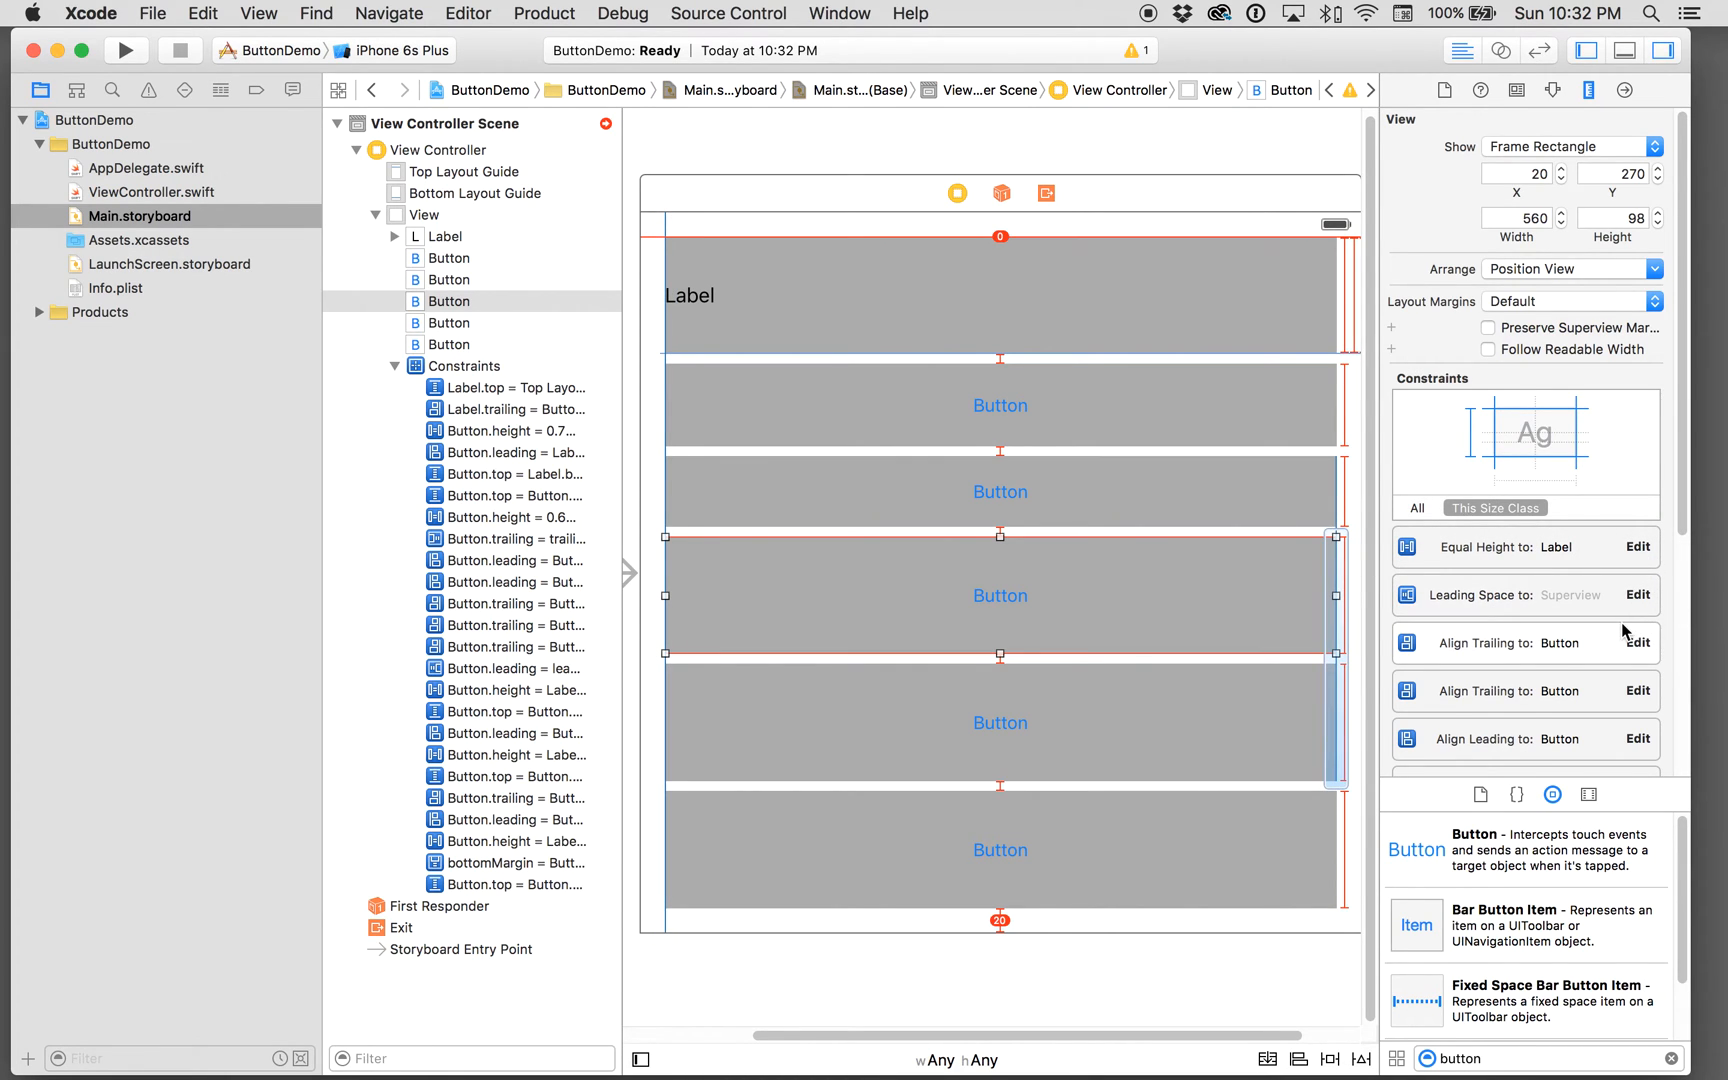
Step: Set the remaining buttons' height multipliers to 0.5, 0.4 and 0.2
{"action": "scroll", "scroll_direction": "down", "scroll_amount": 3}
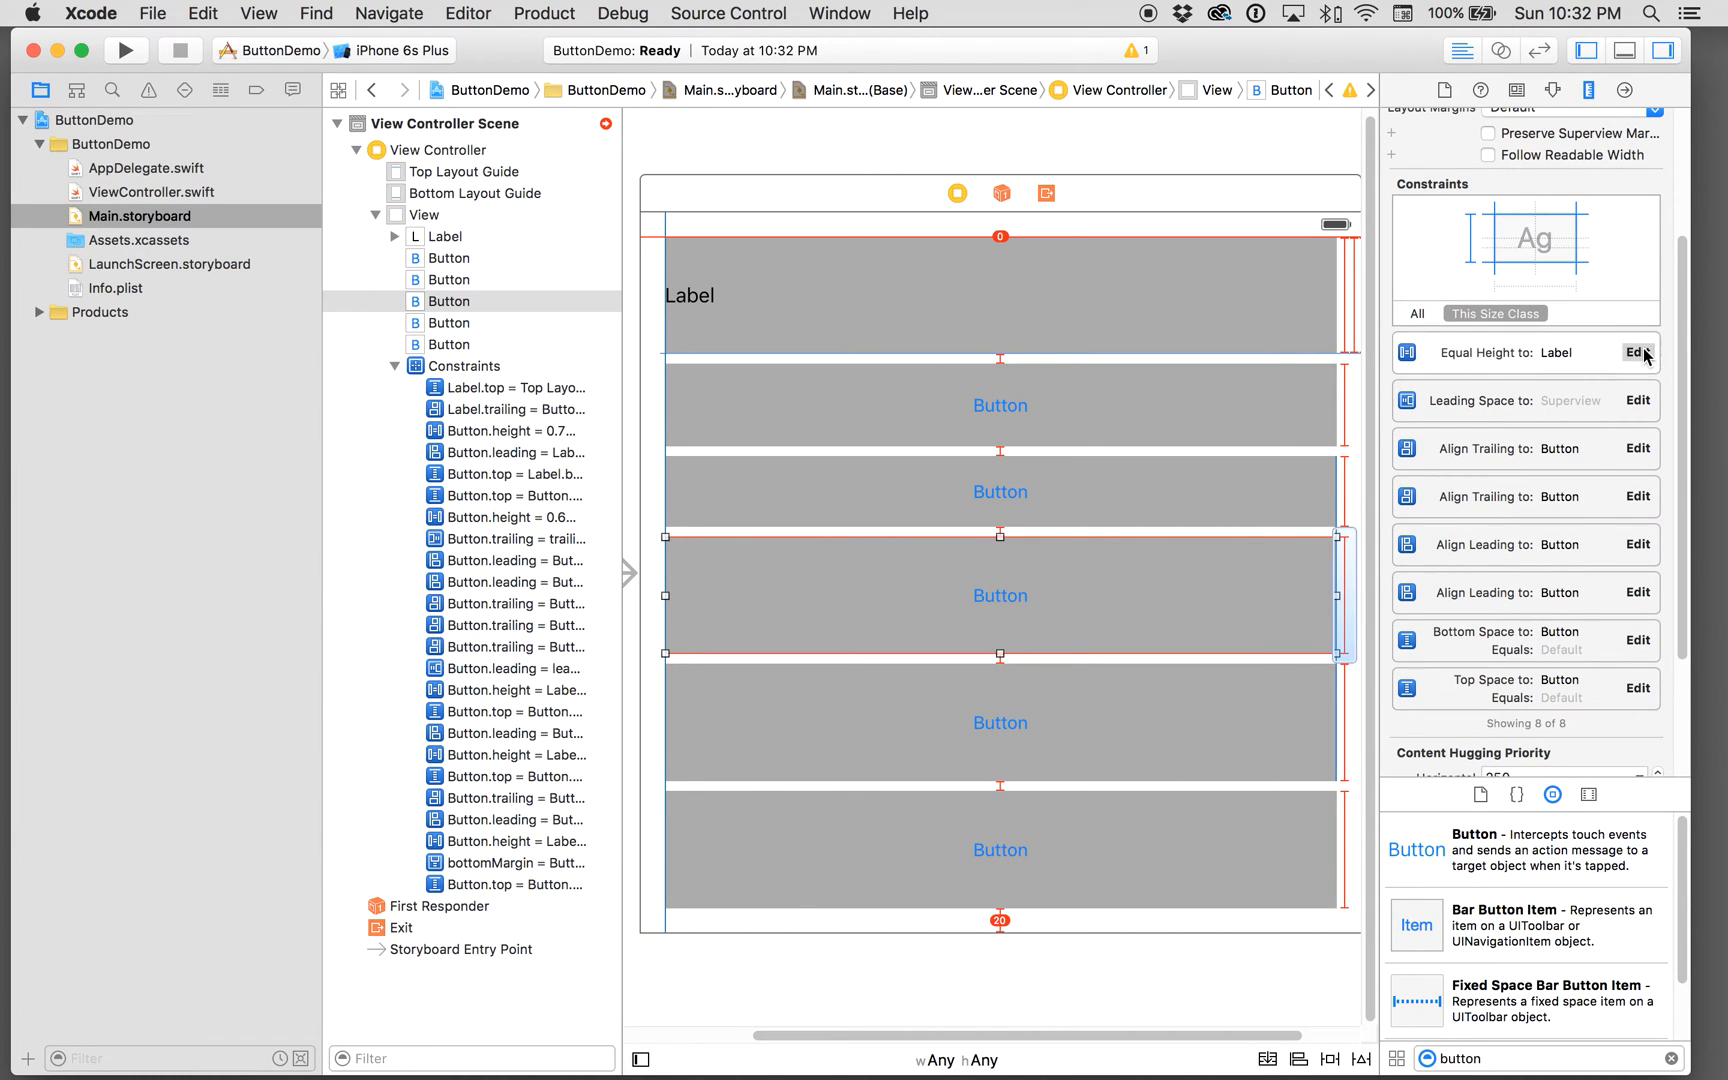
{"action": "left_click", "coordinate": [1636, 352]}
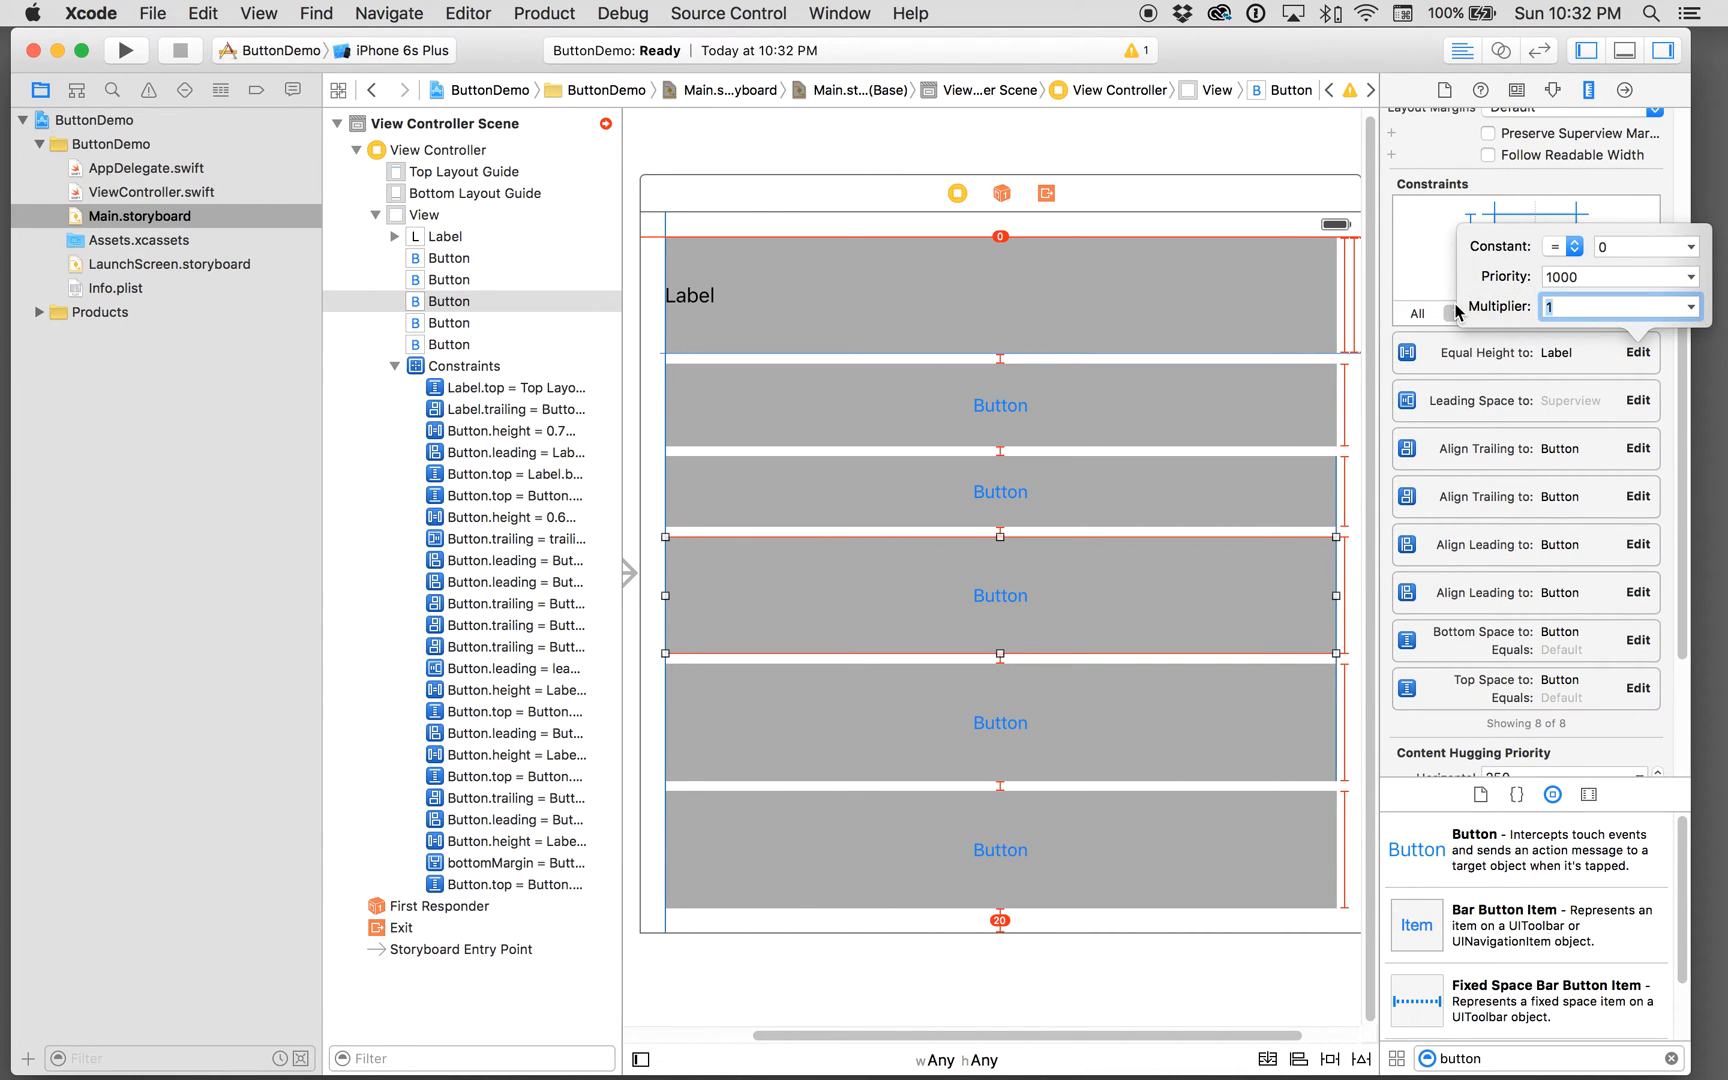
{"action": "type", "text": "0.5"}
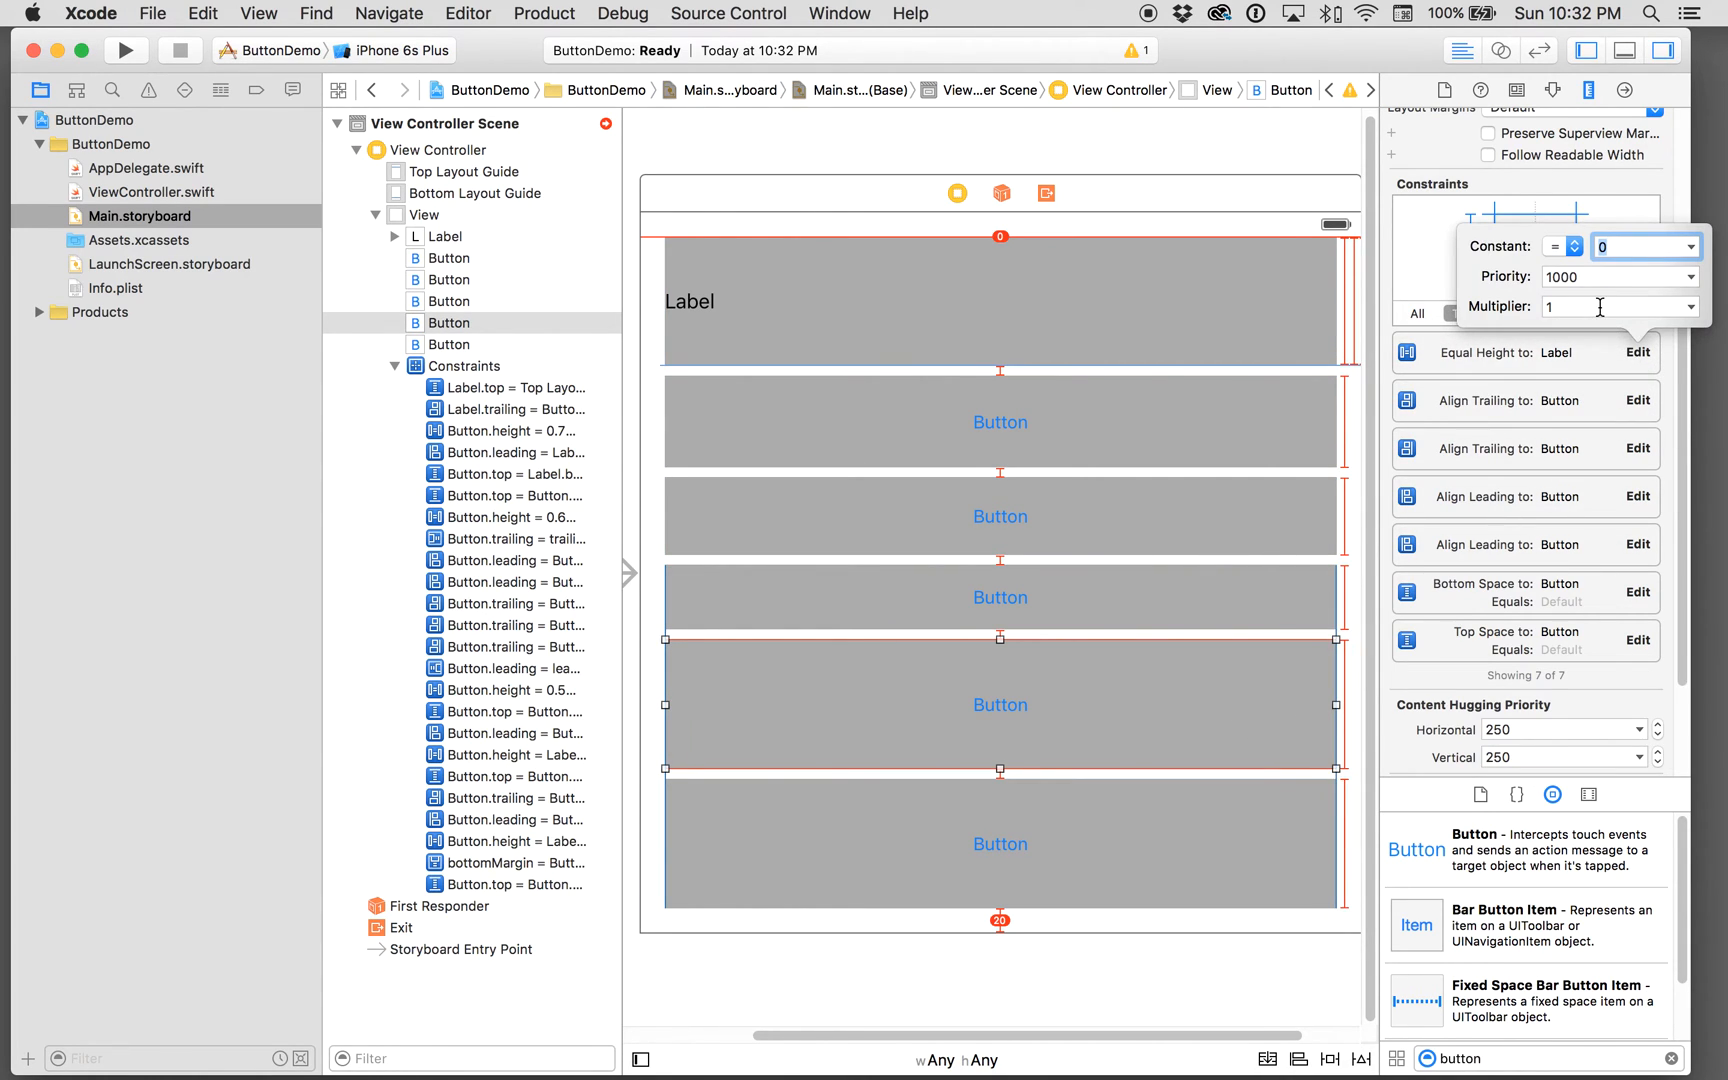
{"action": "type", "text": "0.4"}
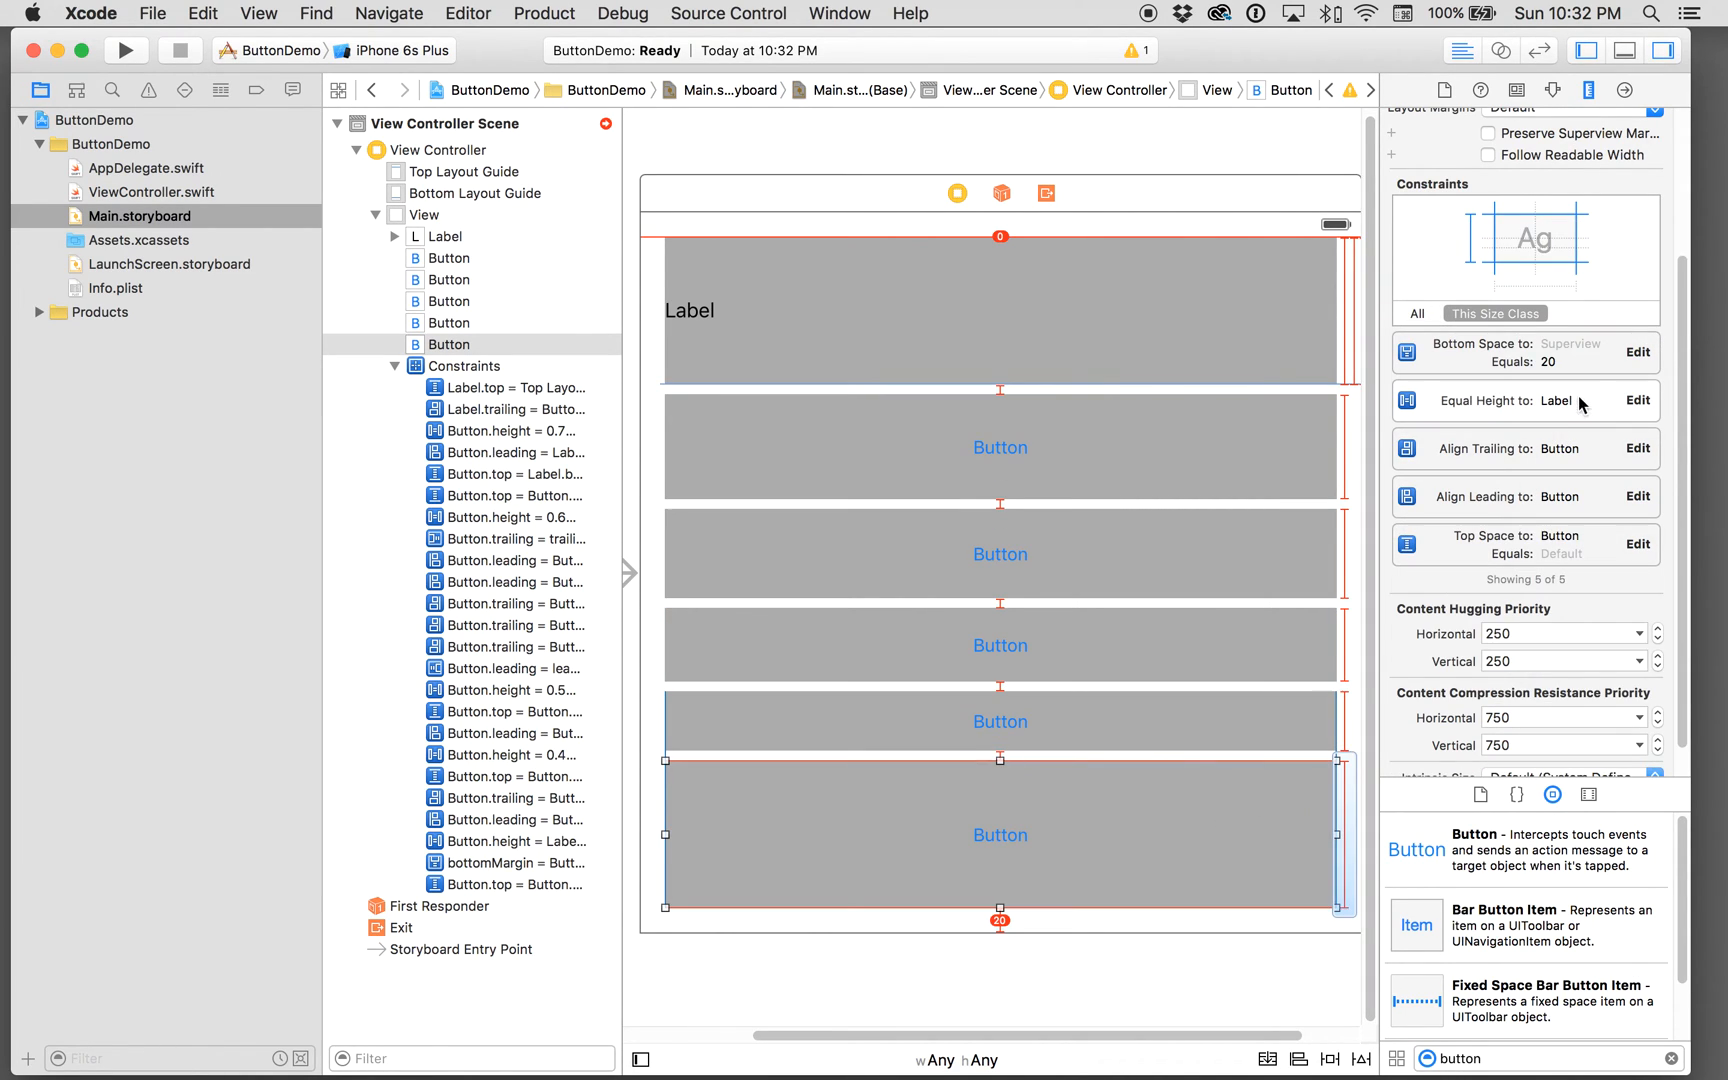
{"action": "mouse_move", "coordinate": [1636, 408]}
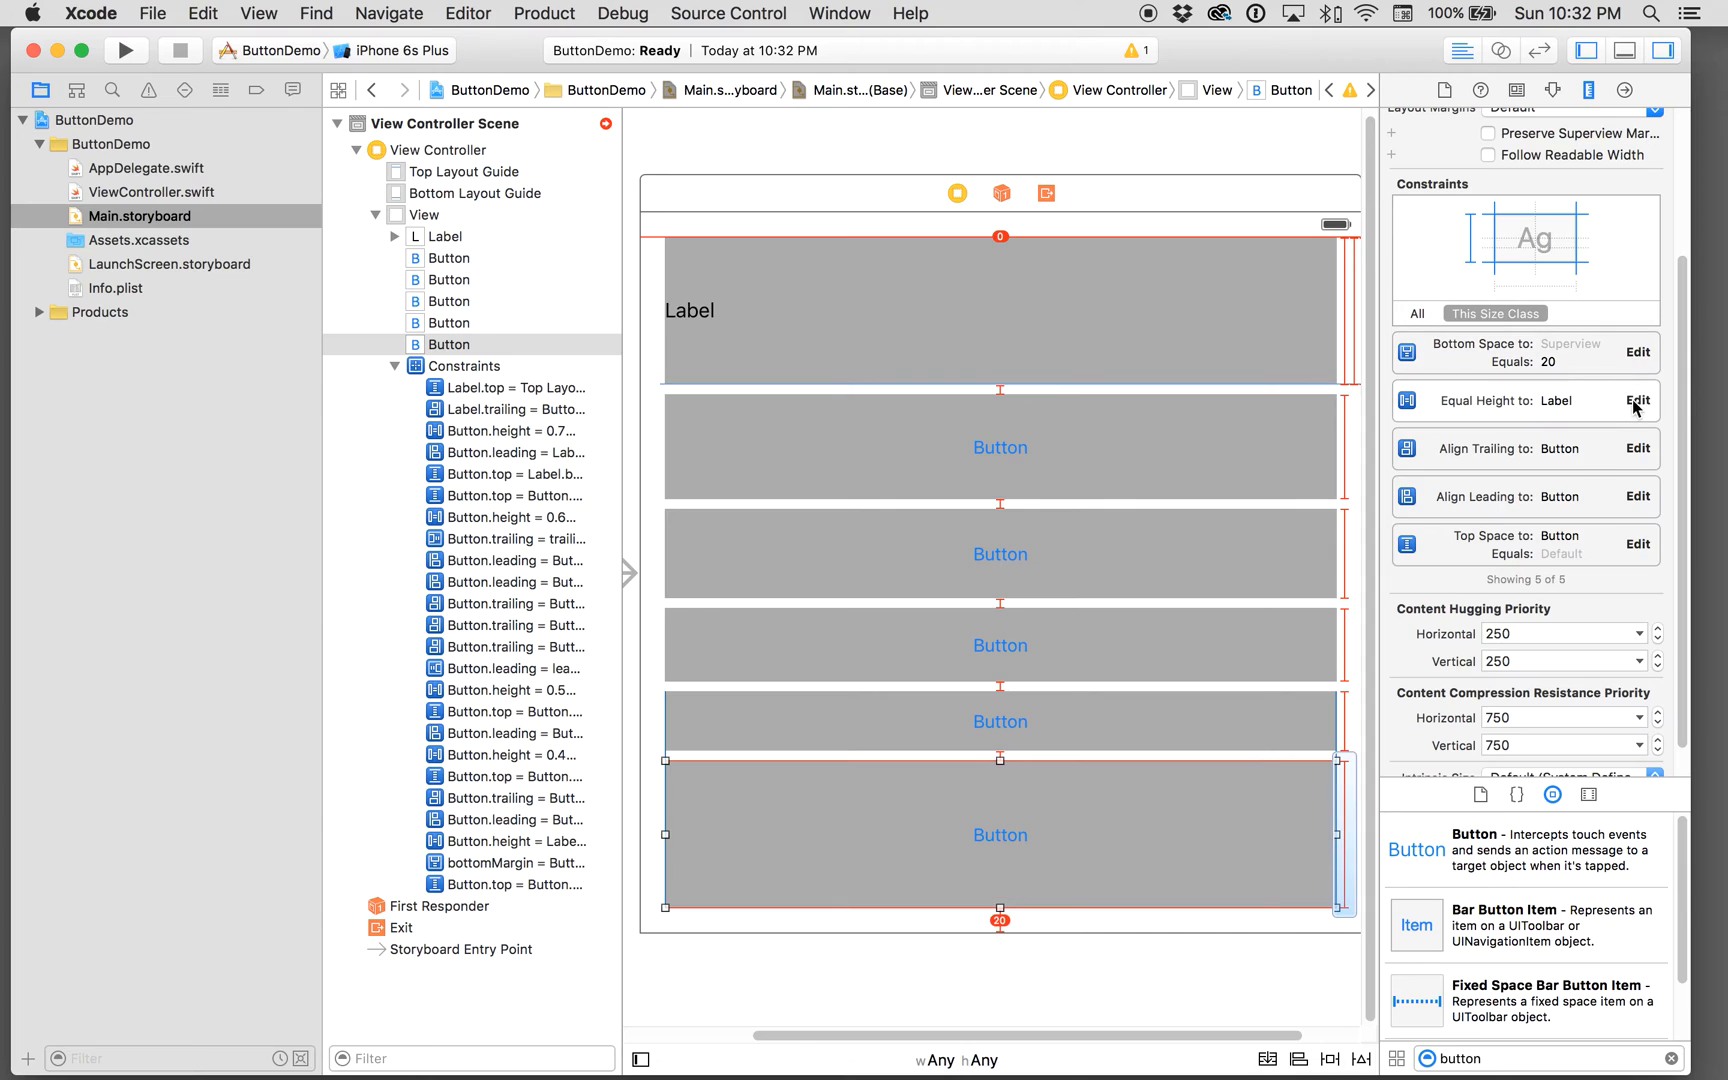
{"action": "left_click", "coordinate": [1636, 352]}
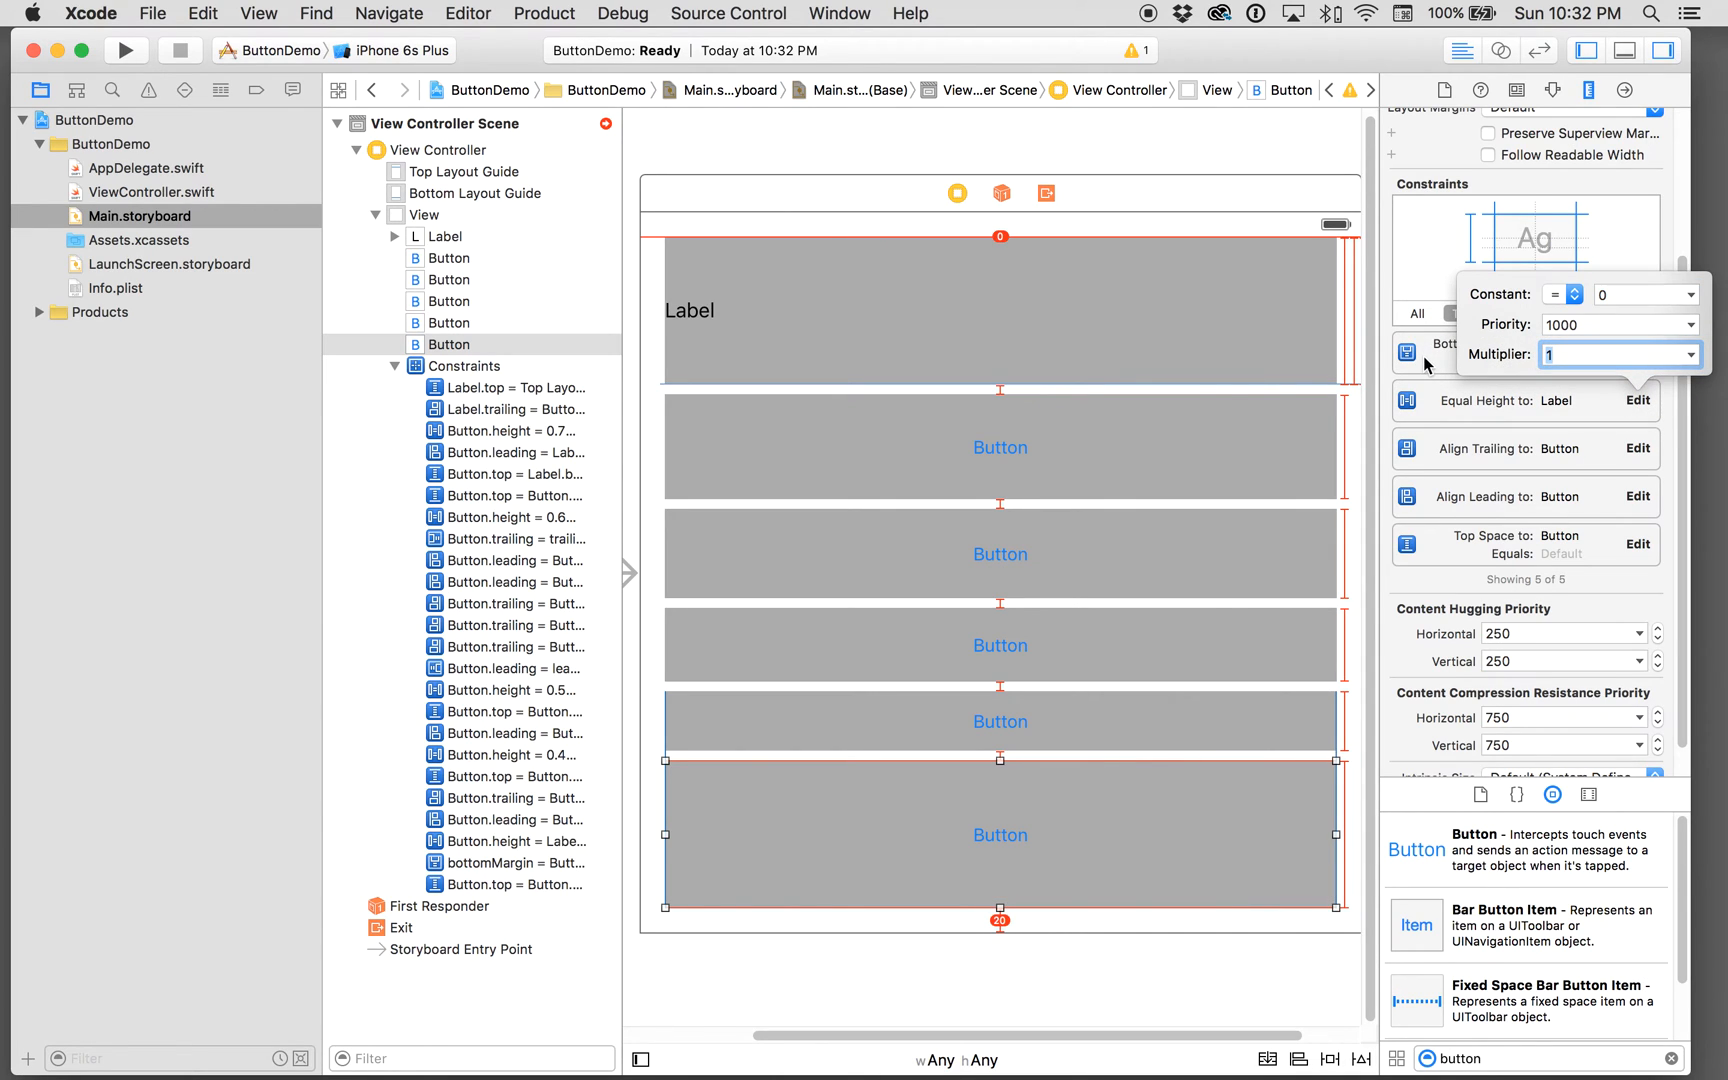
{"action": "type", "text": "0.3"}
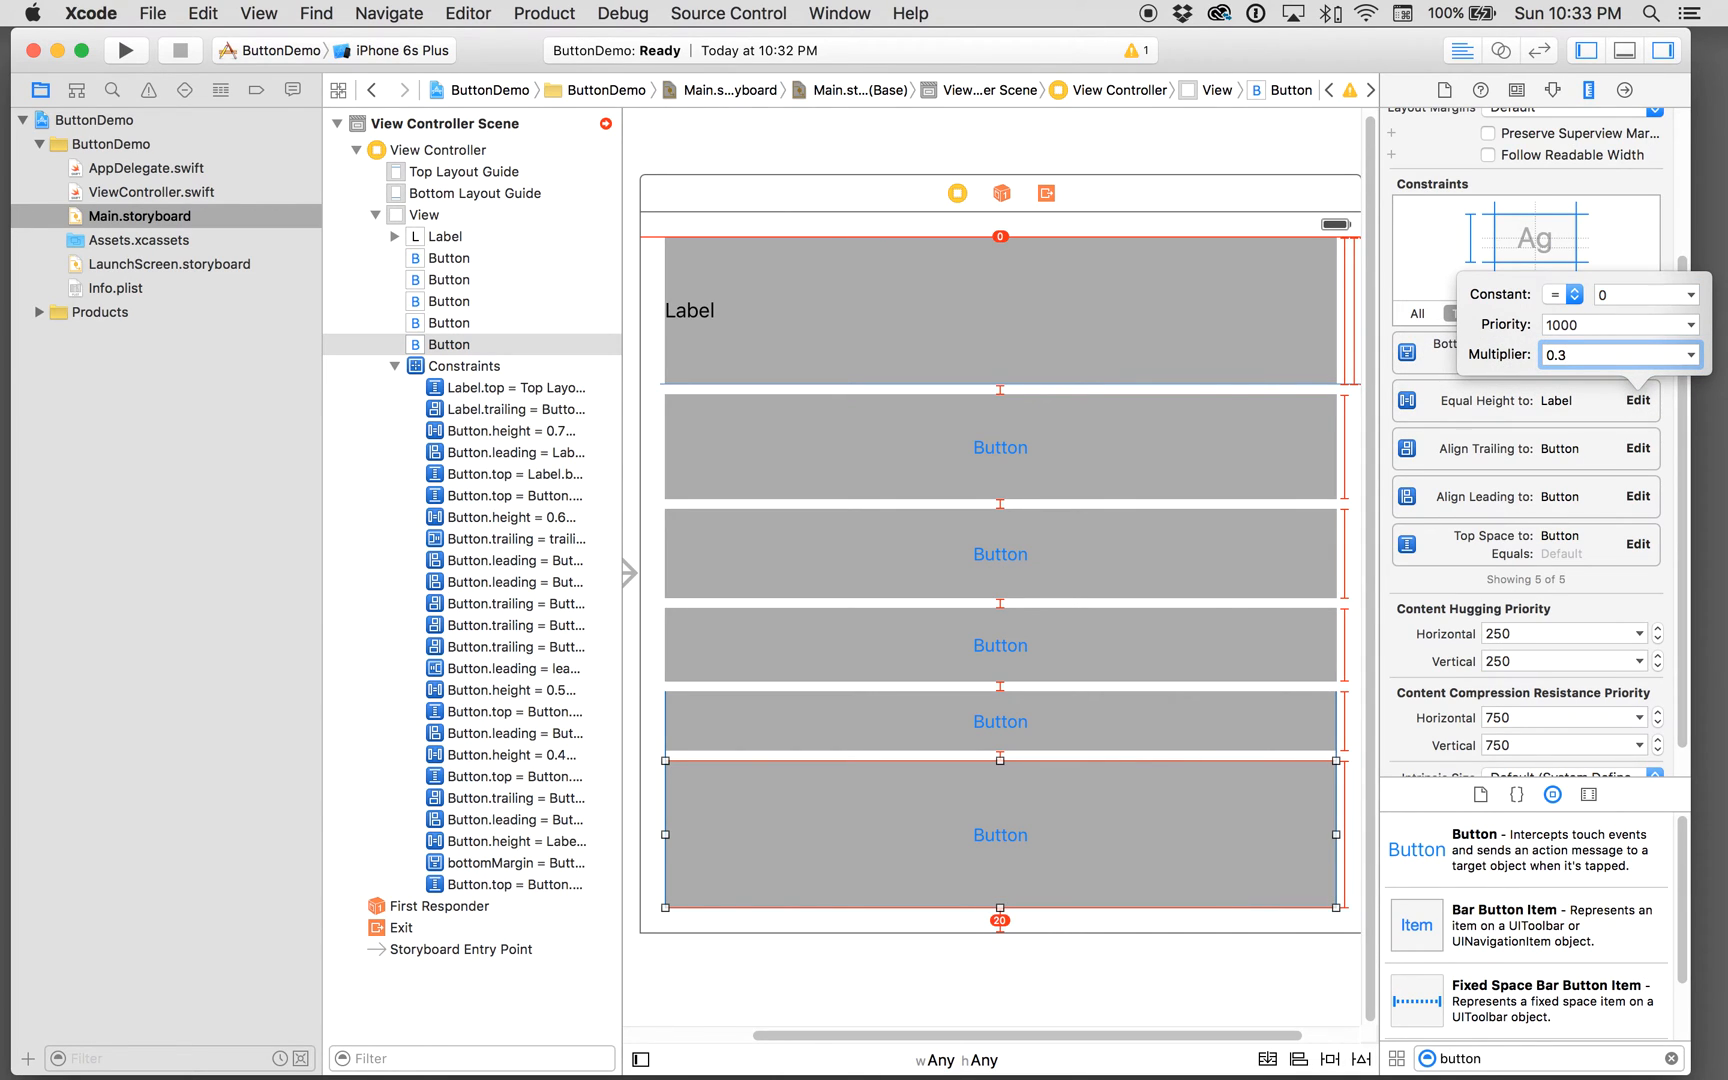
{"action": "type", "text": "0.2"}
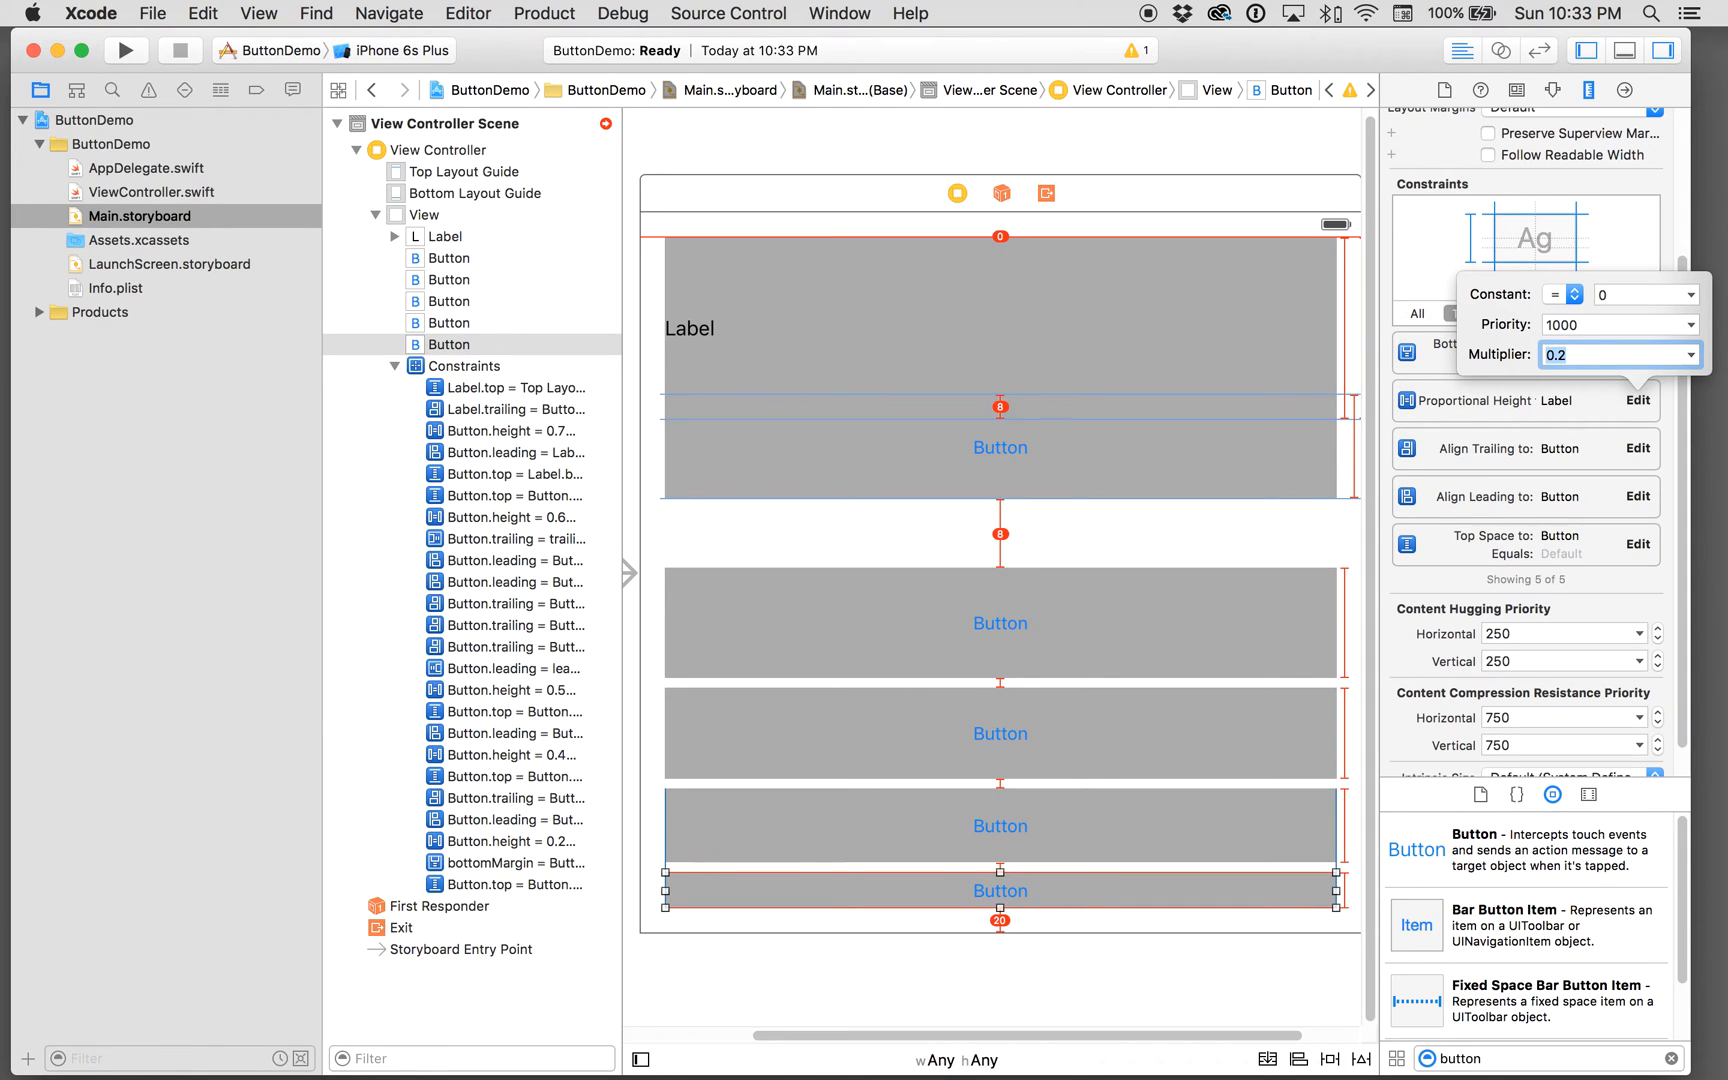
{"action": "mouse_move", "coordinate": [1300, 620]}
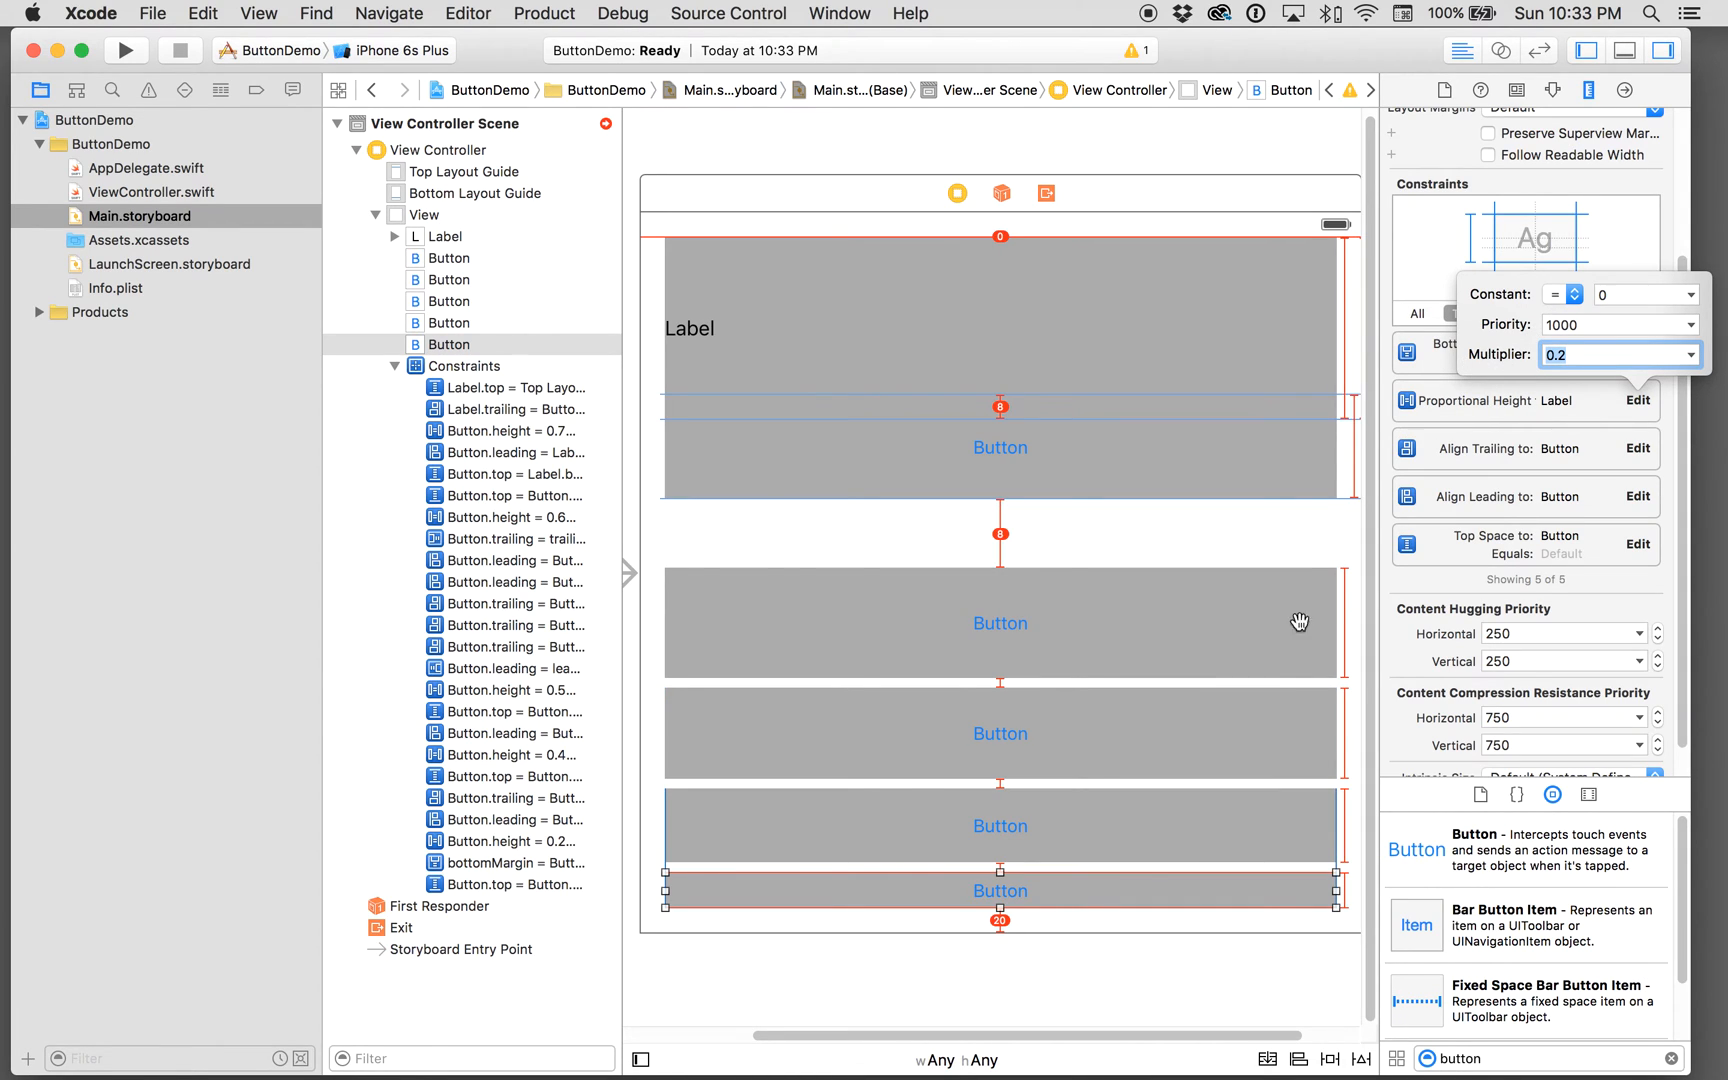
Step: Dismiss the constraint editor so the shorter button heights apply on the canvas
{"action": "left_click", "coordinate": [1358, 1060]}
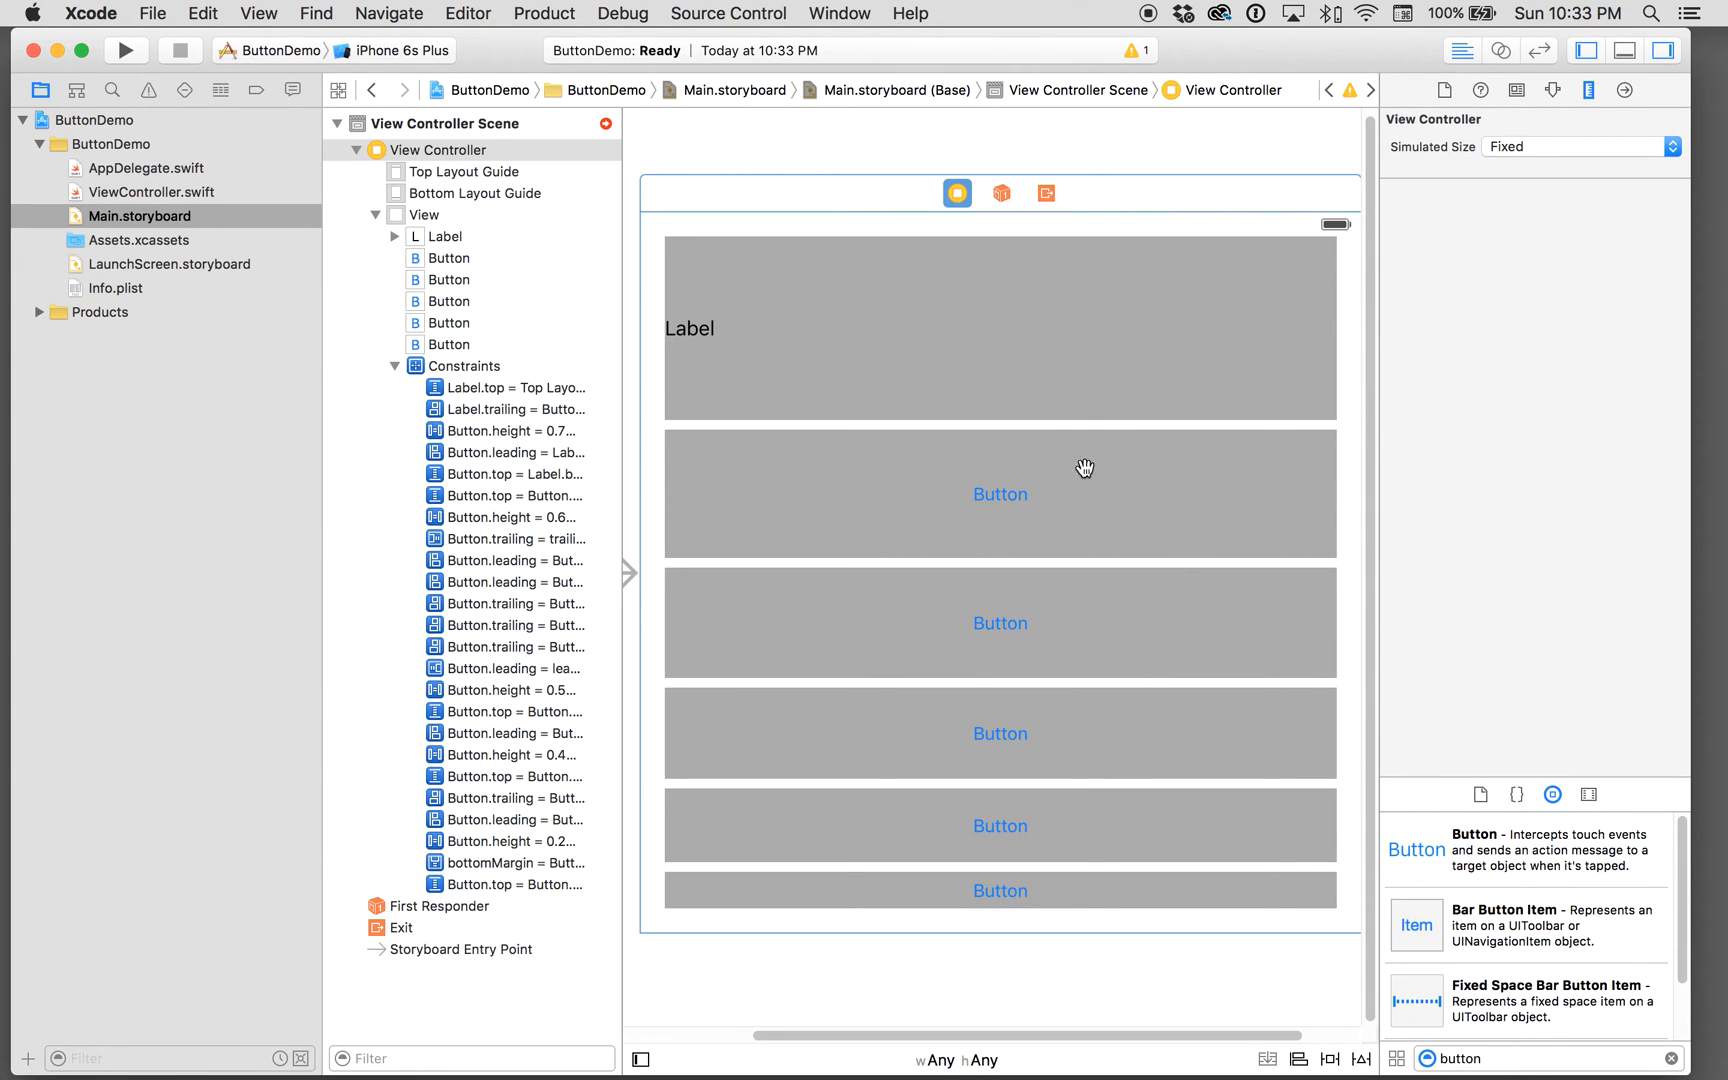
{"action": "mouse_move", "coordinate": [1066, 892]}
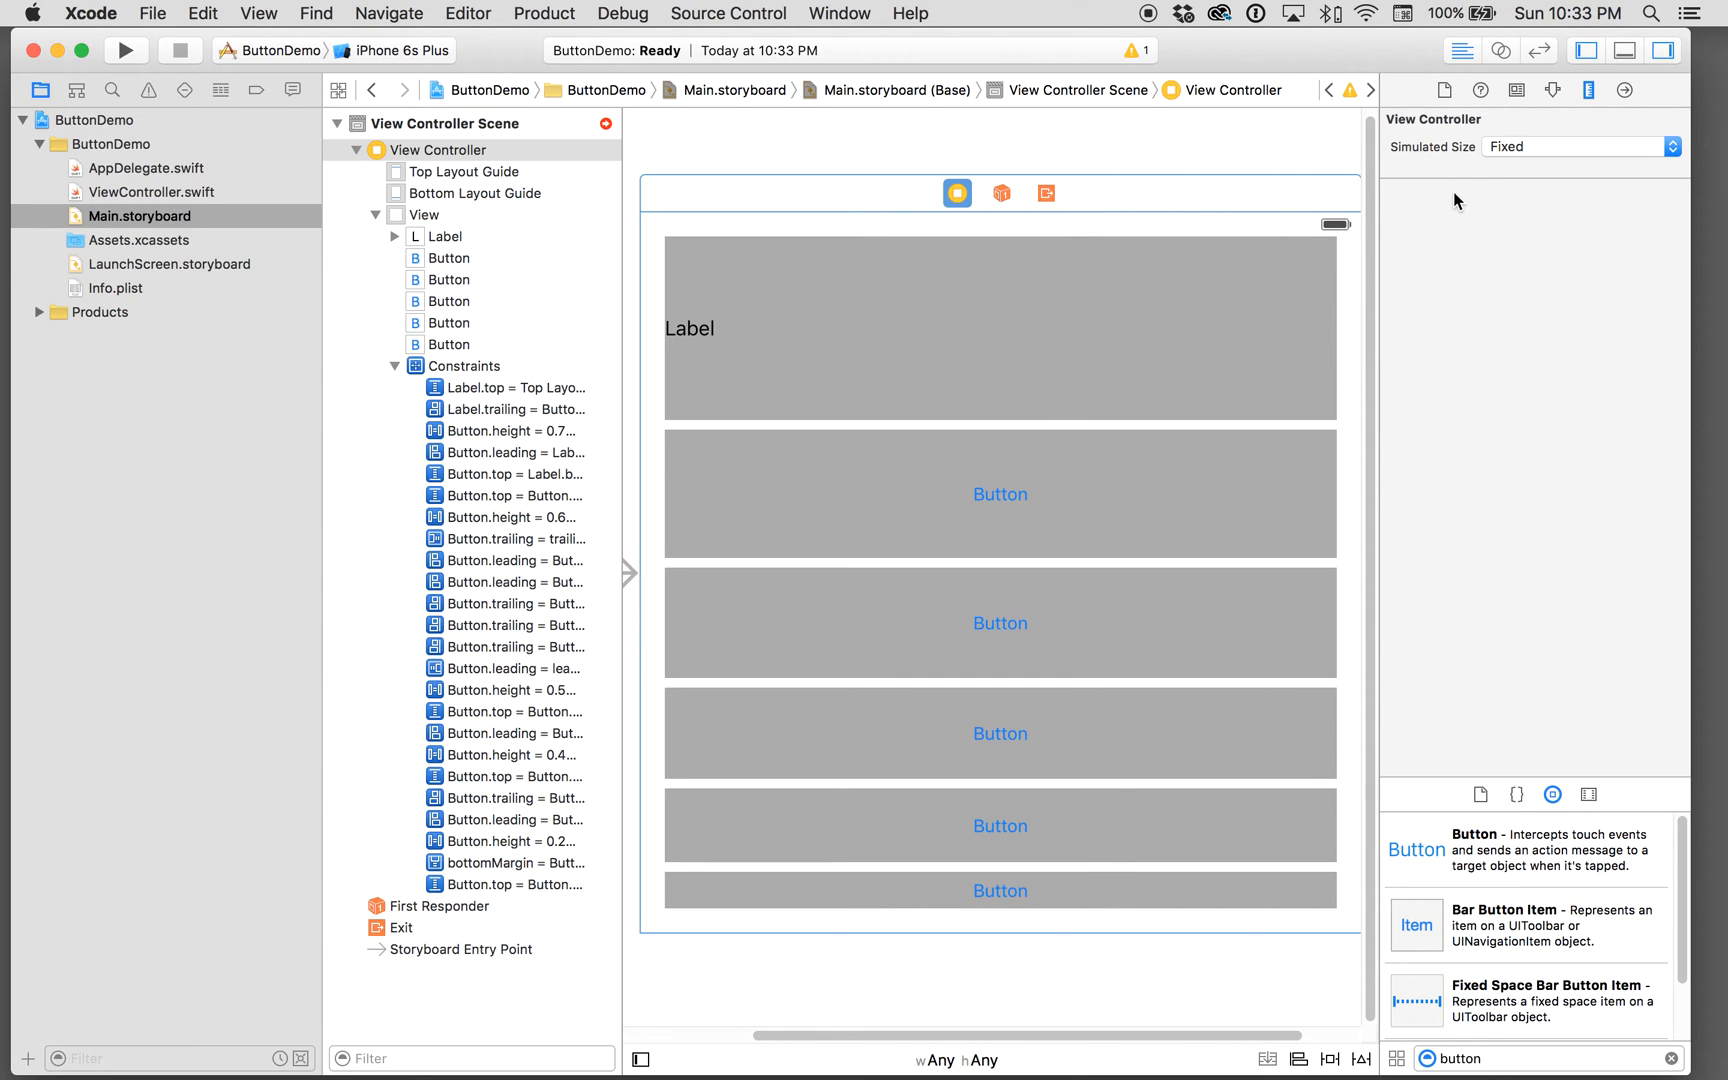
Step: Set Simulated Metrics Size to iPhone 5.5-inch, then 4.7-inch, then 3.5-inch
{"action": "left_click", "coordinate": [1550, 90]}
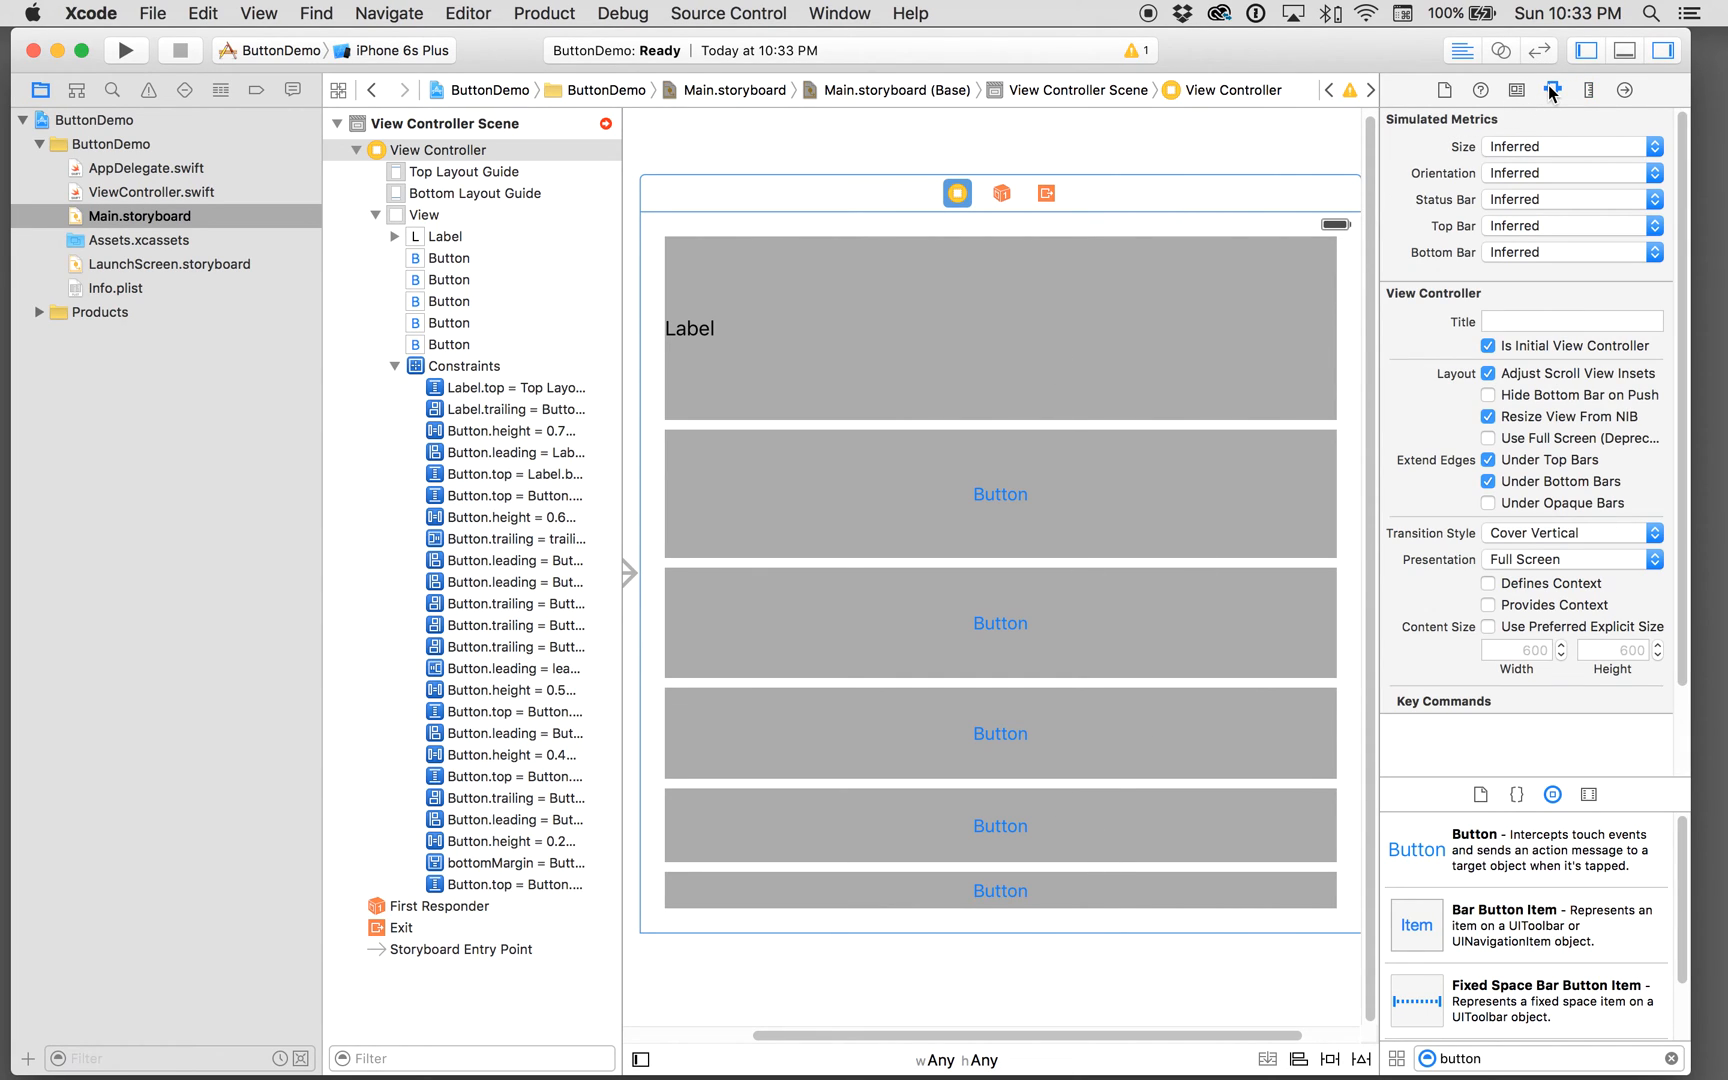
{"action": "left_click", "coordinate": [1570, 148]}
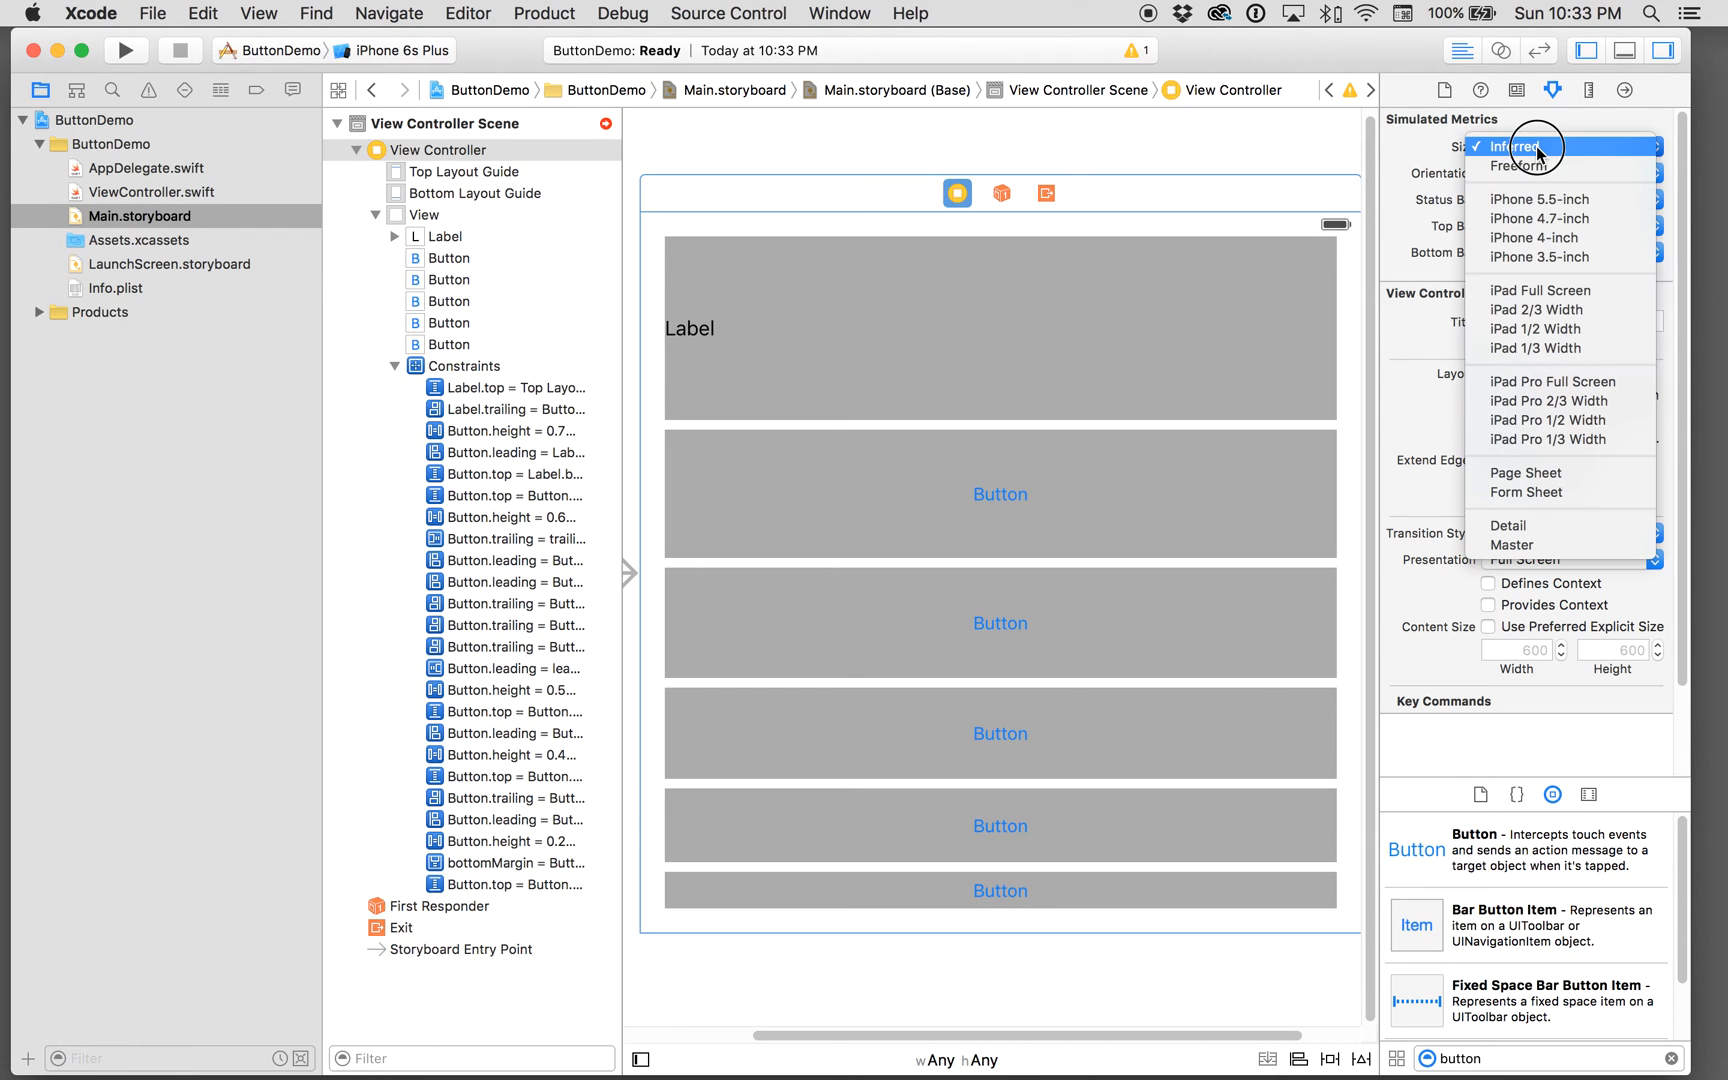
{"action": "mouse_move", "coordinate": [1564, 156]}
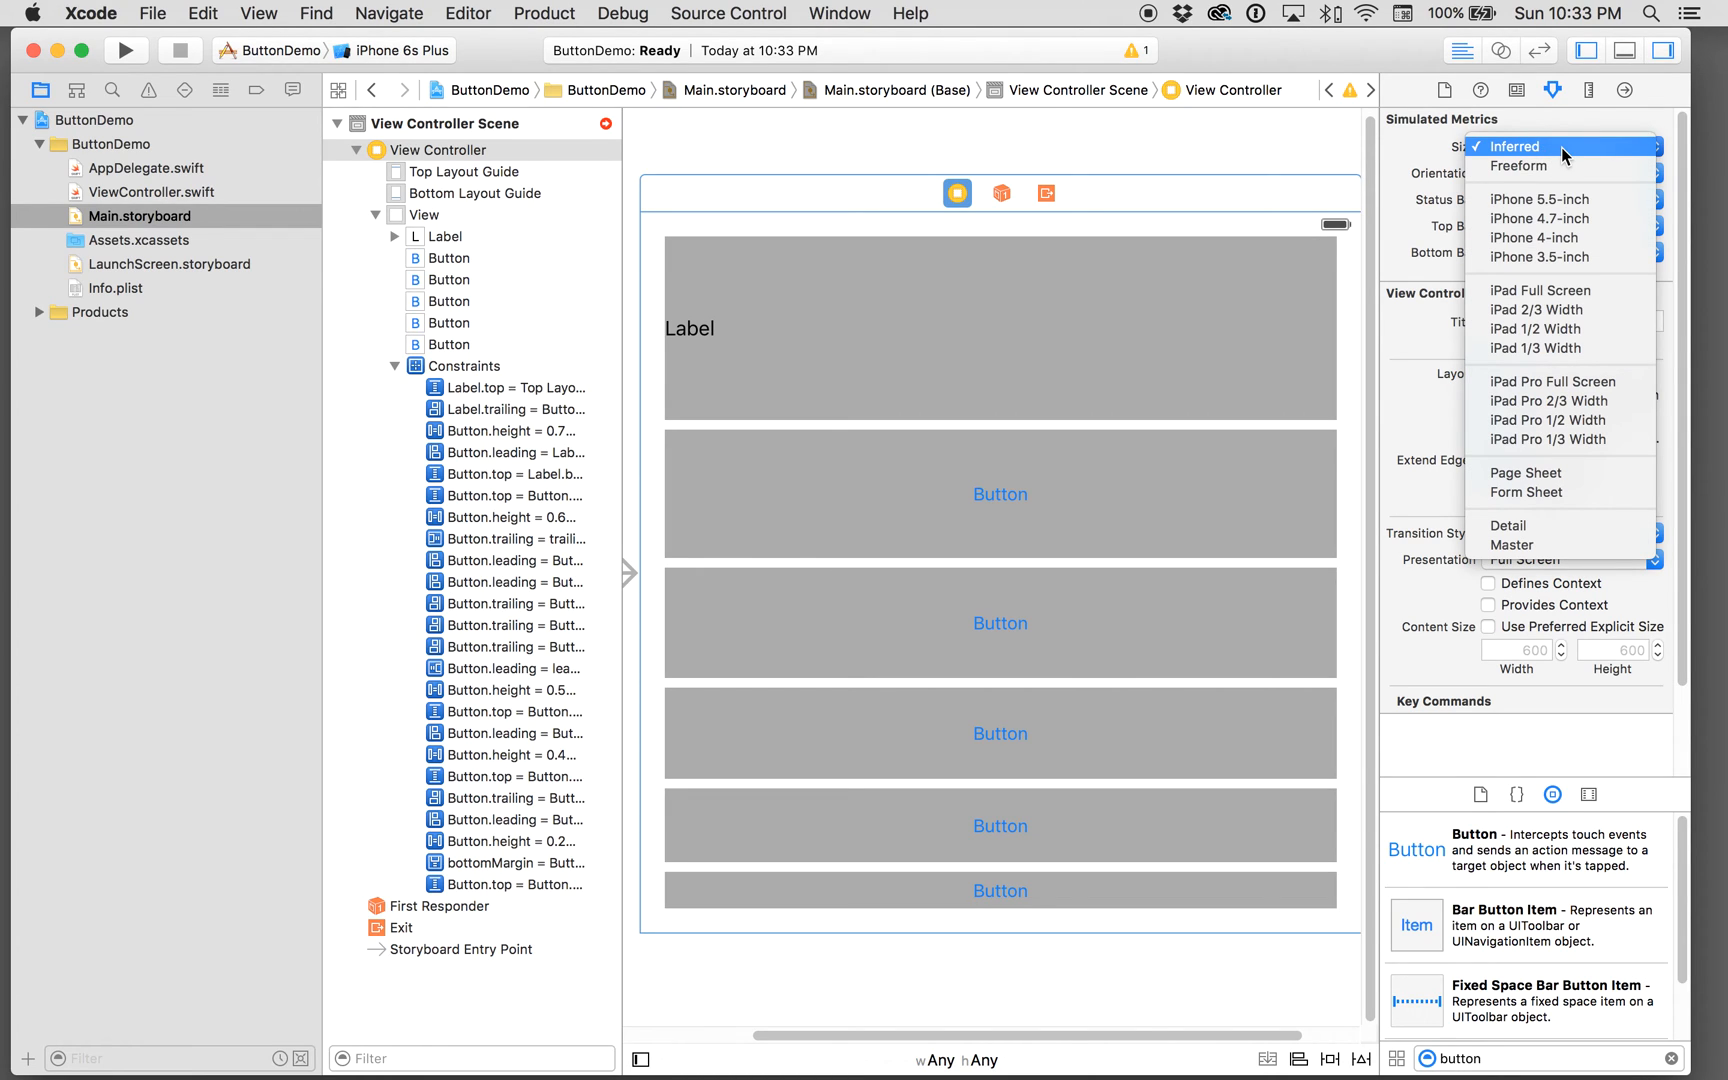
{"action": "mouse_move", "coordinate": [1580, 200]}
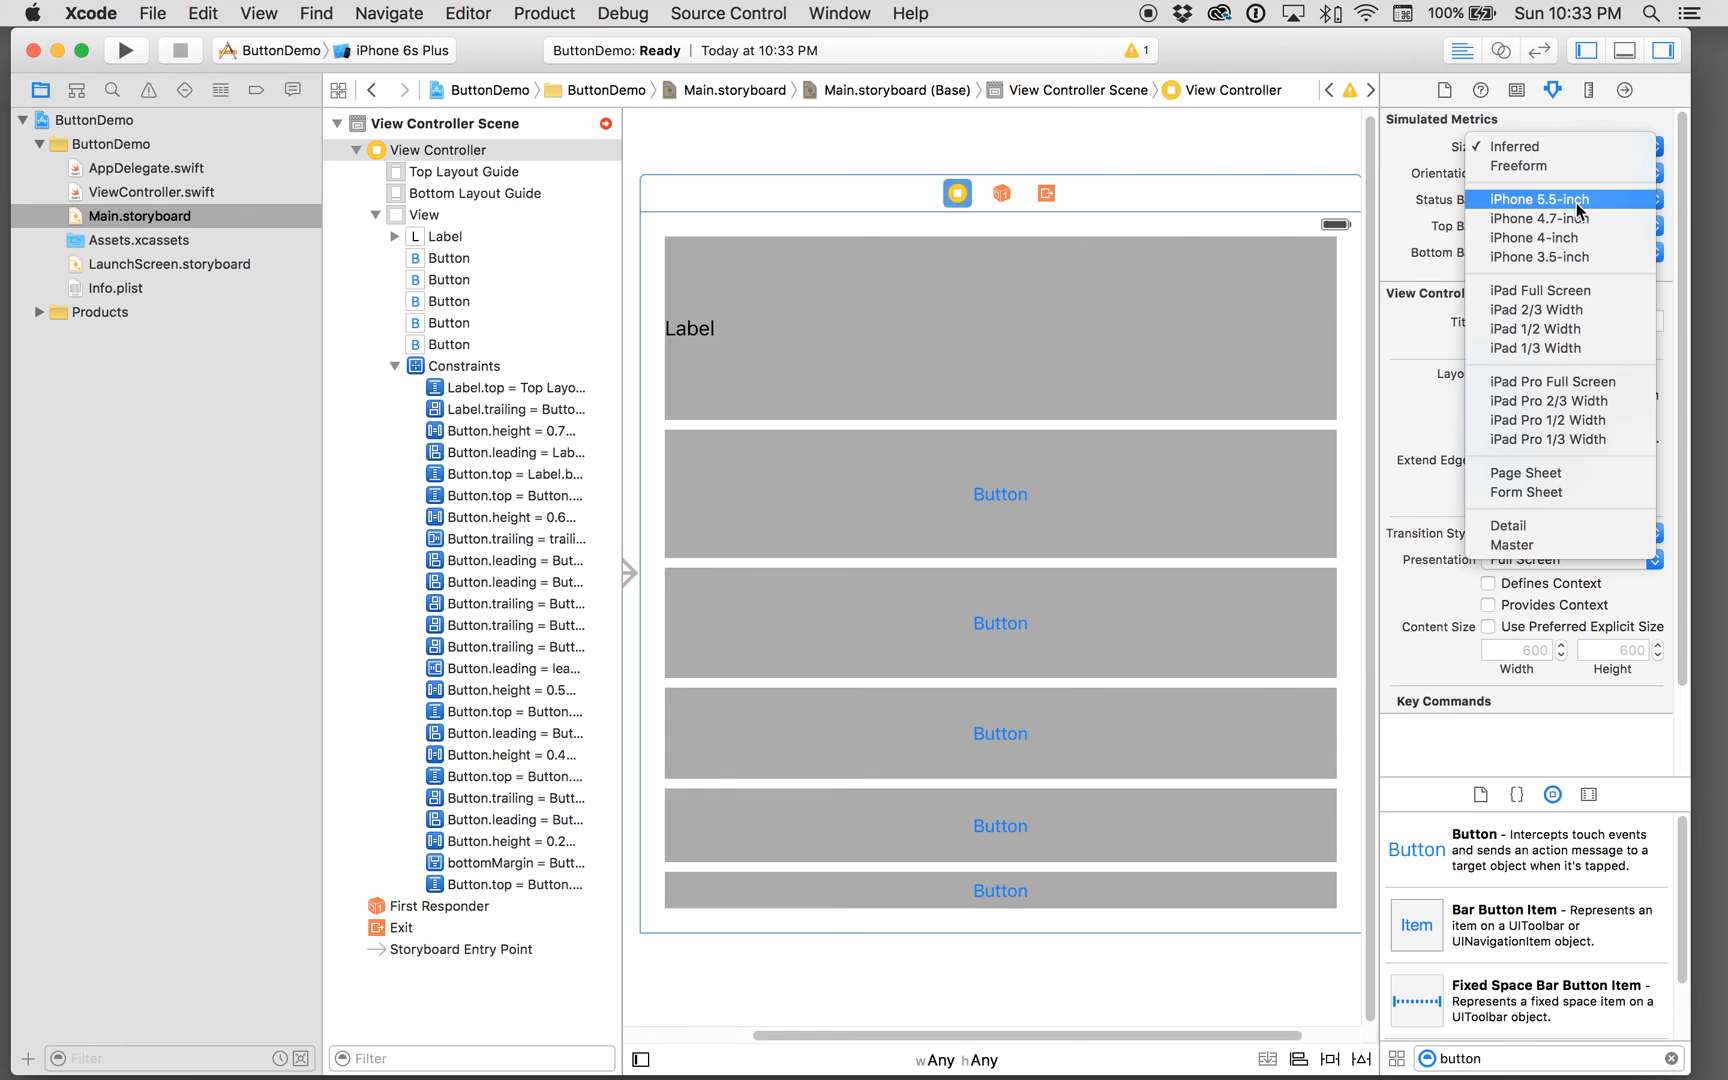
{"action": "left_click", "coordinate": [1536, 200]}
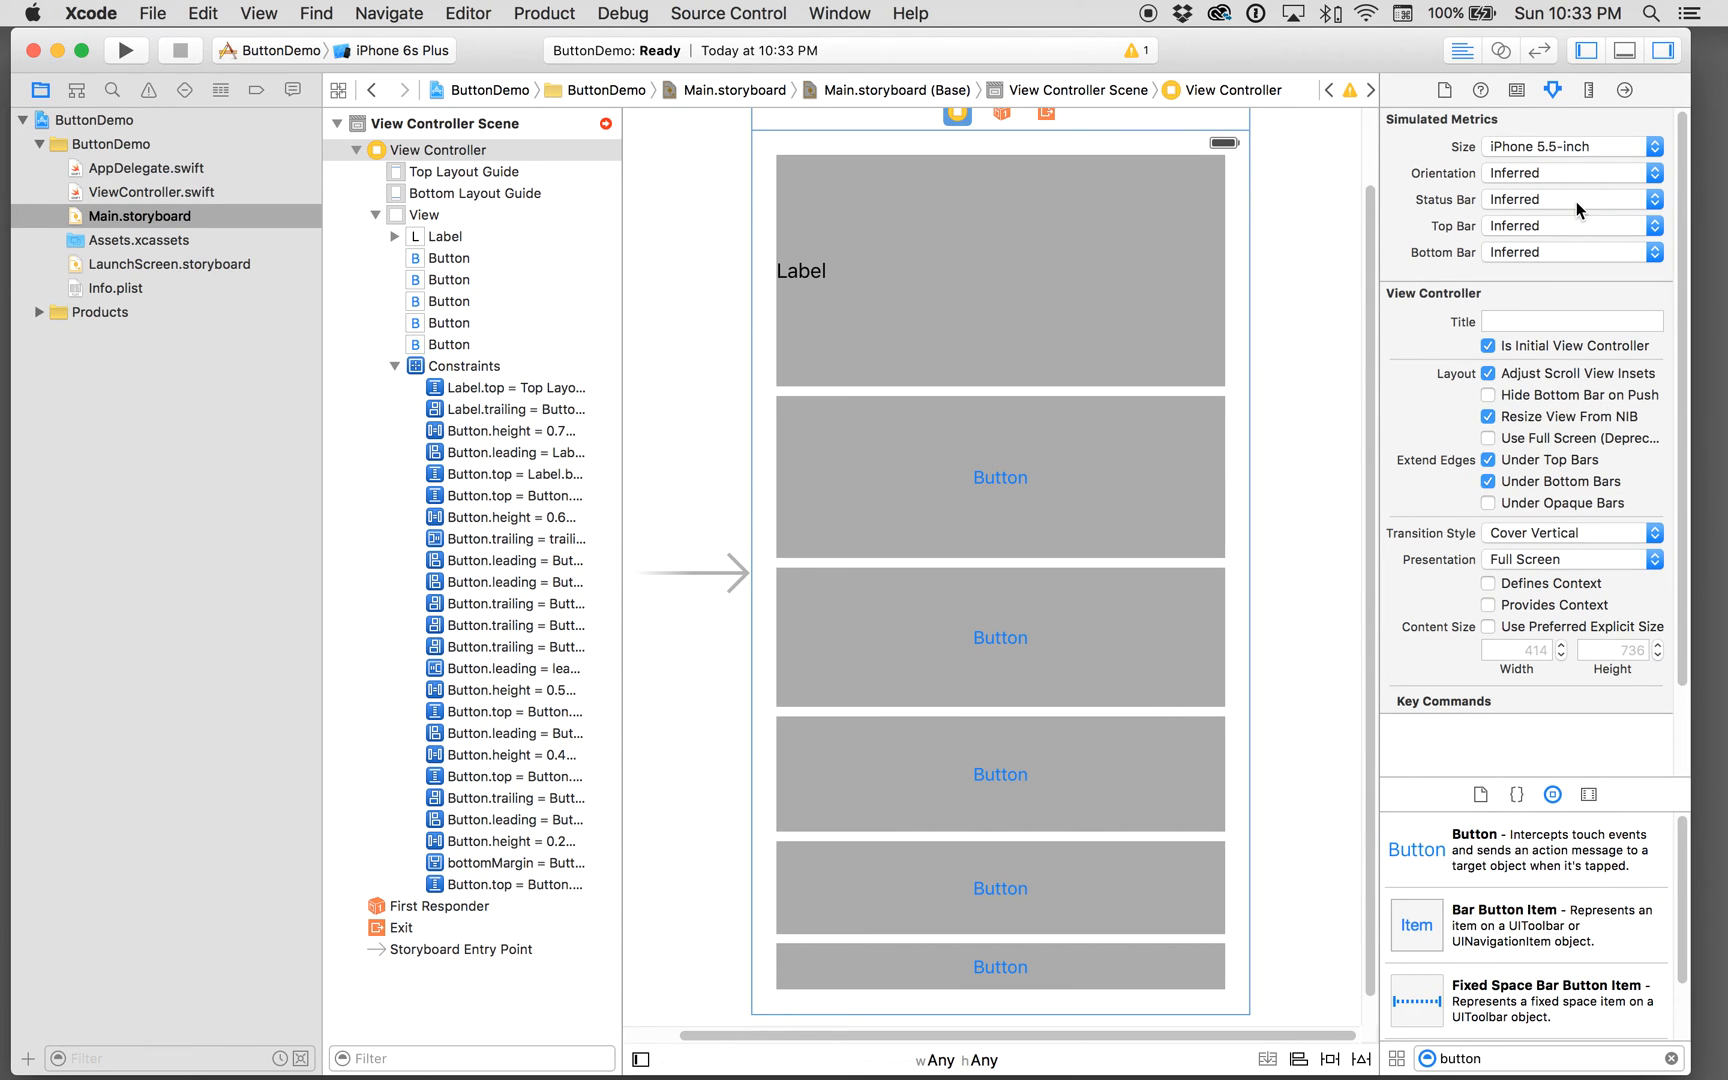
{"action": "mouse_move", "coordinate": [1642, 90]}
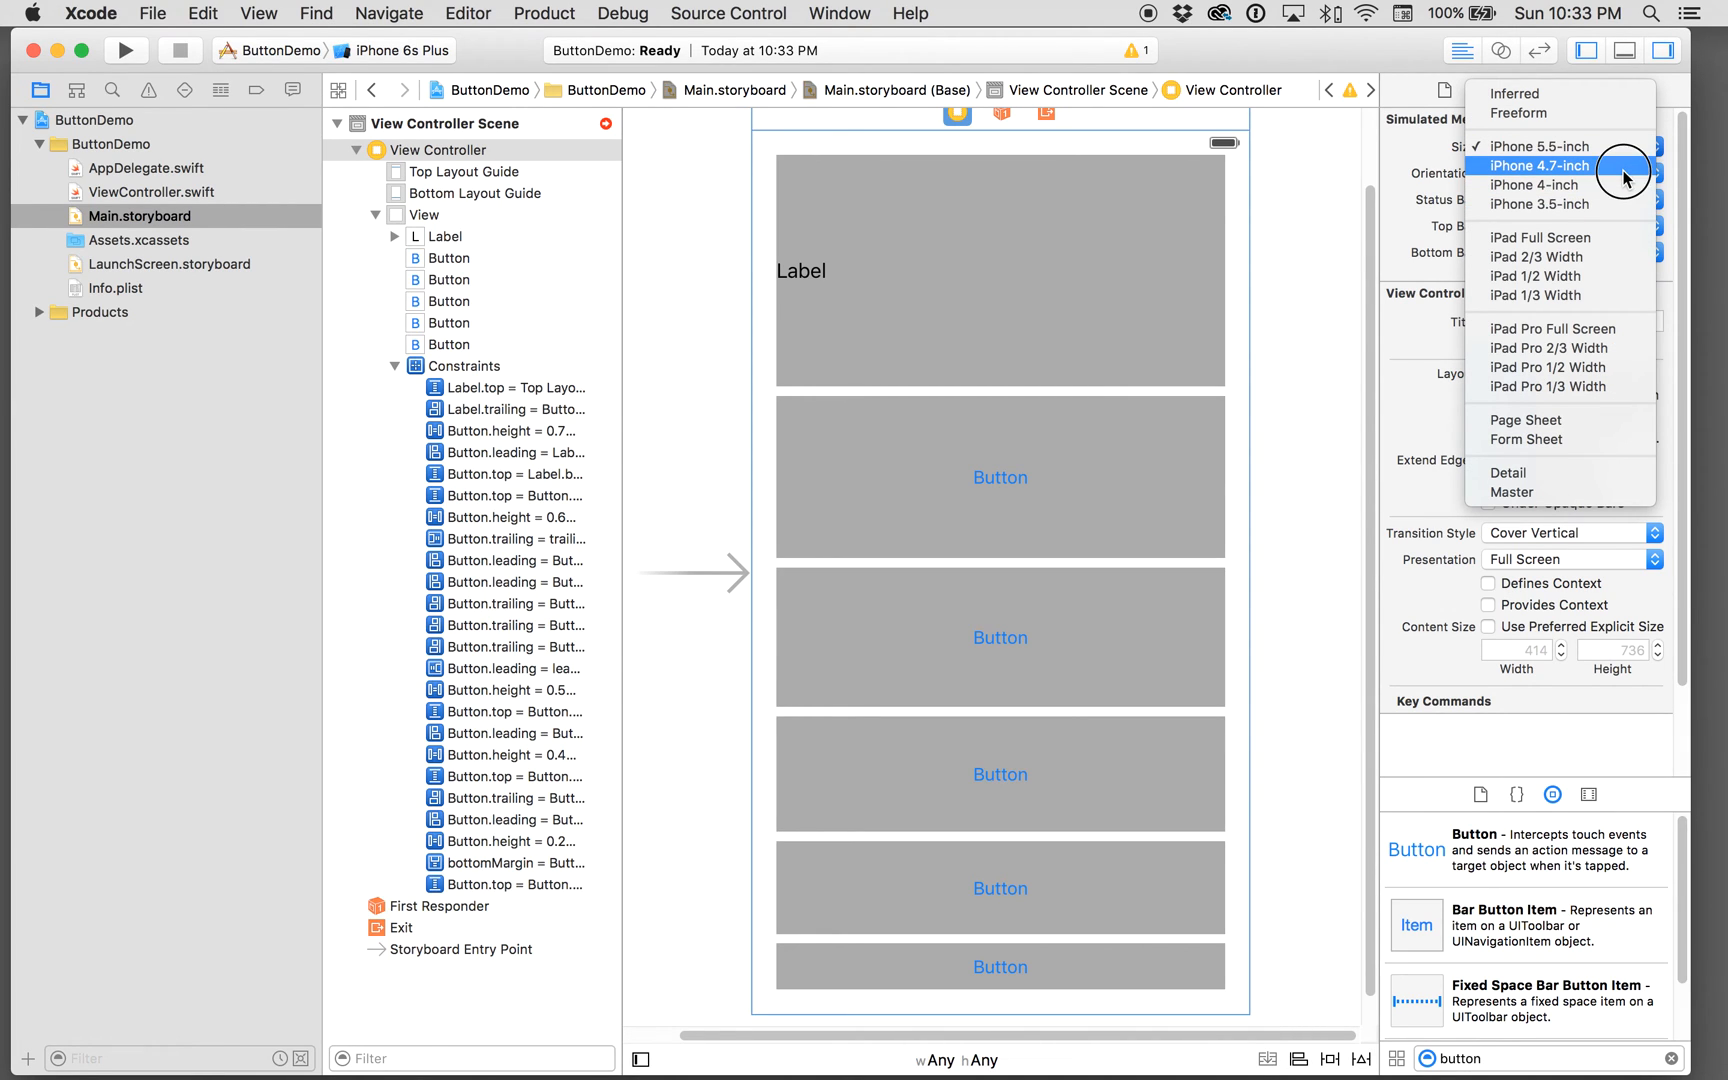
{"action": "left_click", "coordinate": [1536, 166]}
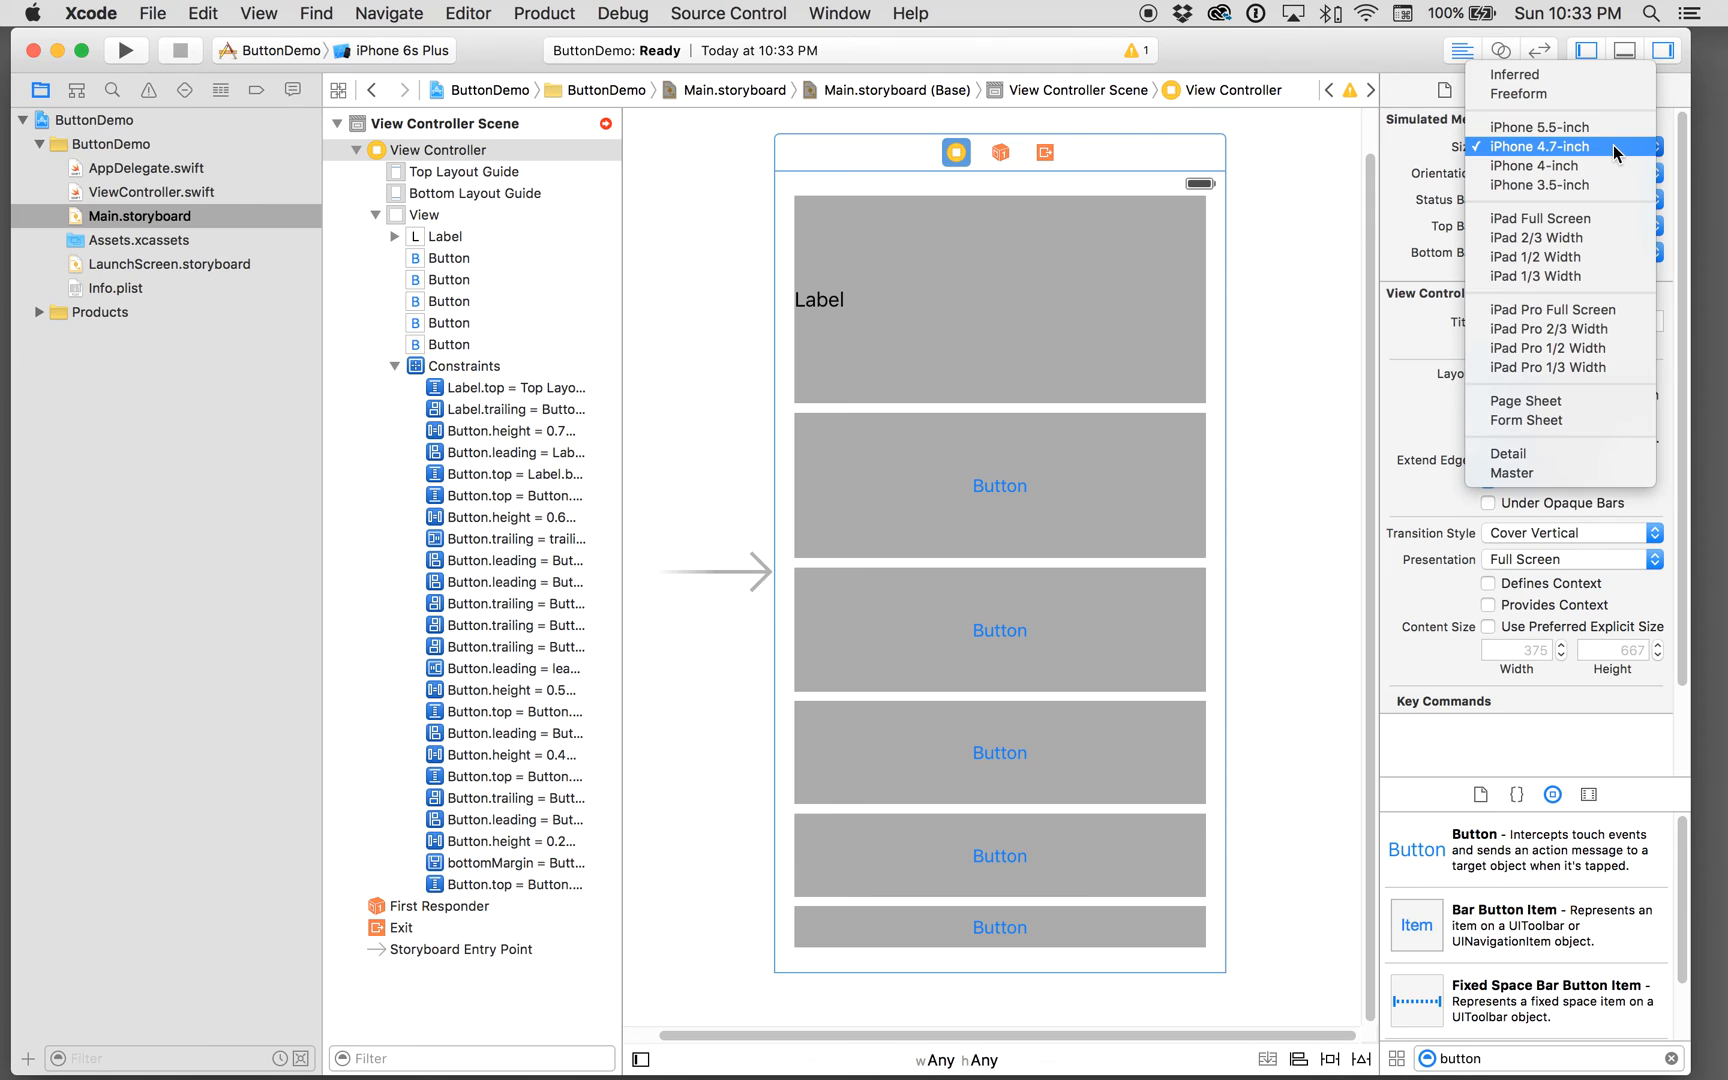
{"action": "left_click", "coordinate": [1532, 164]}
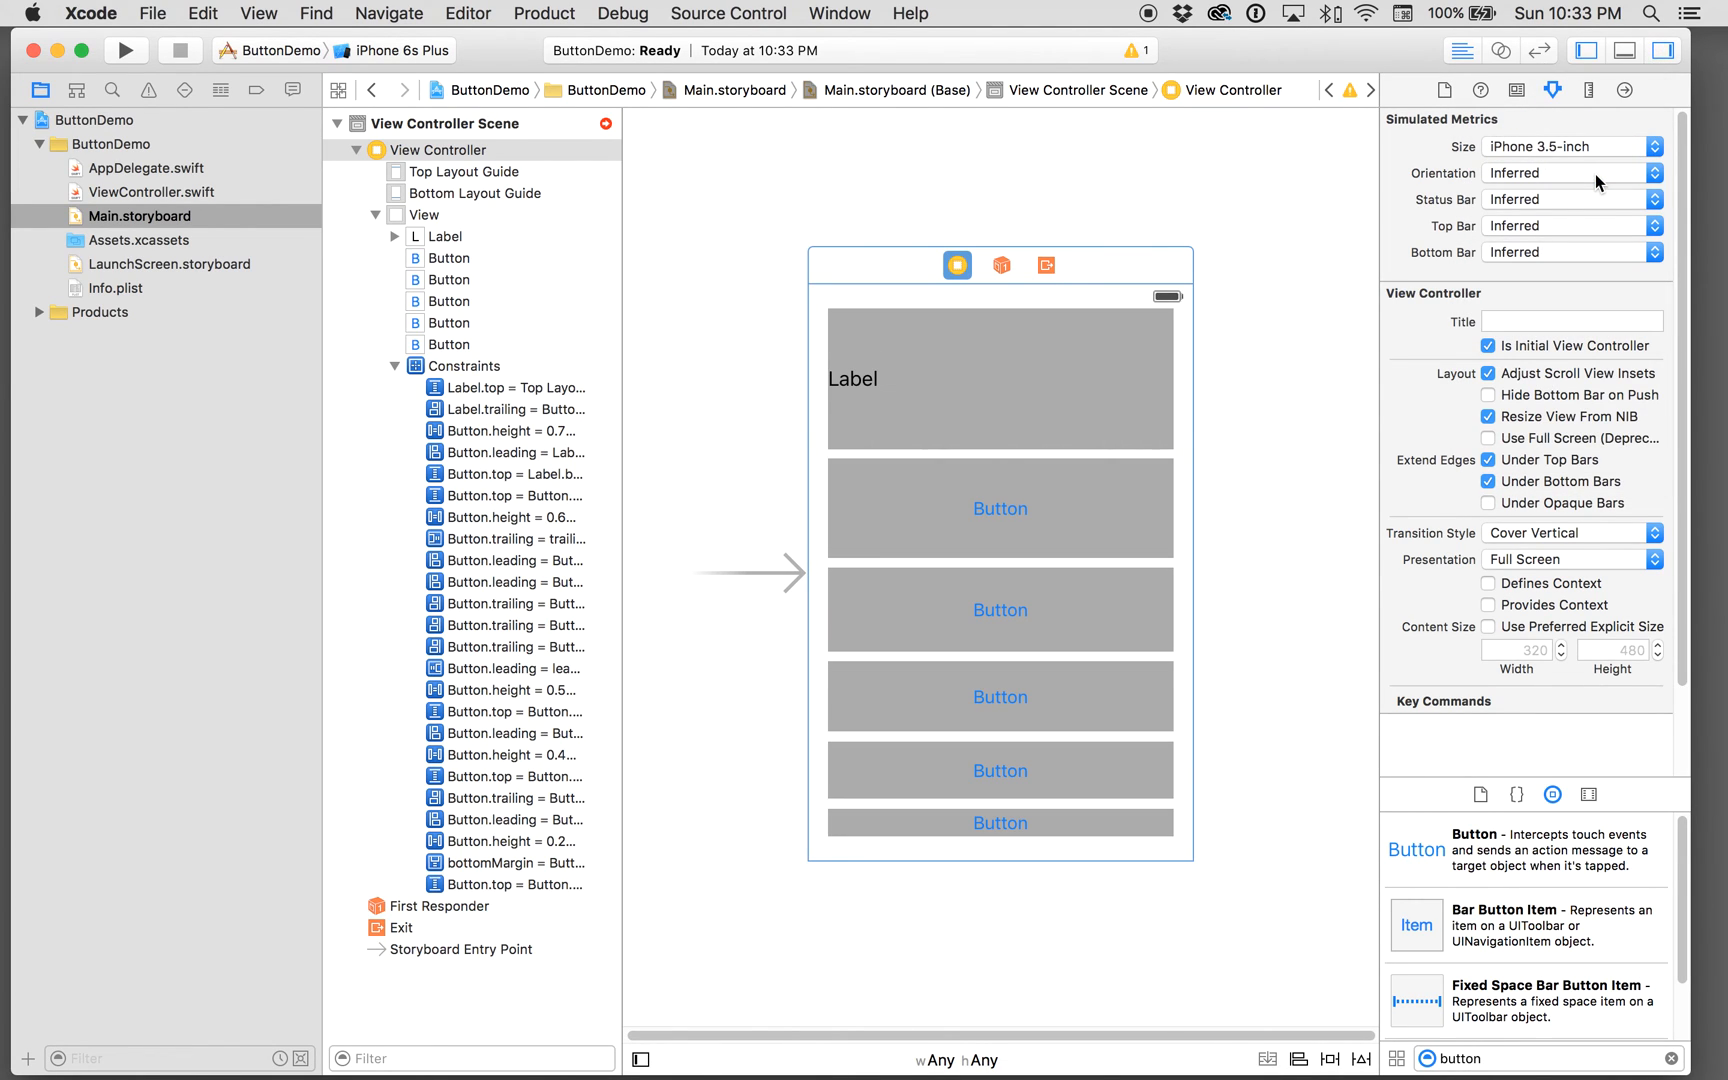
{"action": "mouse_move", "coordinate": [1236, 558]}
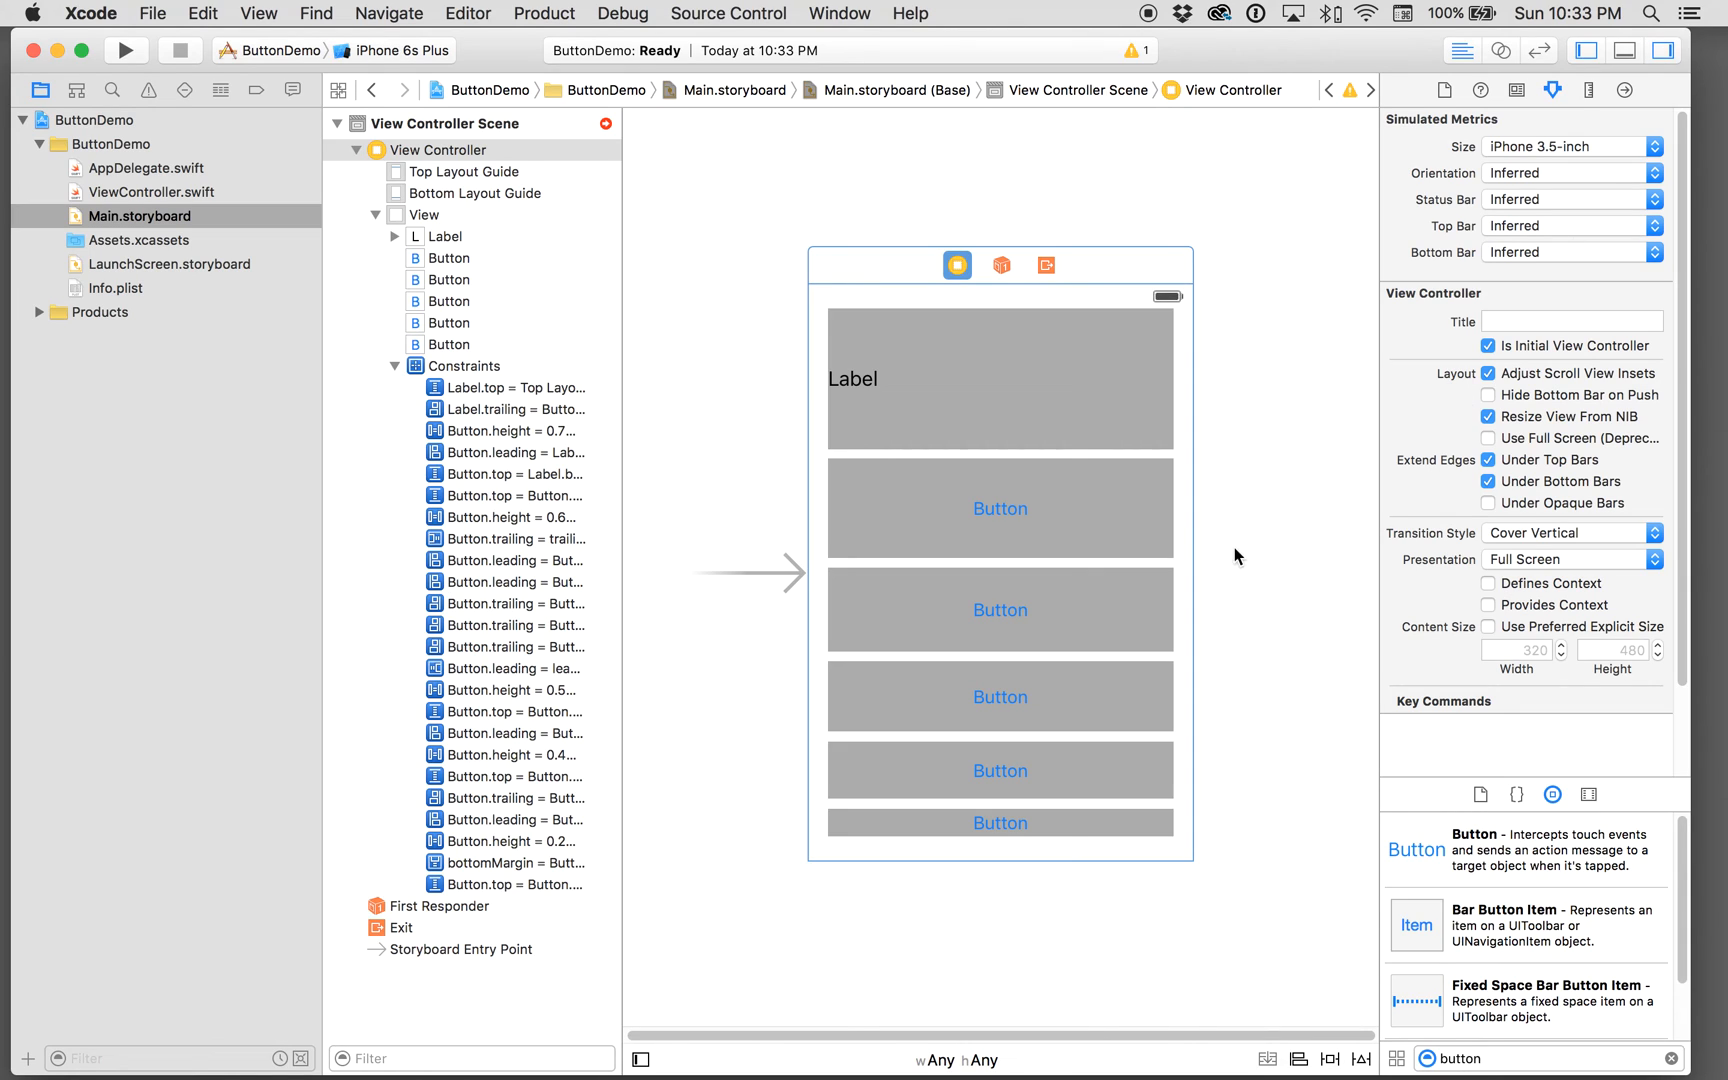
{"action": "mouse_move", "coordinate": [1088, 510]}
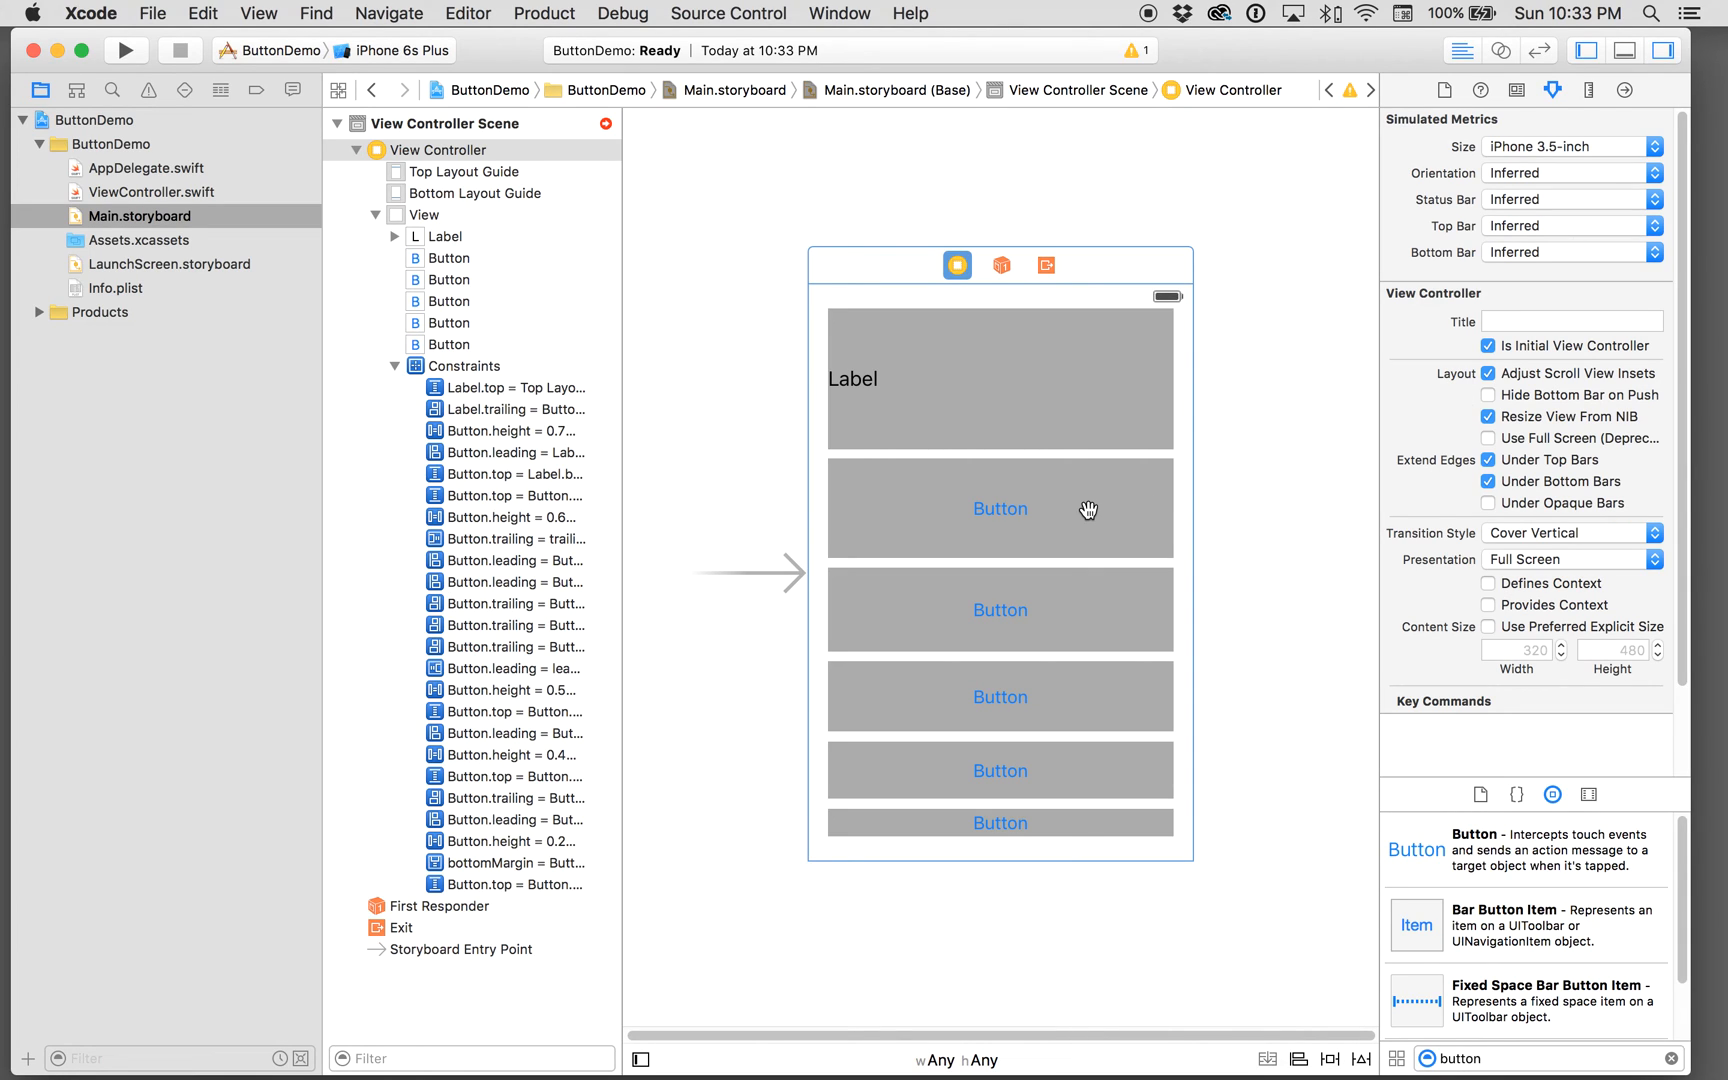
{"action": "left_click", "coordinate": [1000, 510]}
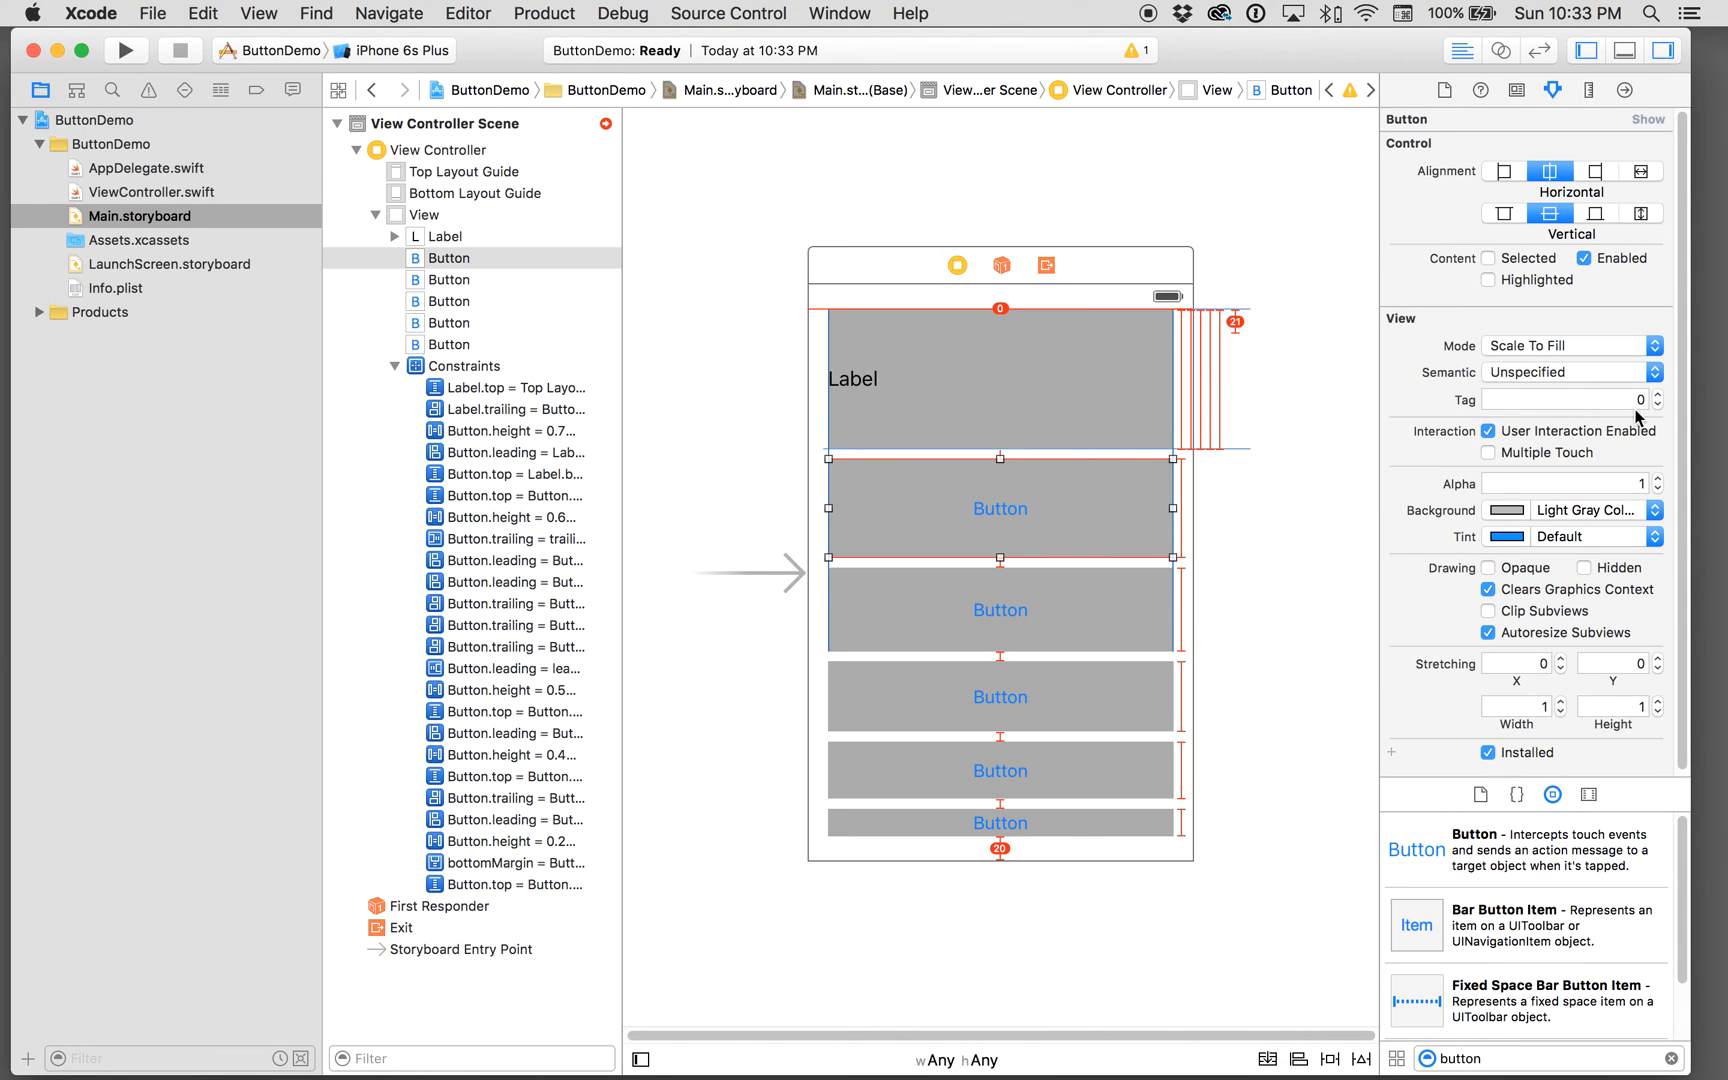
{"action": "left_click", "coordinate": [1586, 90]}
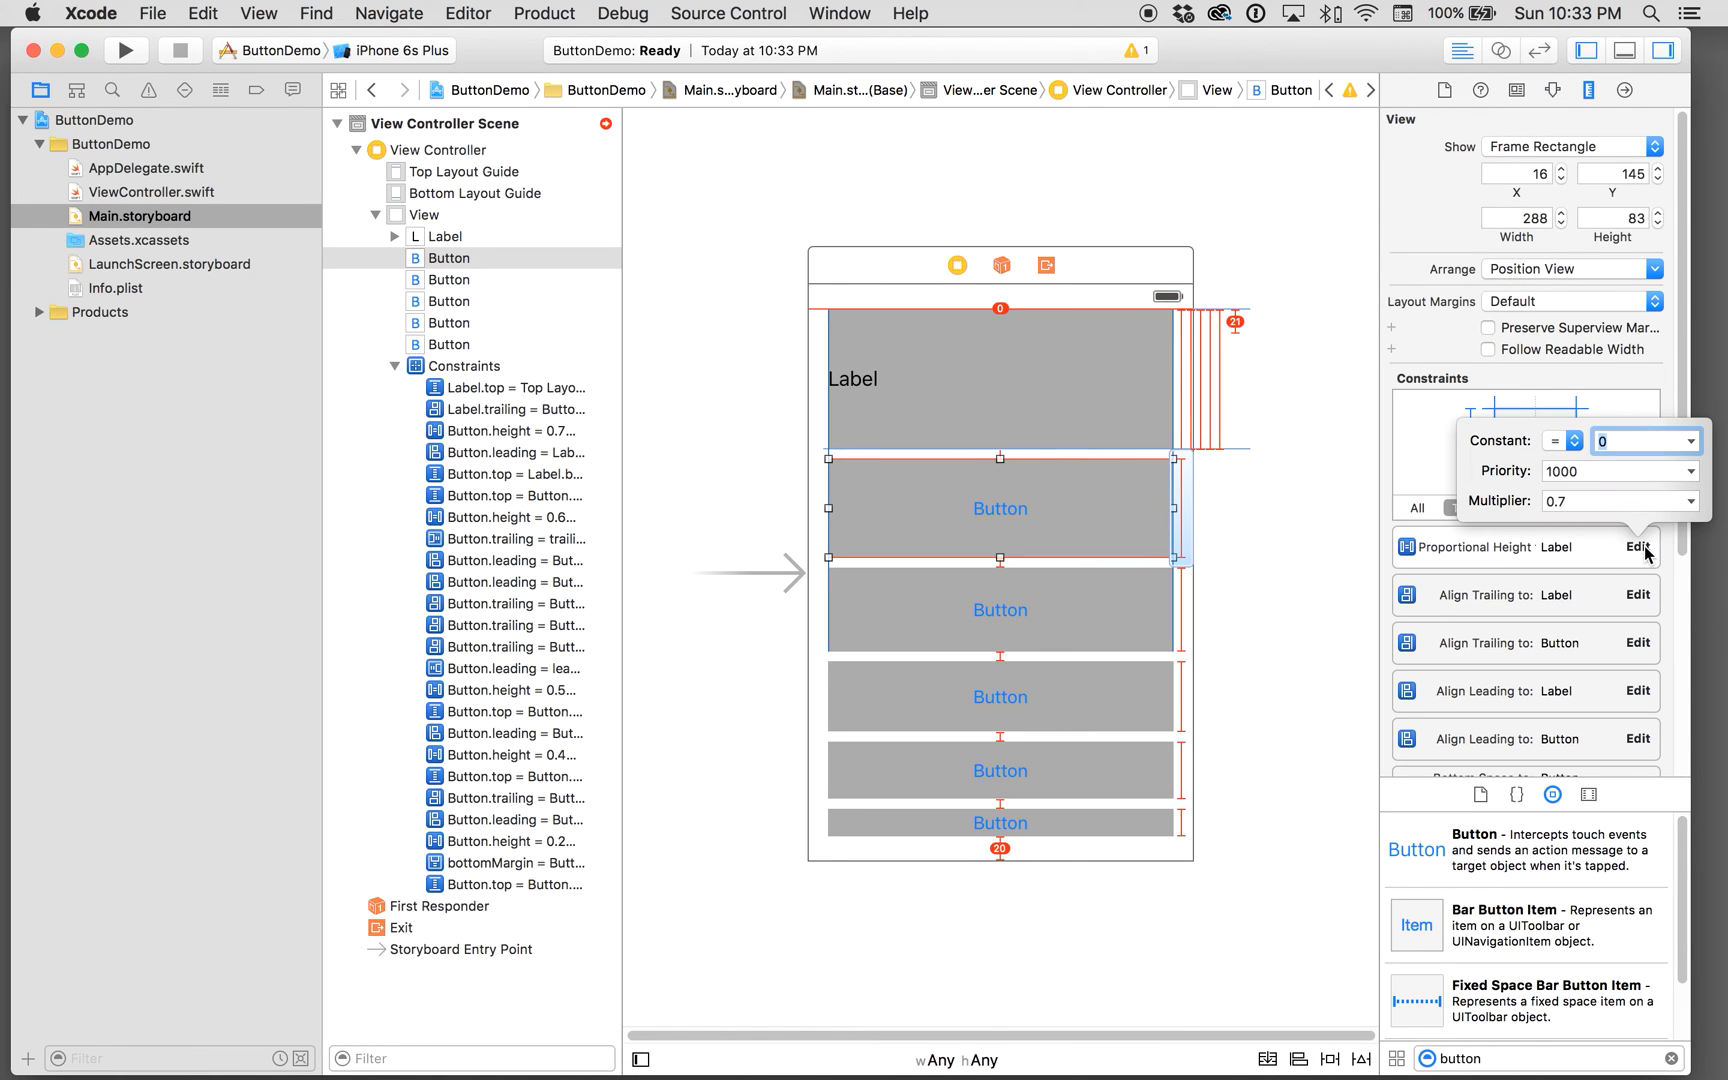
{"action": "mouse_move", "coordinate": [1590, 516]}
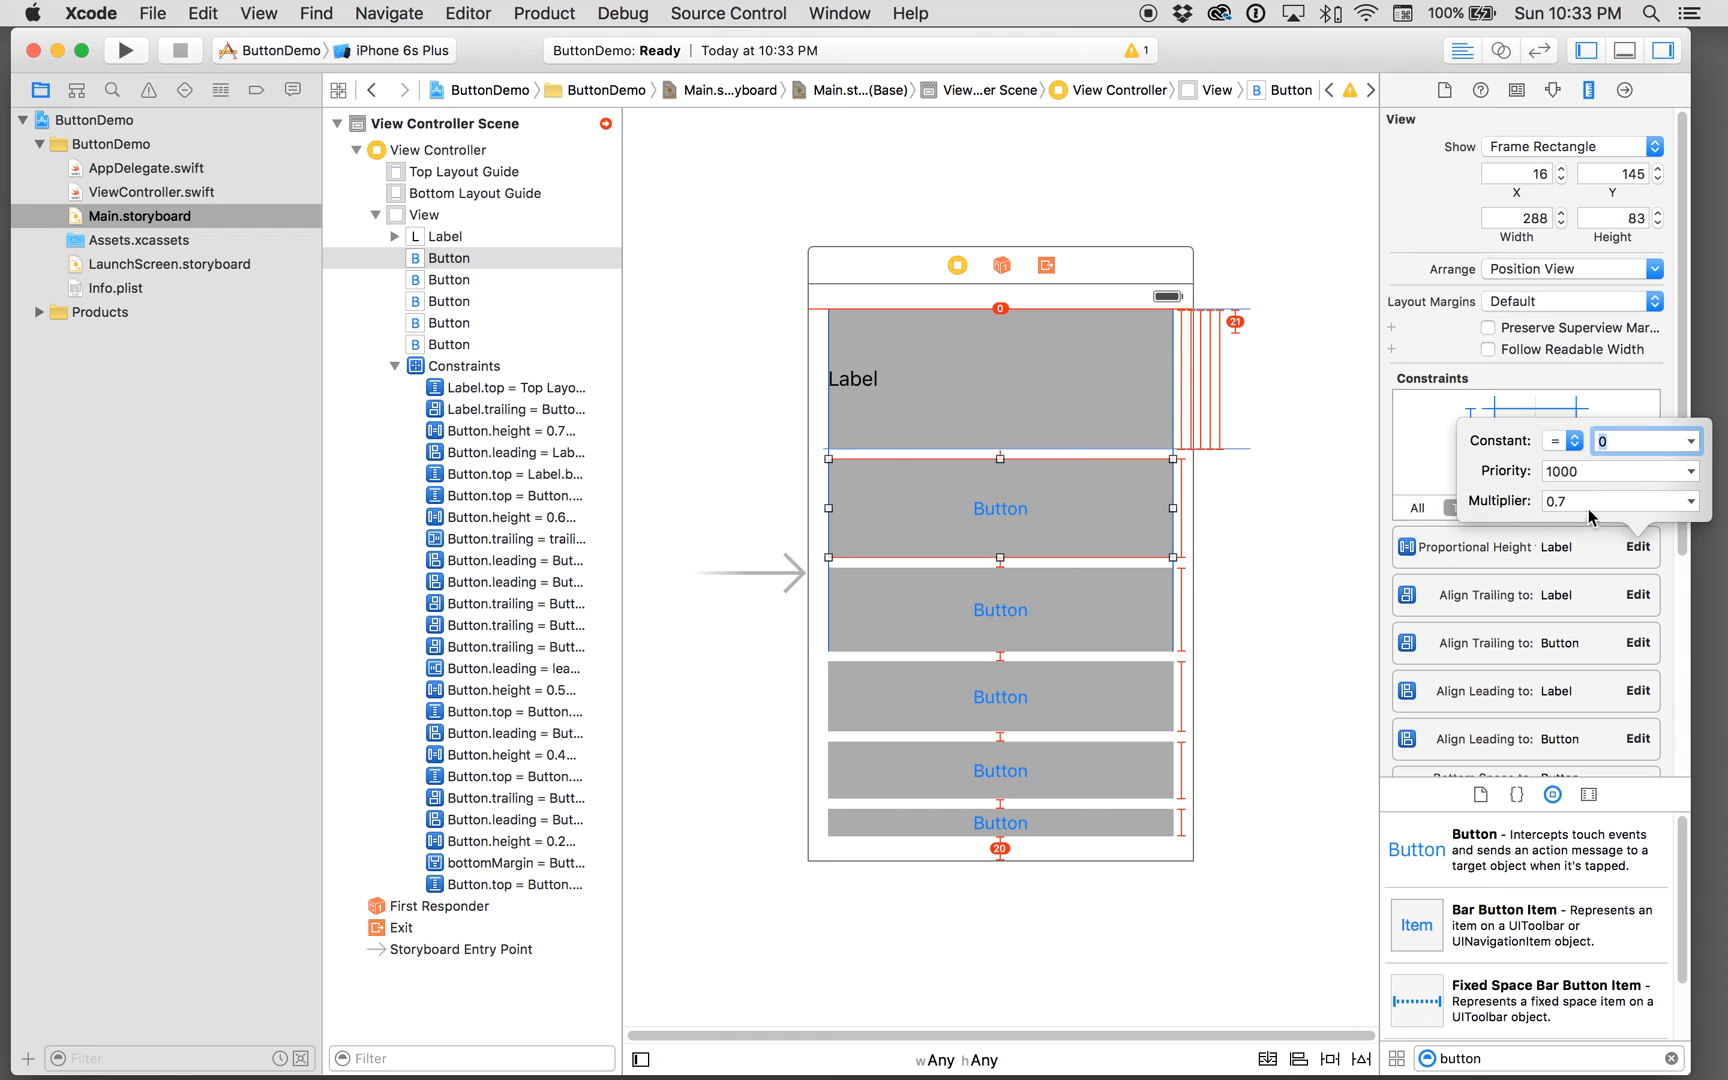
{"action": "mouse_move", "coordinate": [1260, 572]}
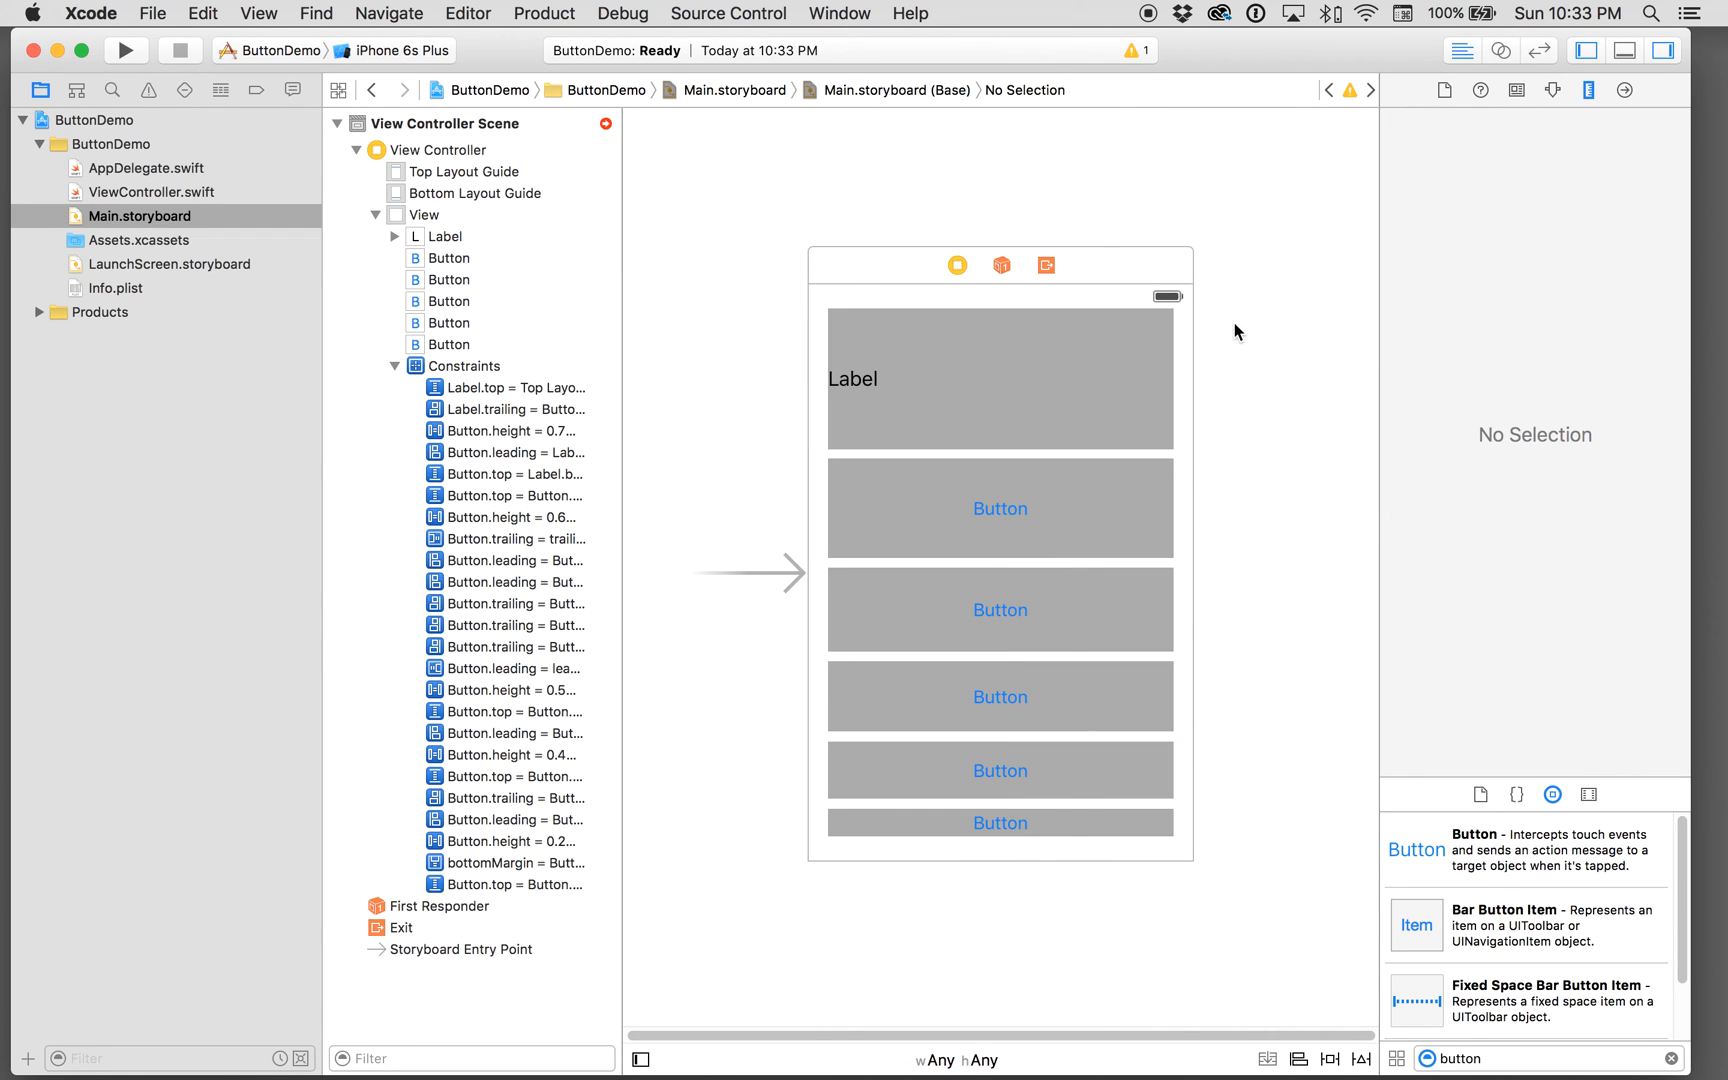
{"action": "mouse_move", "coordinate": [1266, 352]}
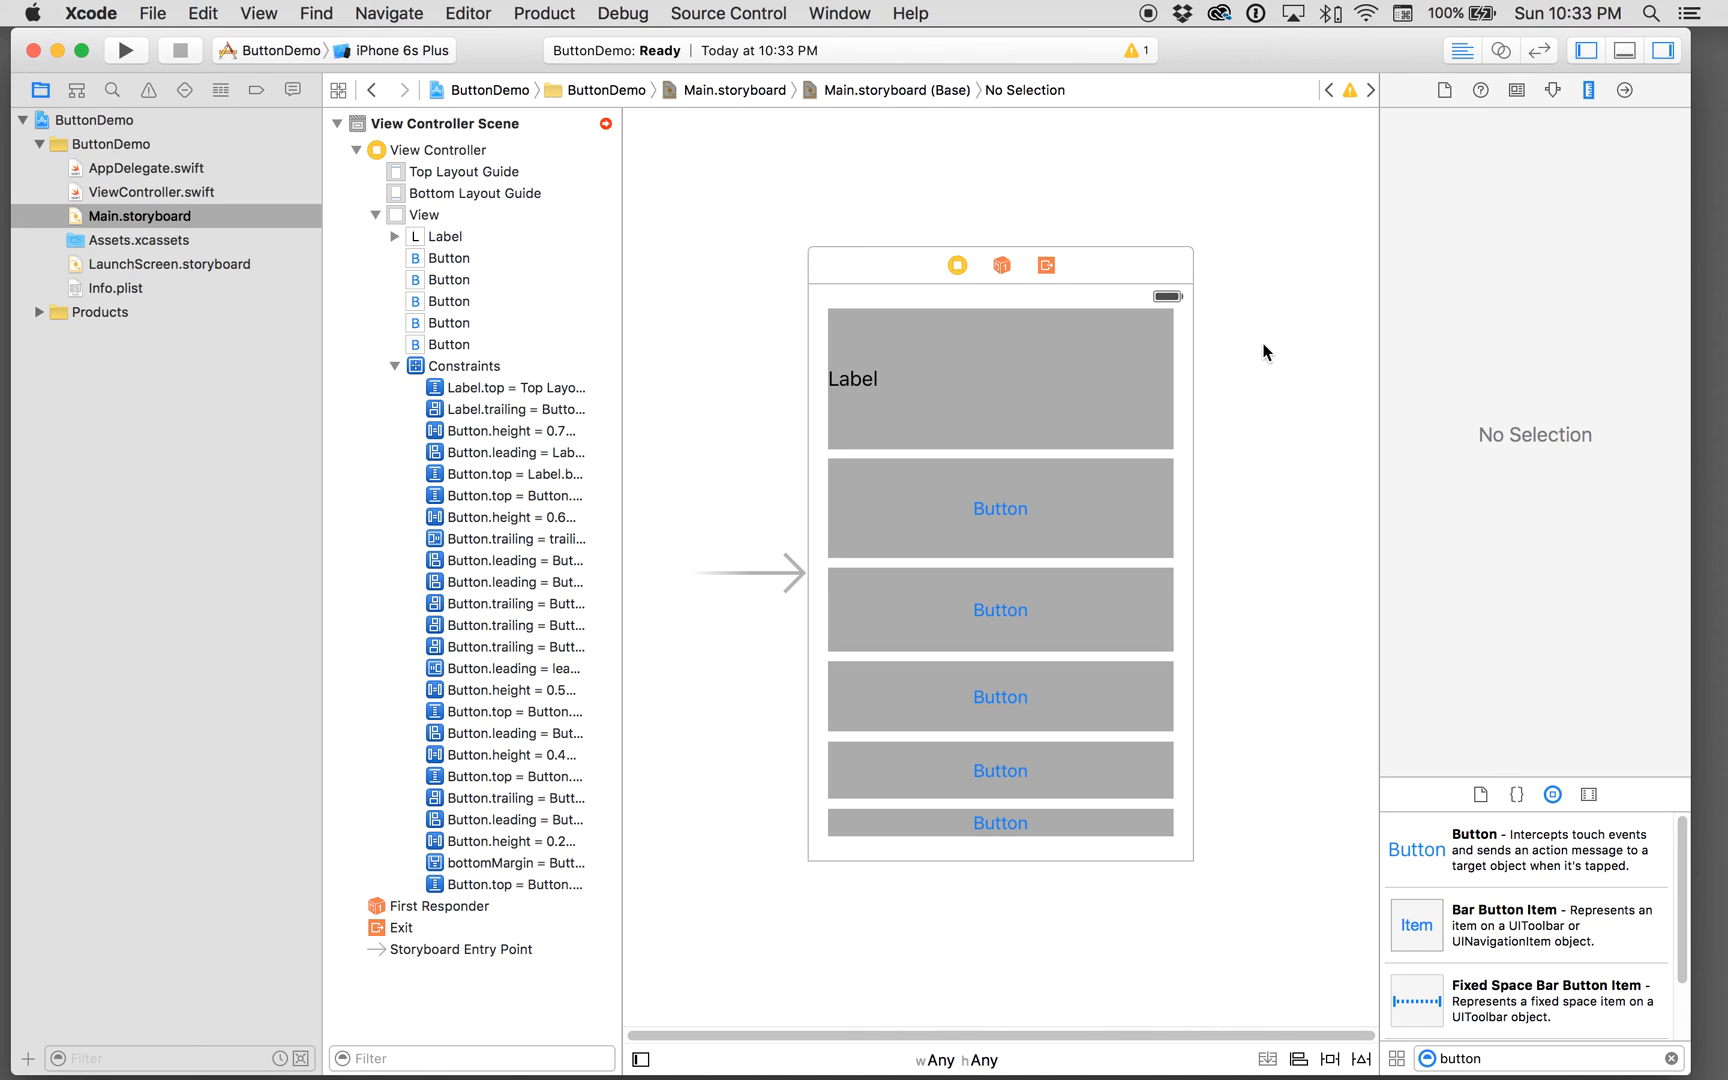
{"action": "mouse_move", "coordinate": [1230, 102]}
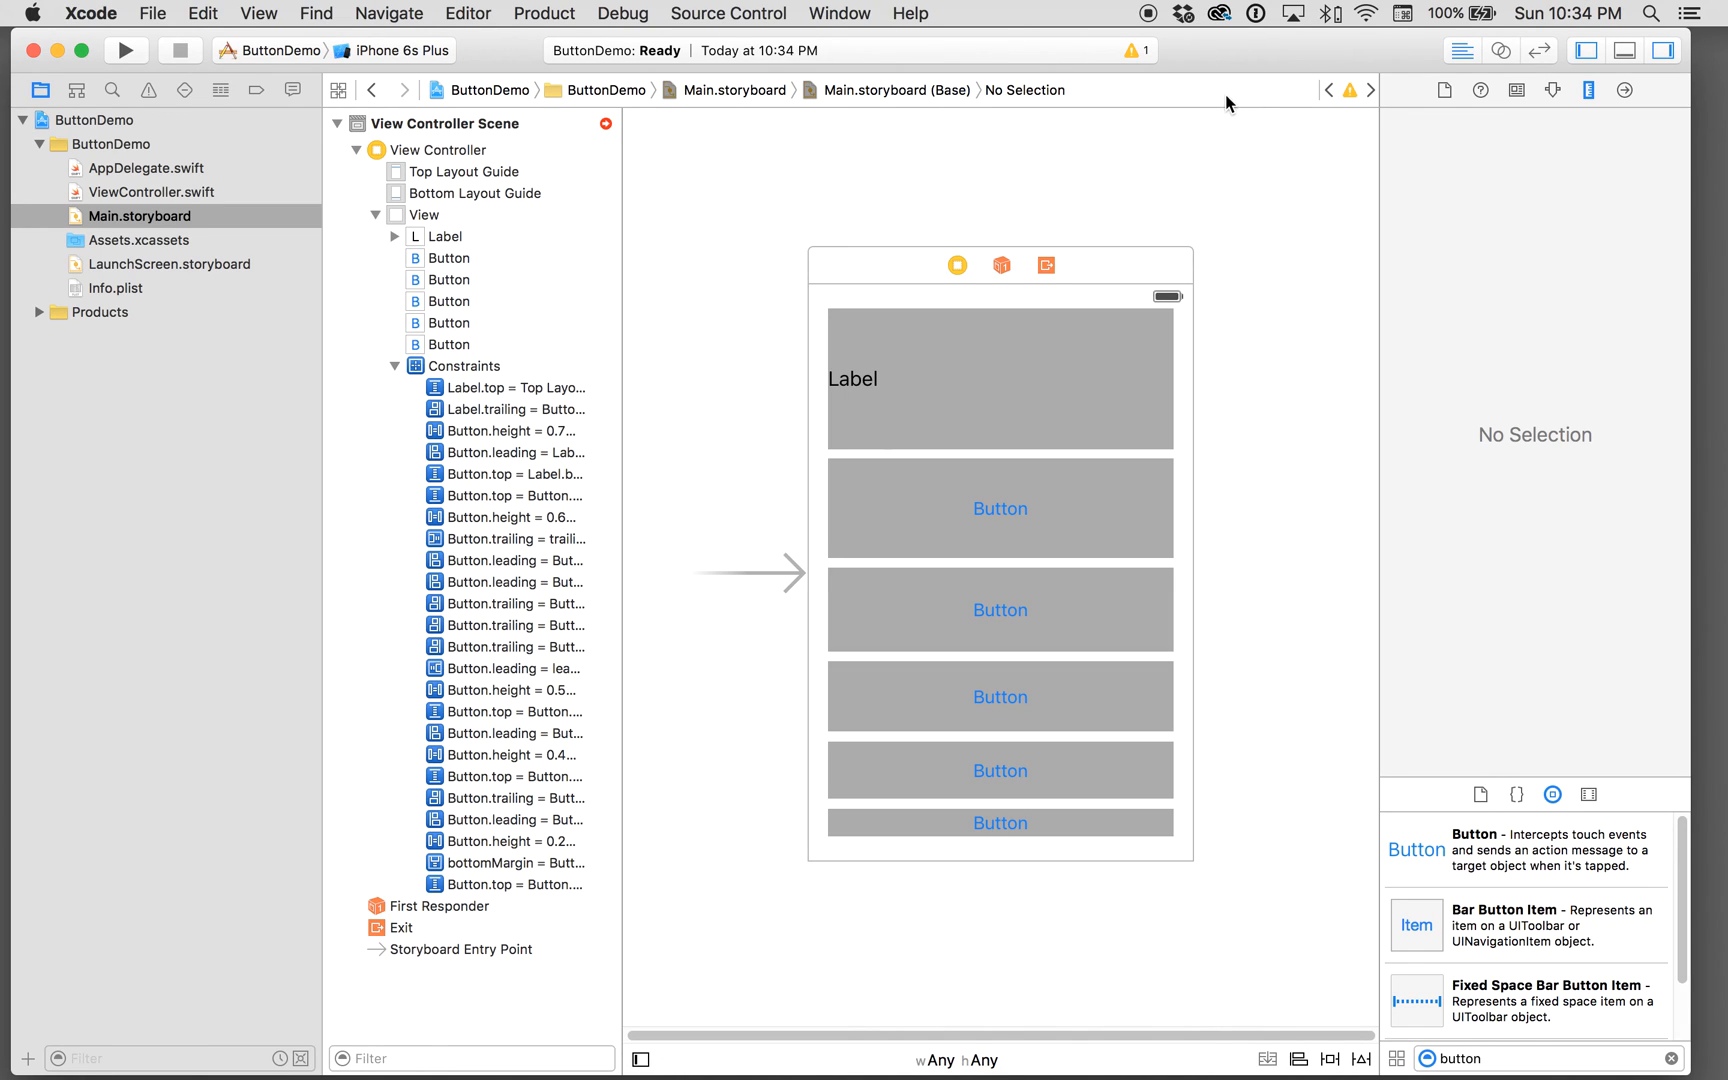
{"action": "mouse_move", "coordinate": [1218, 392]}
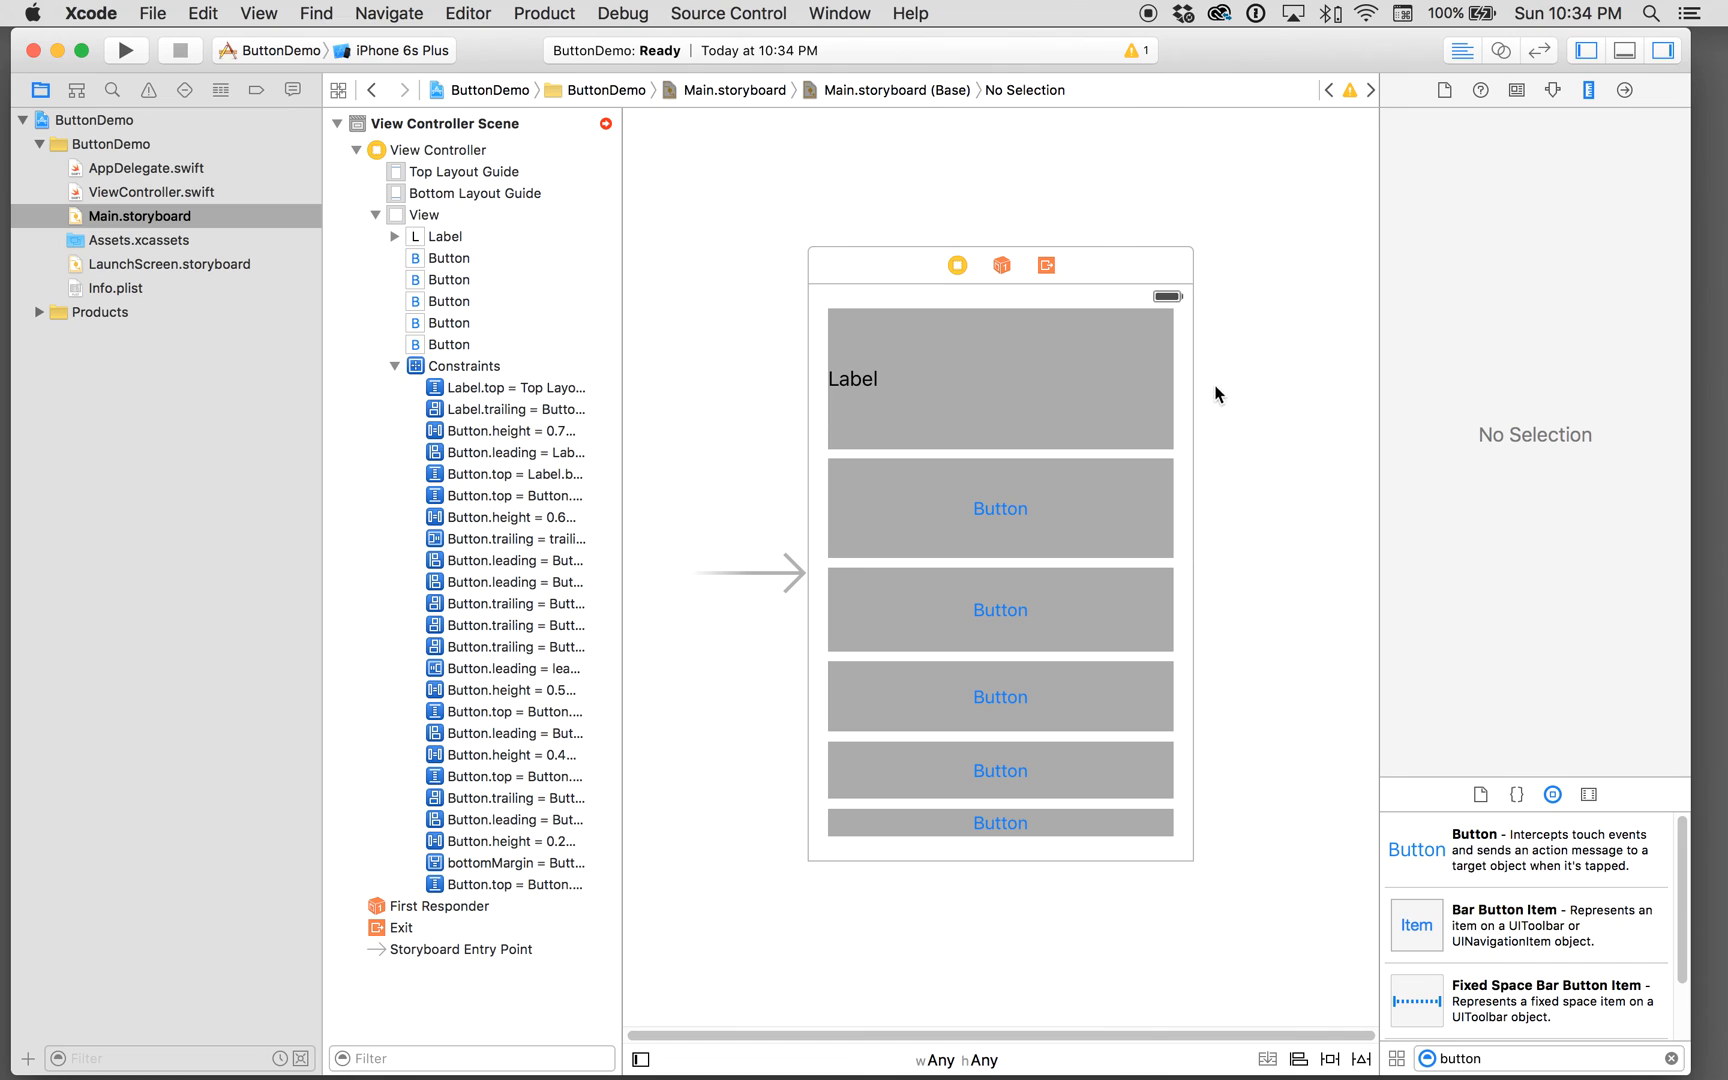
{"action": "mouse_move", "coordinate": [1196, 616]}
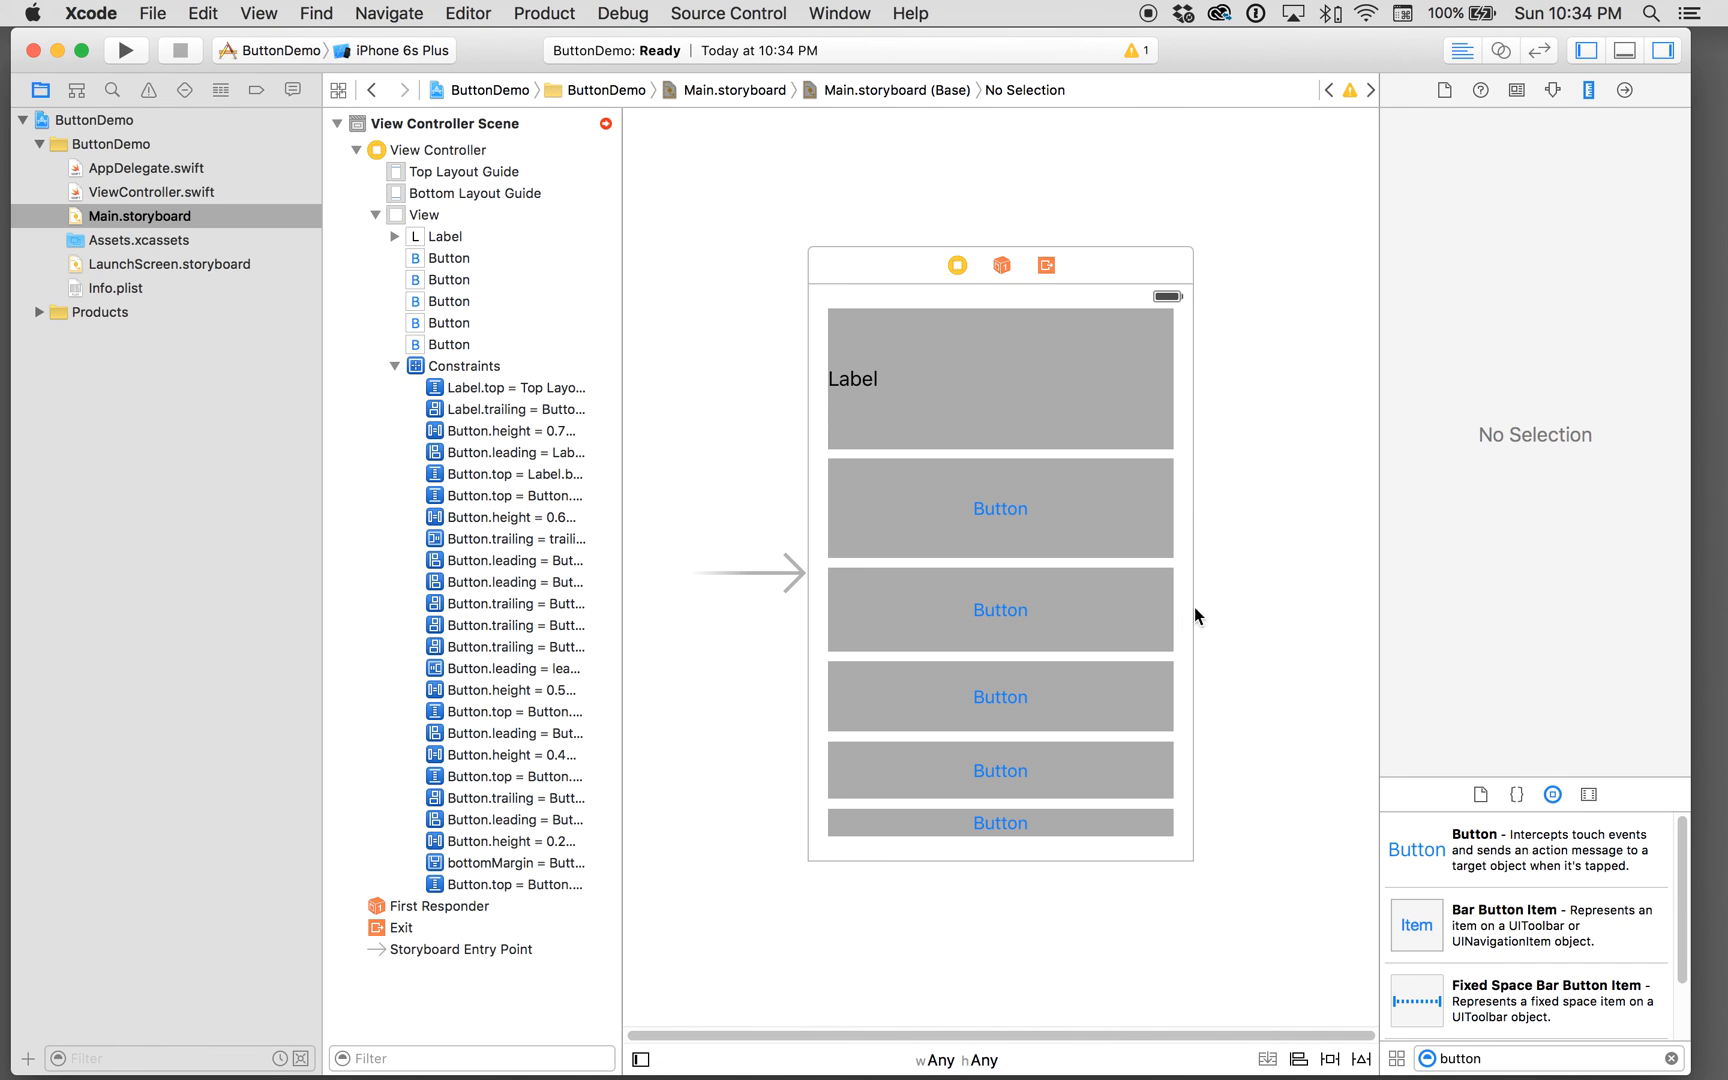
{"action": "mouse_move", "coordinate": [1288, 722]}
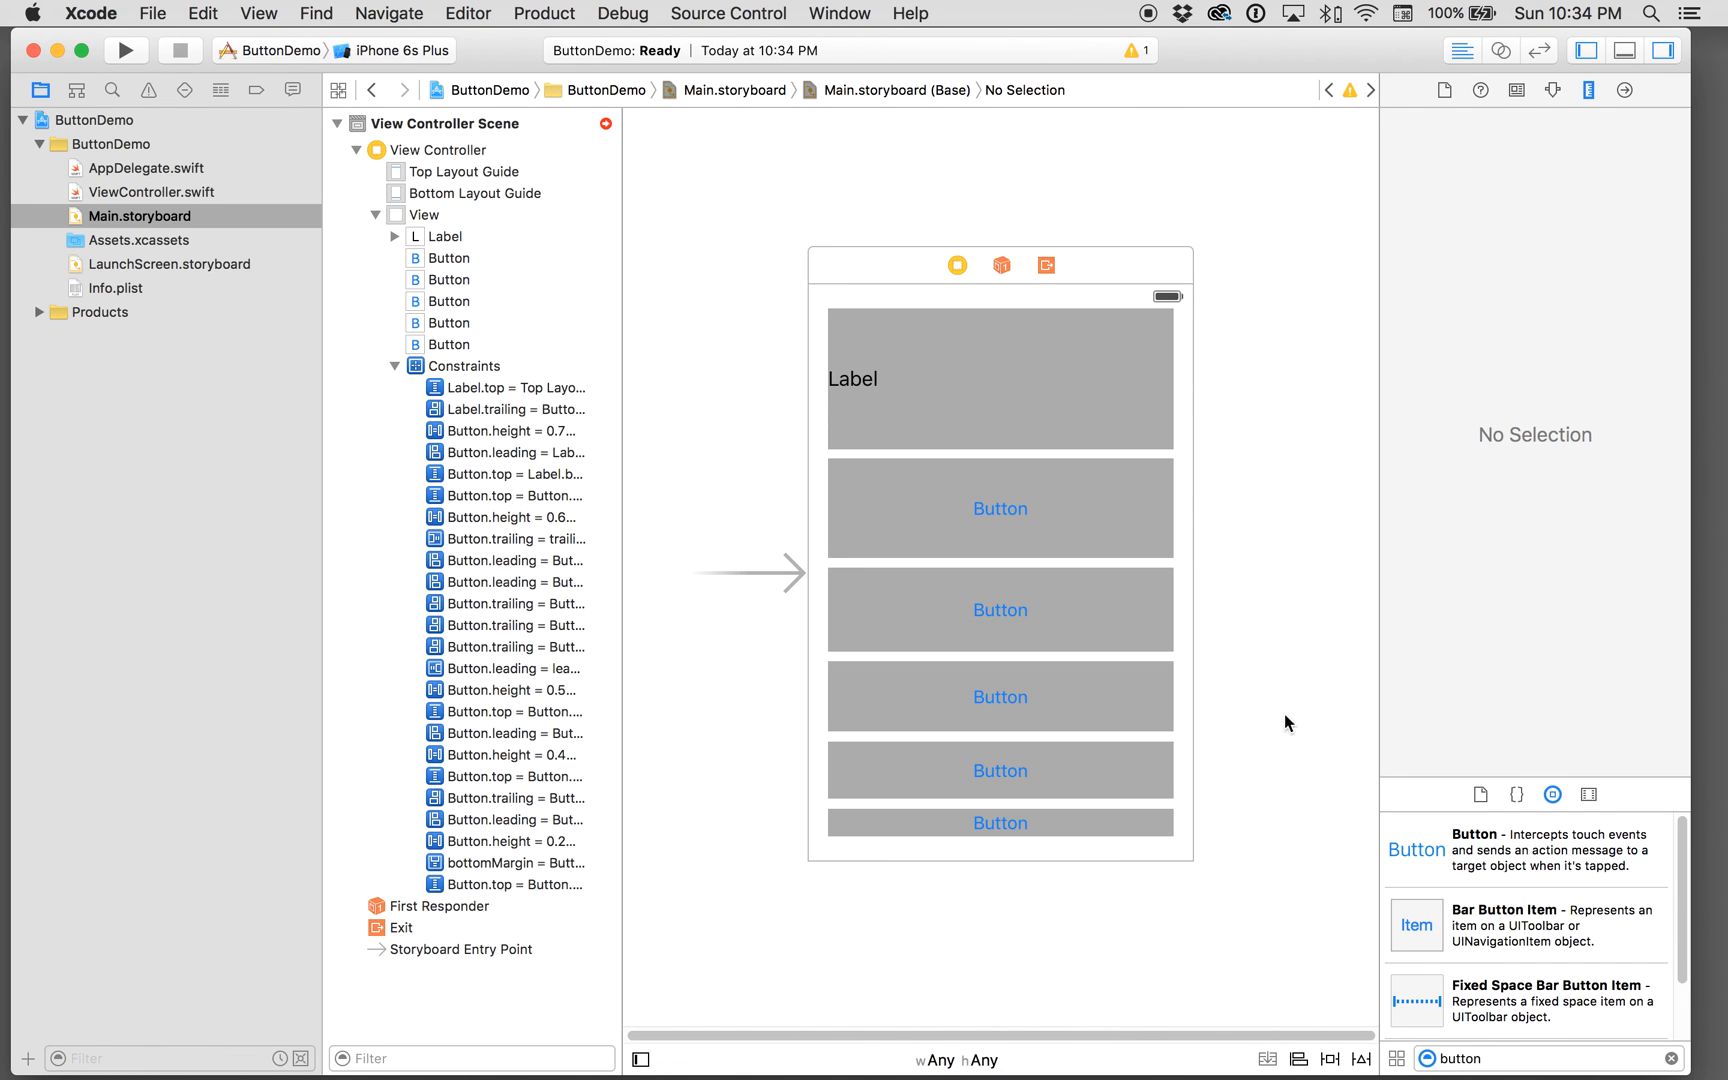
{"action": "mouse_move", "coordinate": [1146, 506]}
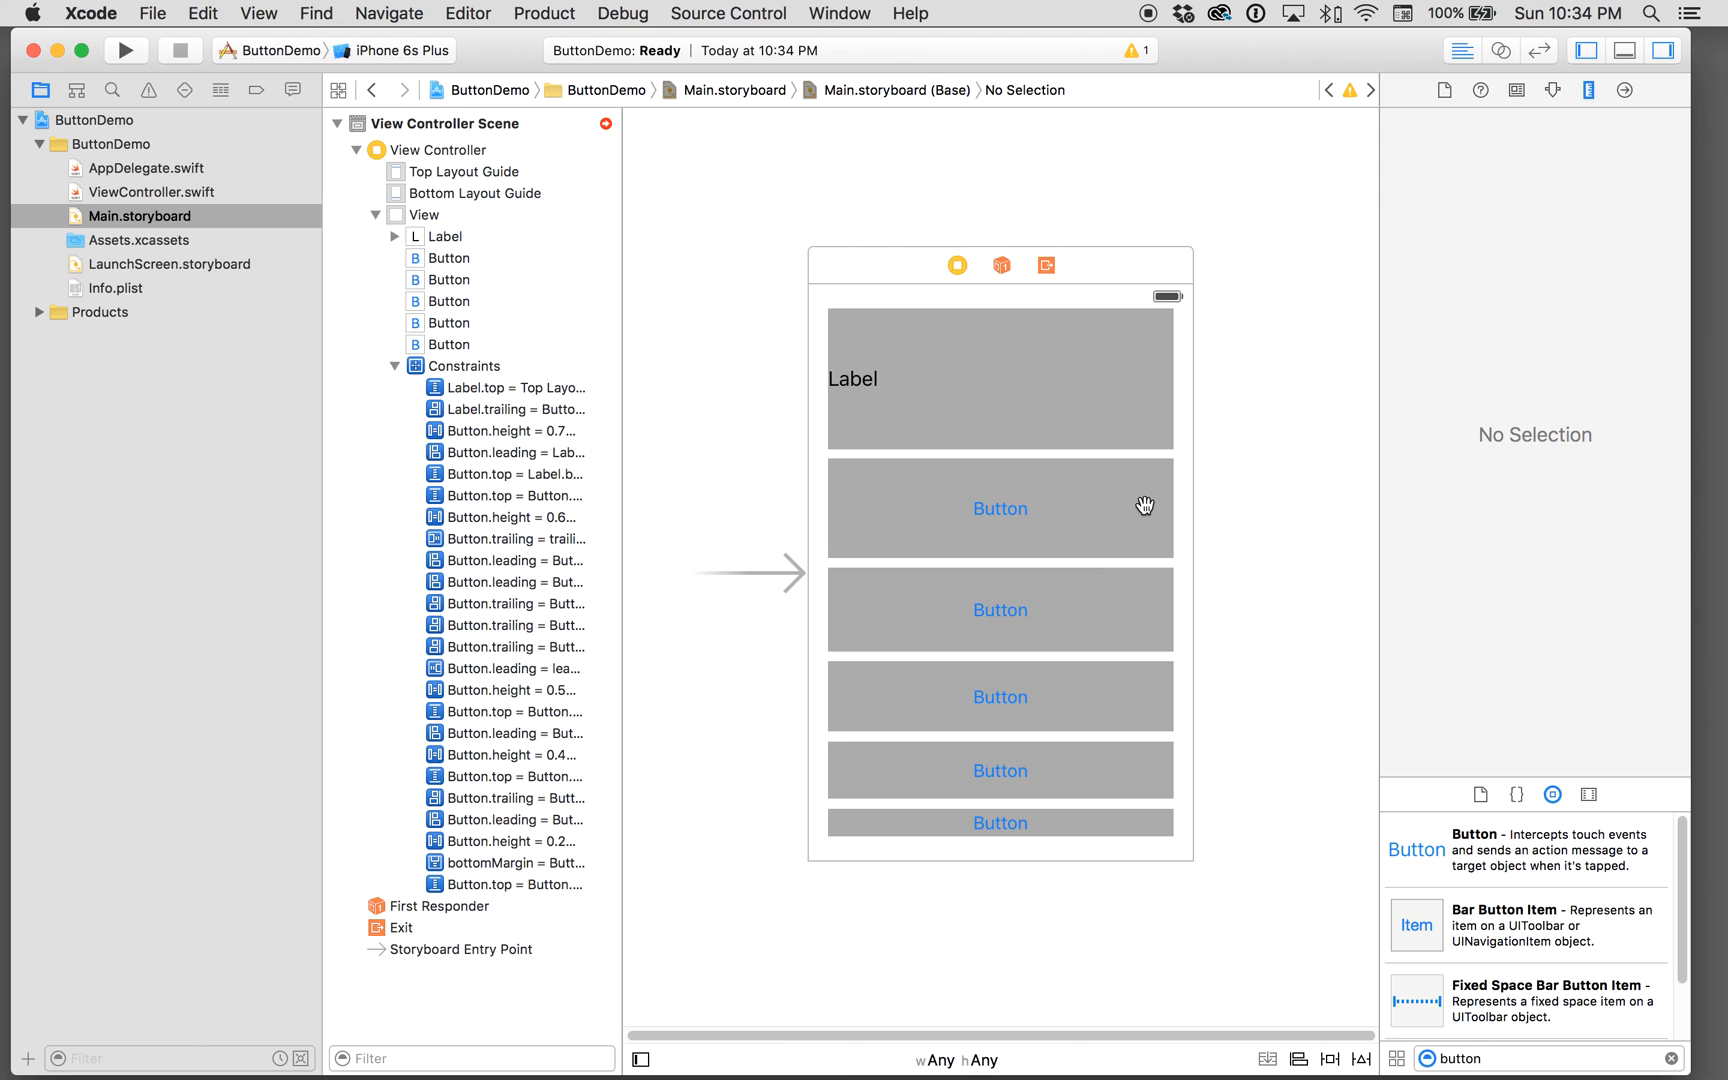
{"action": "mouse_move", "coordinate": [1150, 20]}
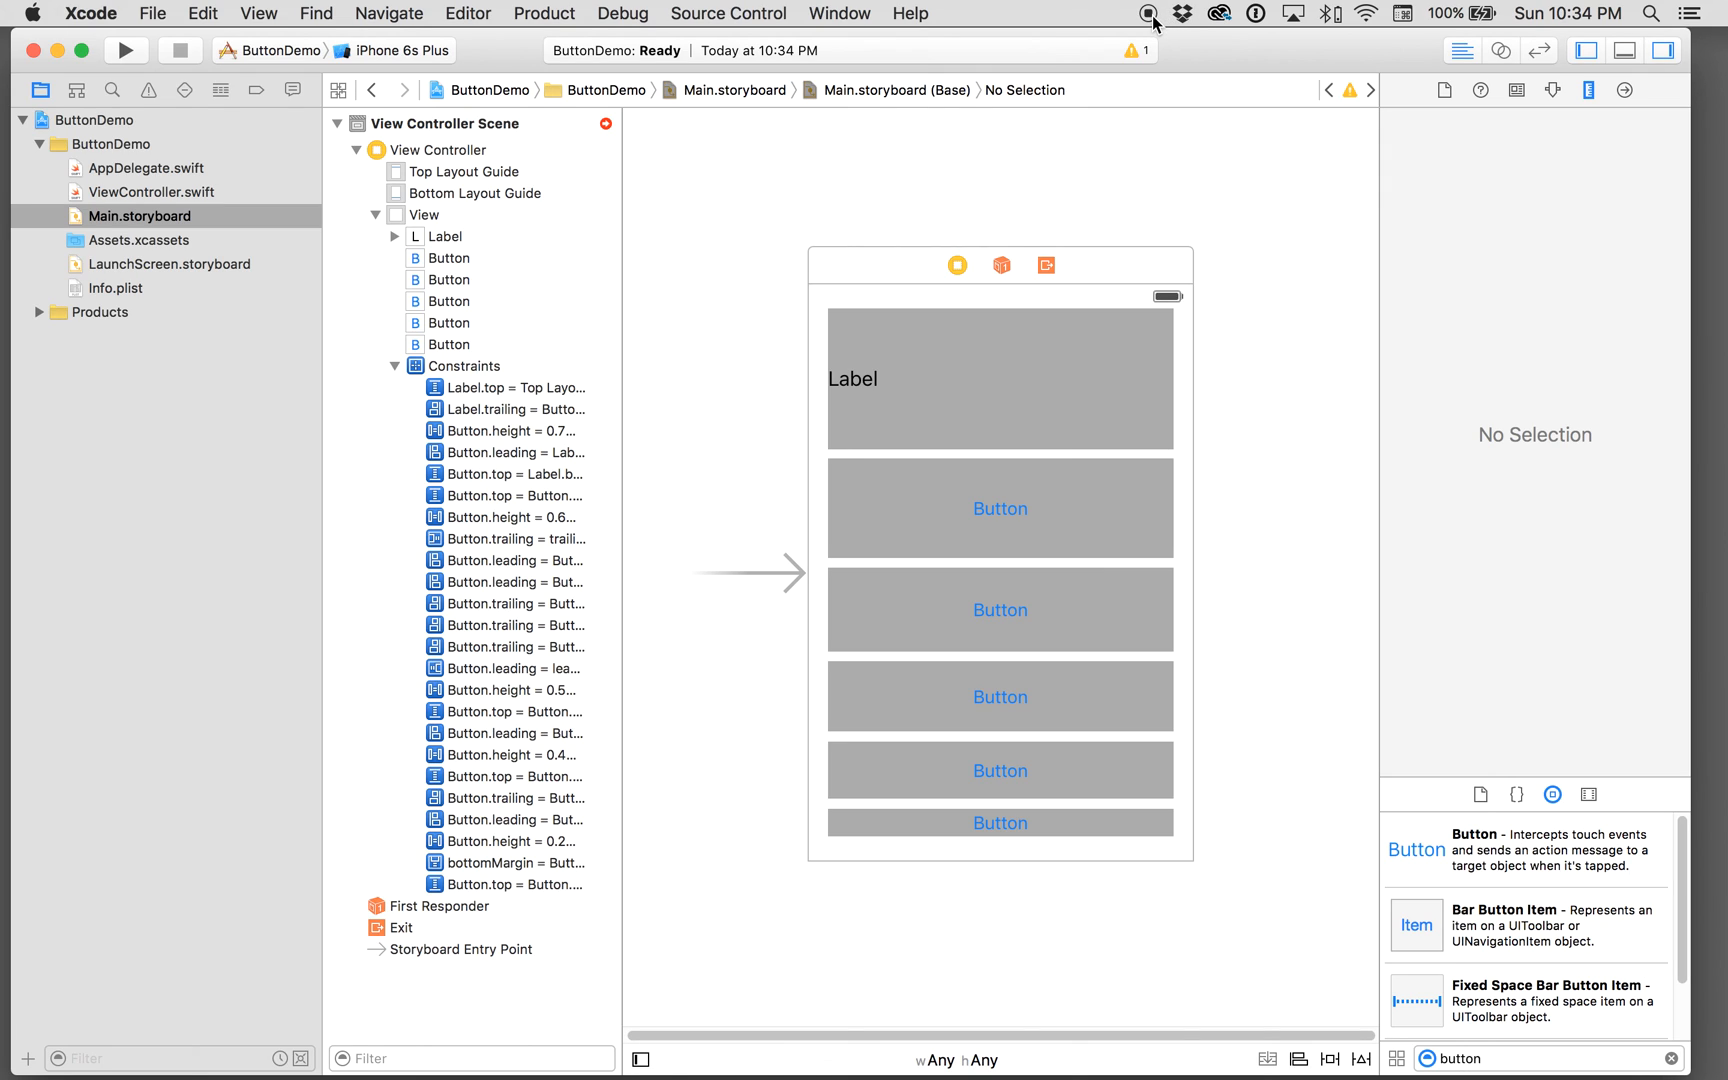